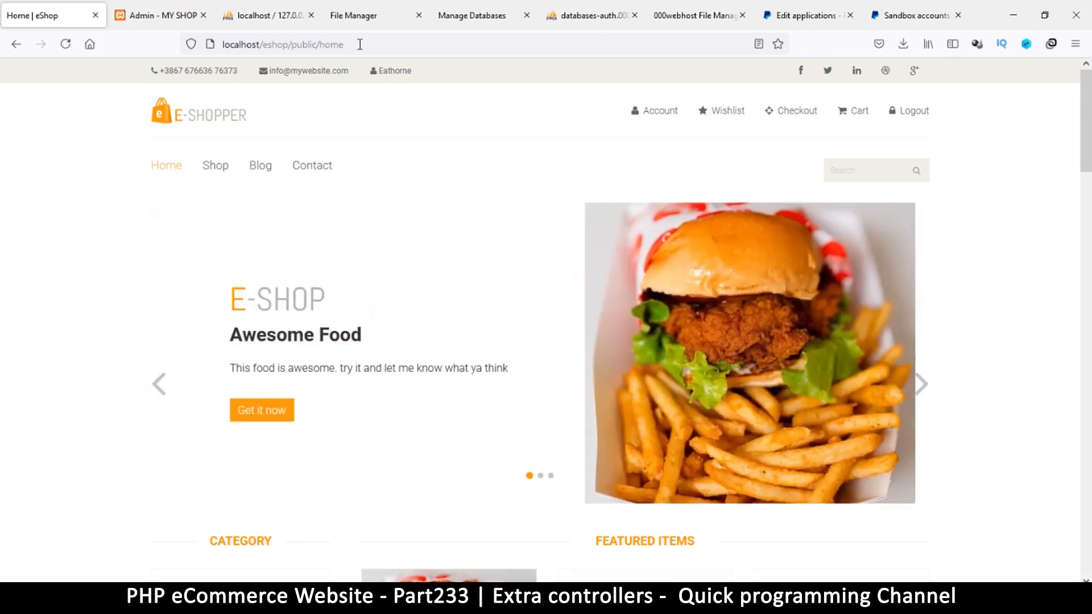
mouse_move(411, 275)
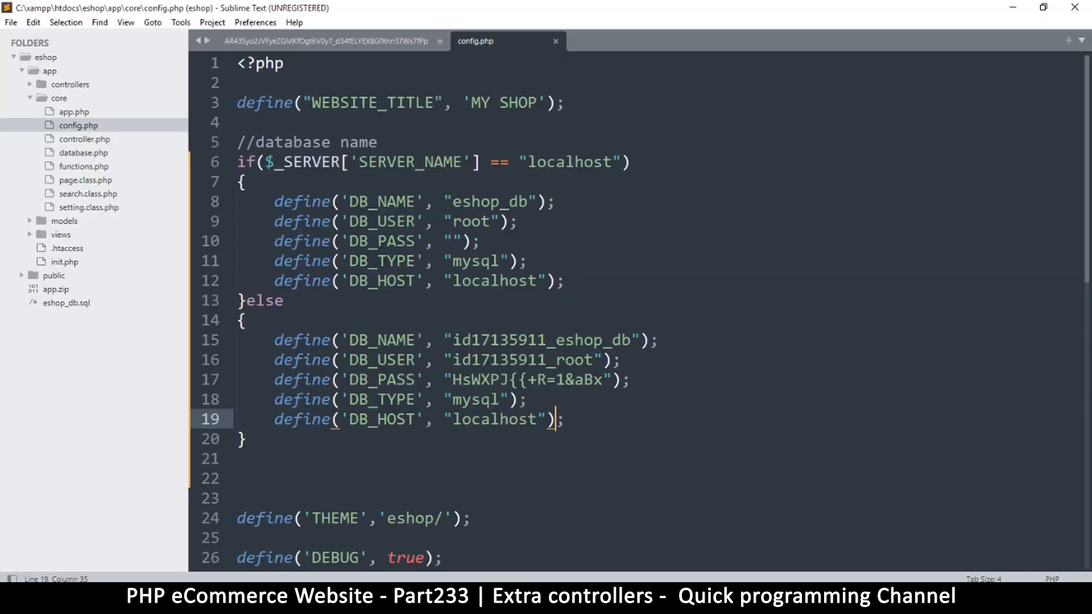
Step: Collapse core, expand app/controllers and bring up logout.php for reading
left_click(415, 201)
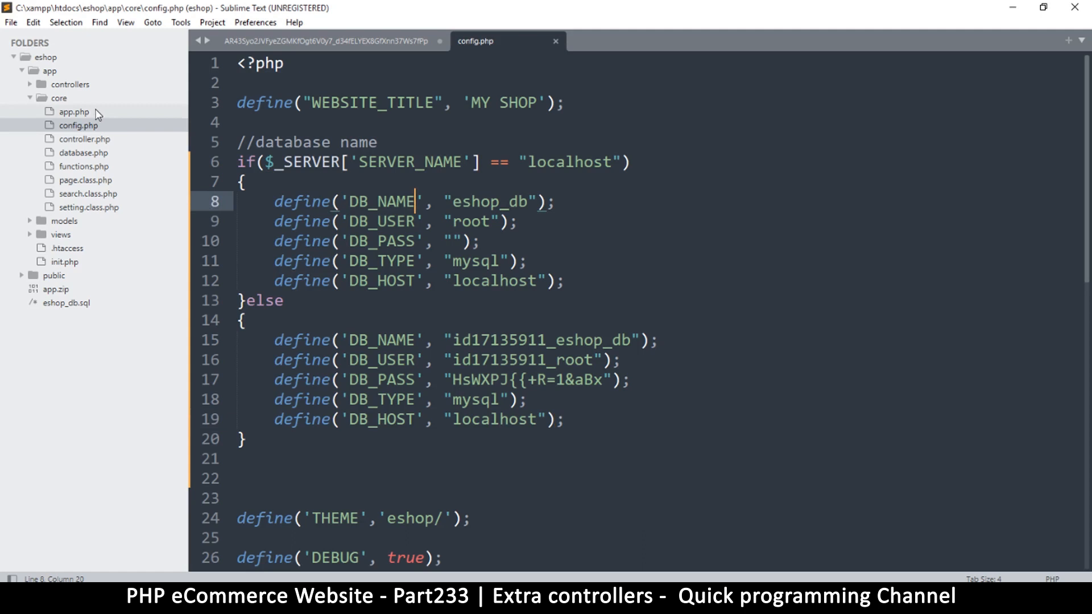
left_click(49, 98)
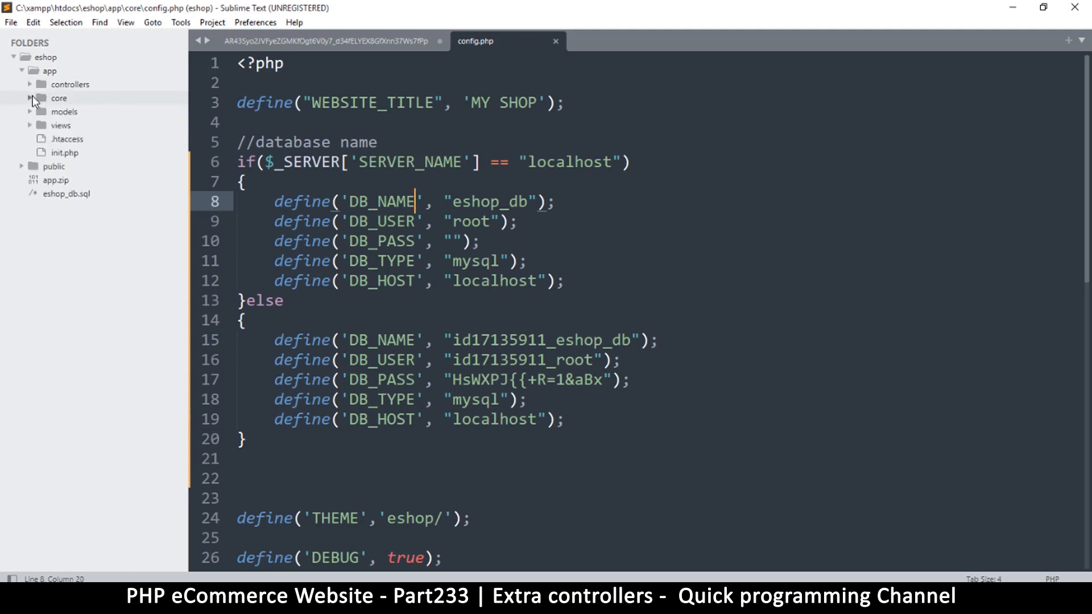
left_click(70, 84)
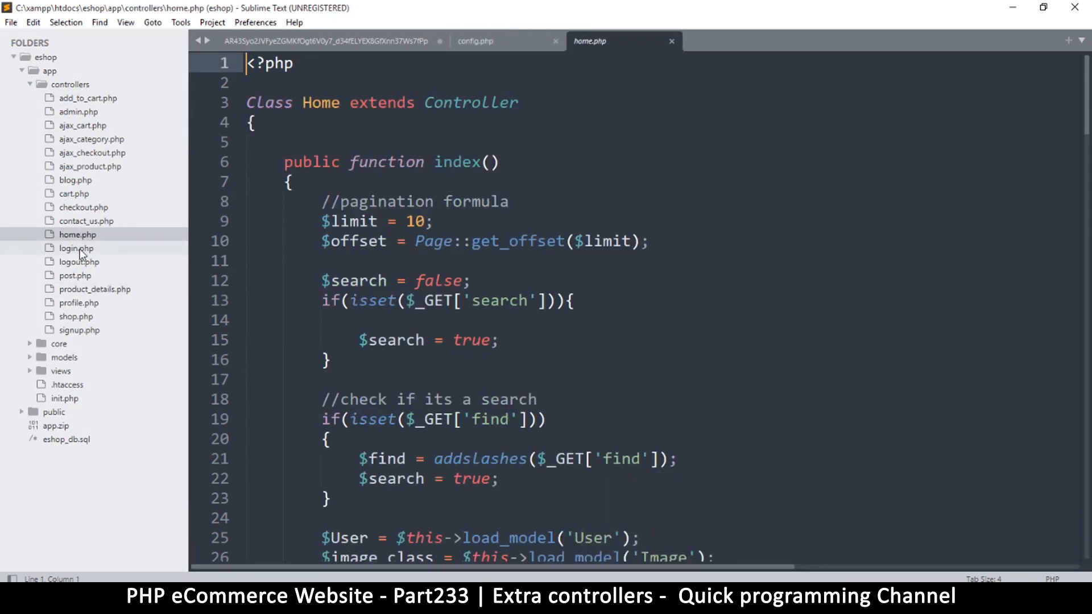
left_click(77, 261)
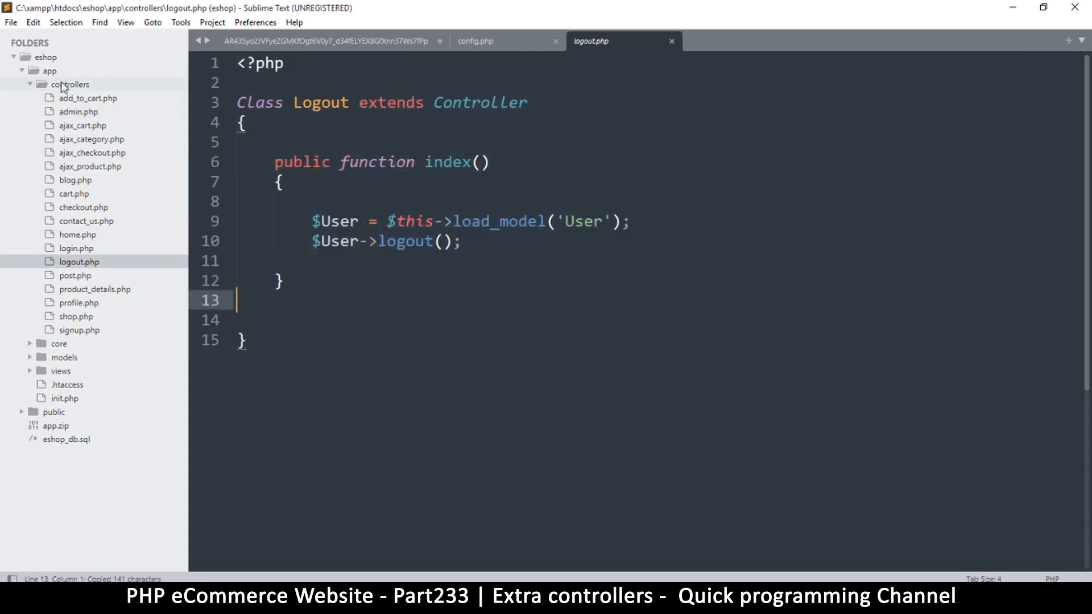
Step: Create a new file in controllers with the Logout class pasted and renamed Payment
right_click(69, 84)
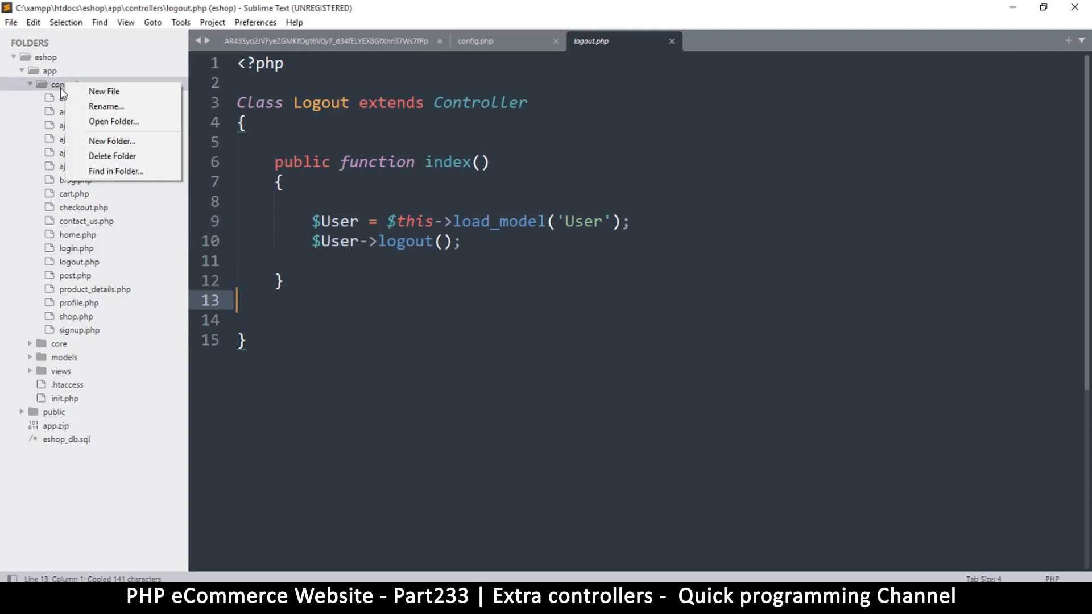
left_click(103, 91)
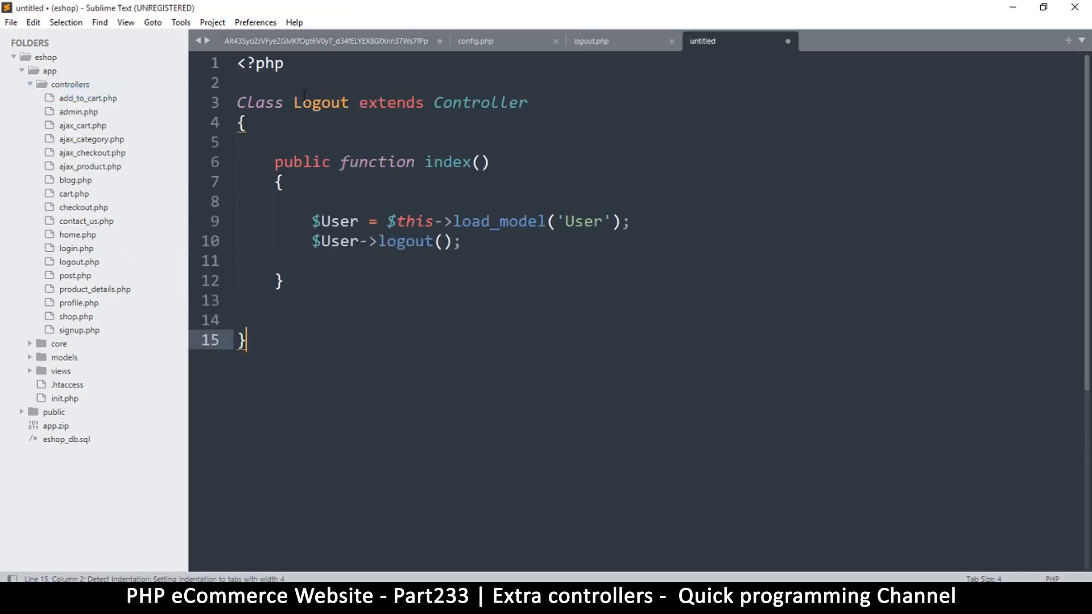
double_click(321, 103)
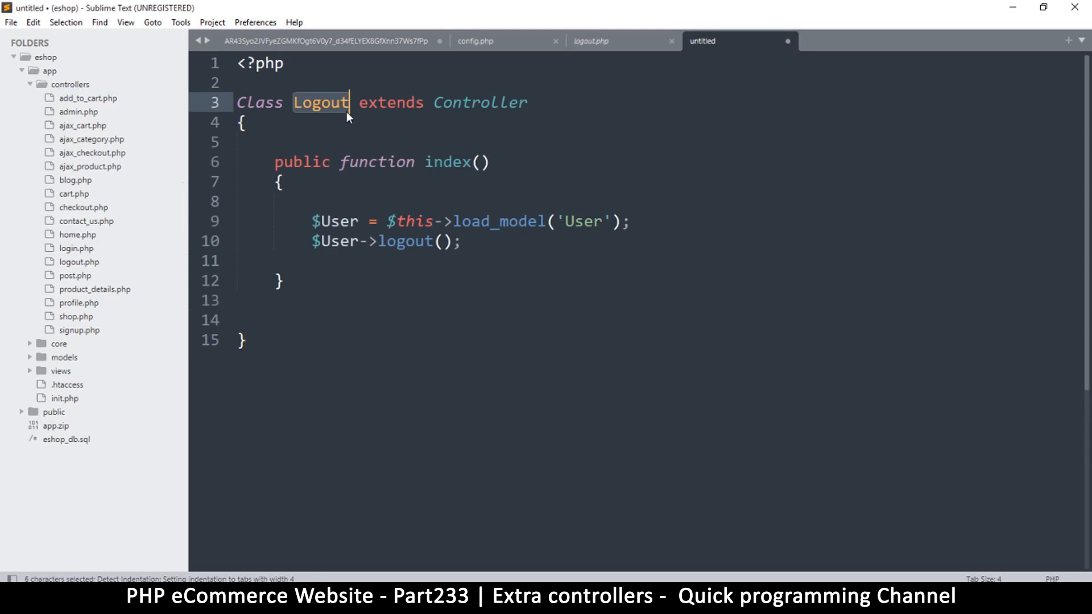
mouse_move(320, 102)
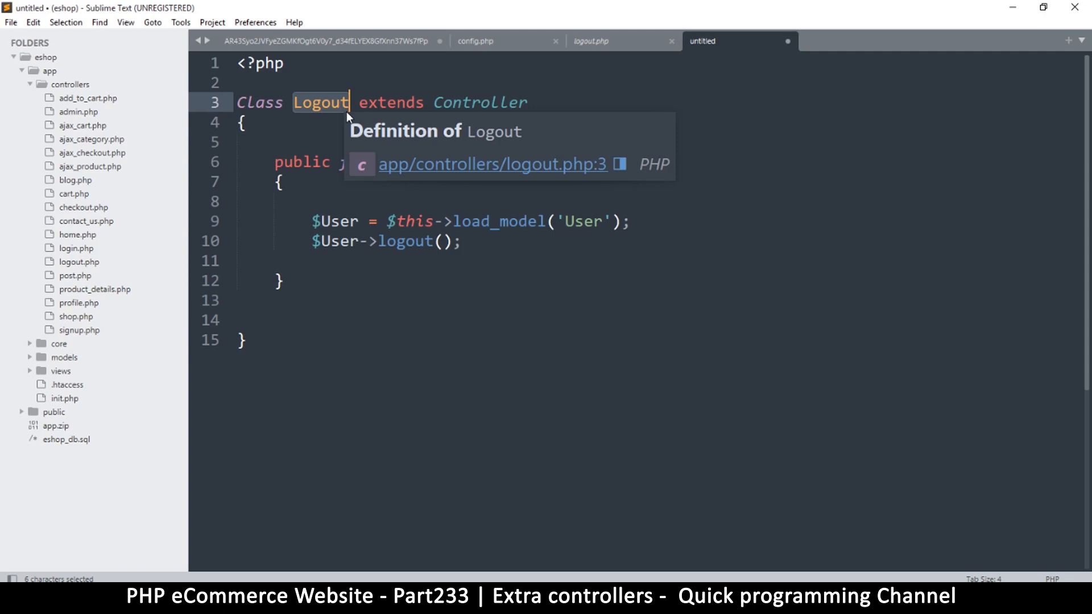
type("pa")
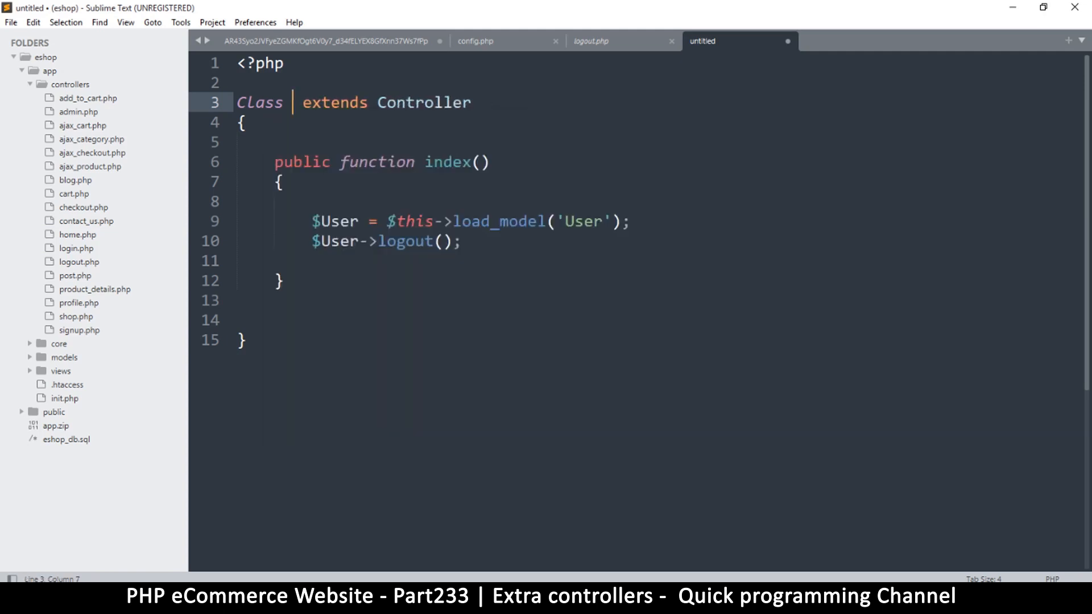
type("Payment")
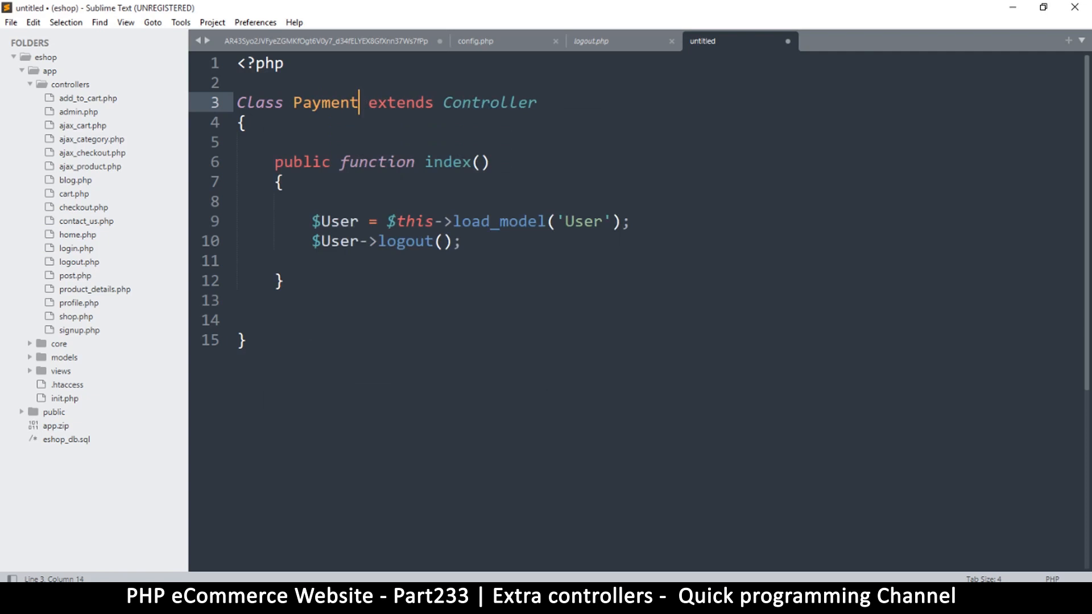
mouse_move(458, 141)
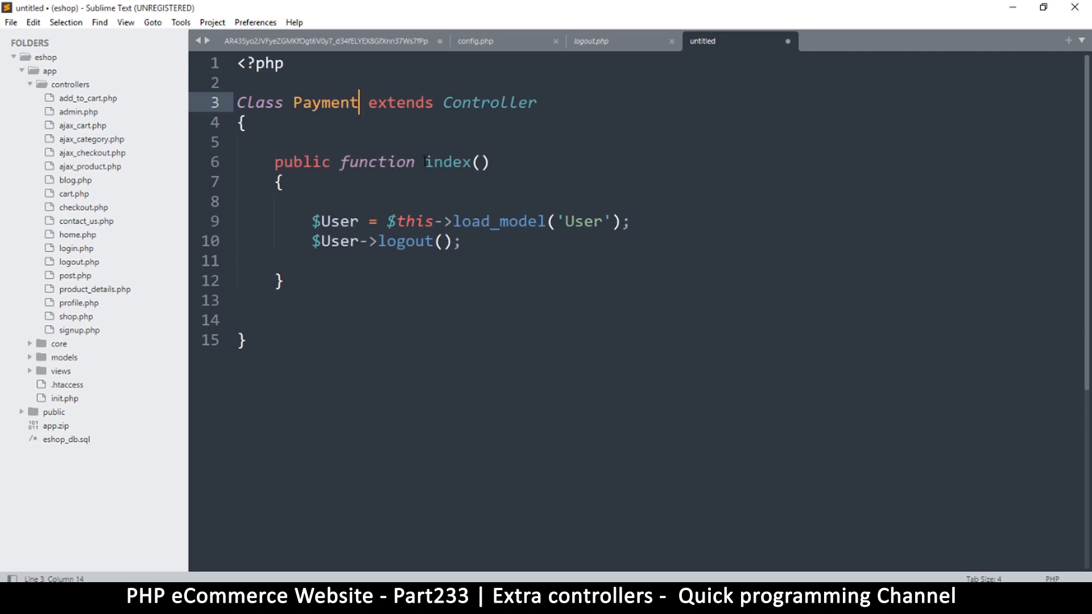
Step: Empty the index function by removing the load_model and logout lines
double_click(446, 162)
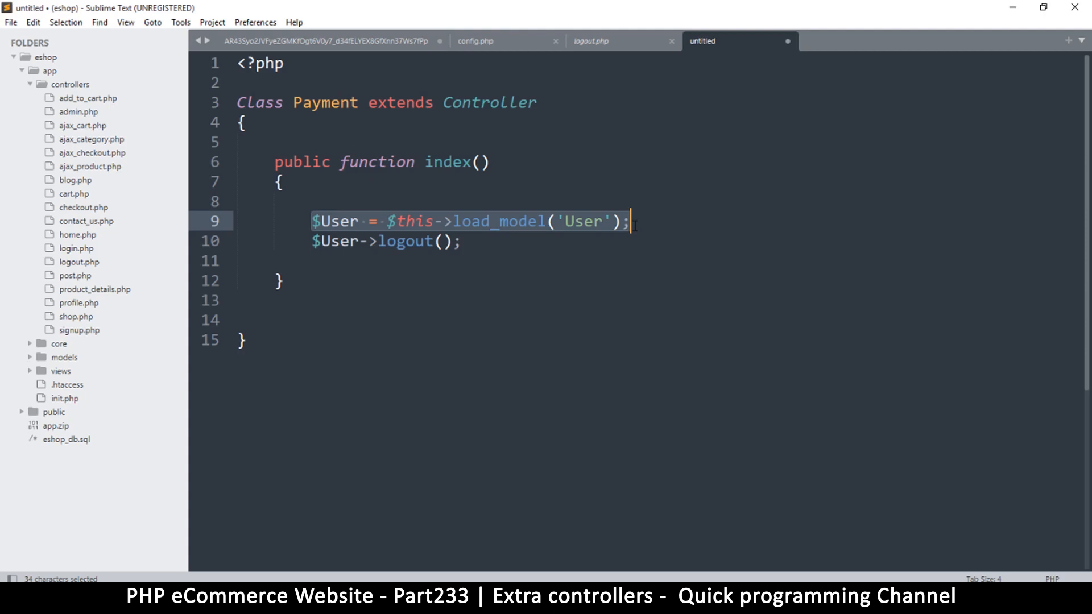
left_click(462, 241)
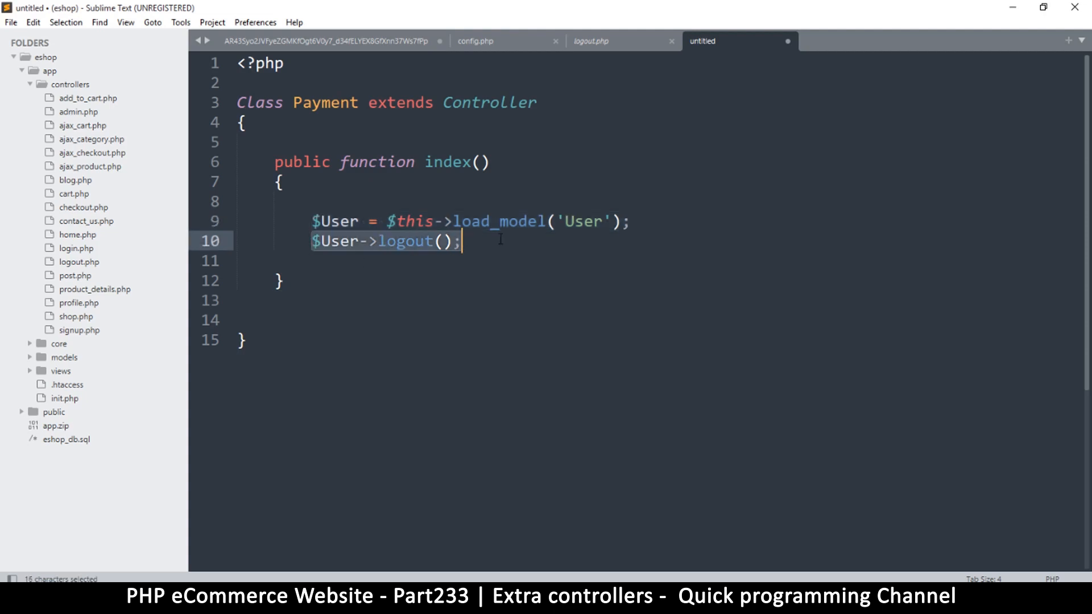
key("Delete")
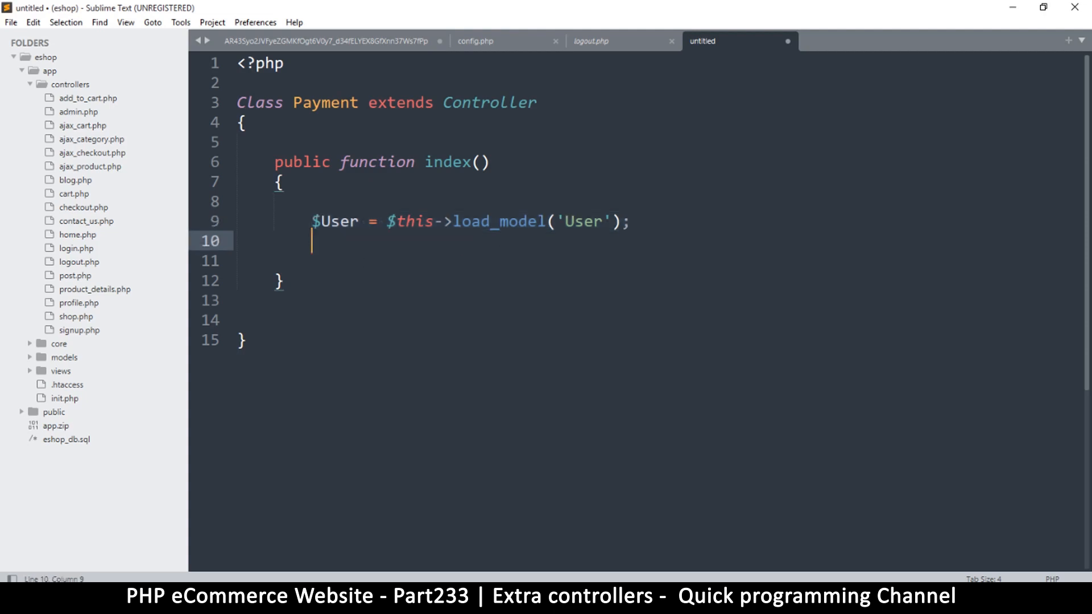
key("enter")
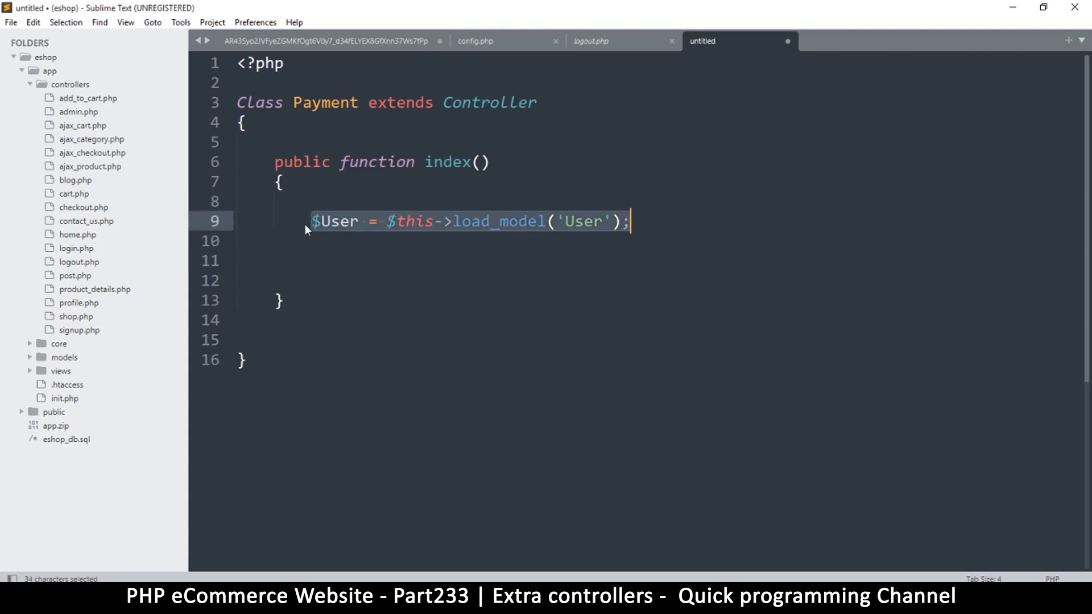
key("Delete")
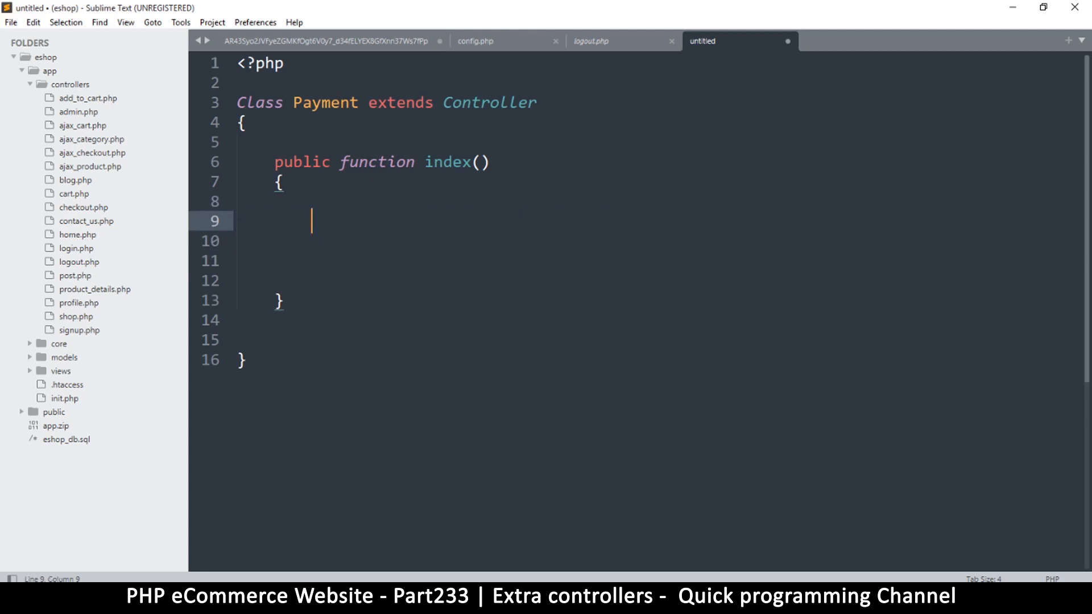
Step: Keep a commented load_model('User') line and save the file as payment.php in controllers
type("$User = $this->load_model('User');")
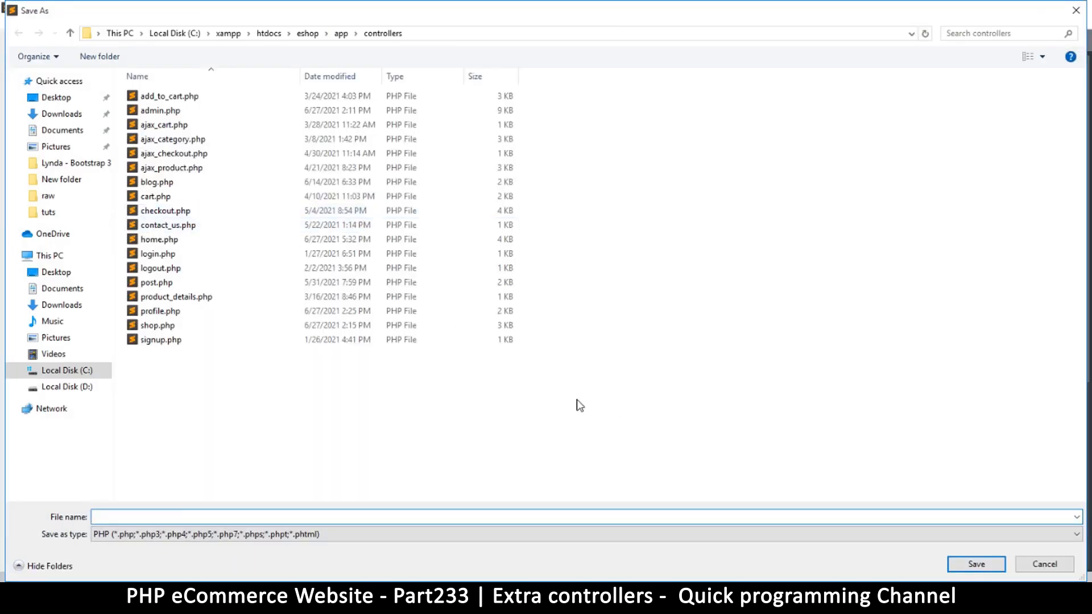
mouse_move(394, 429)
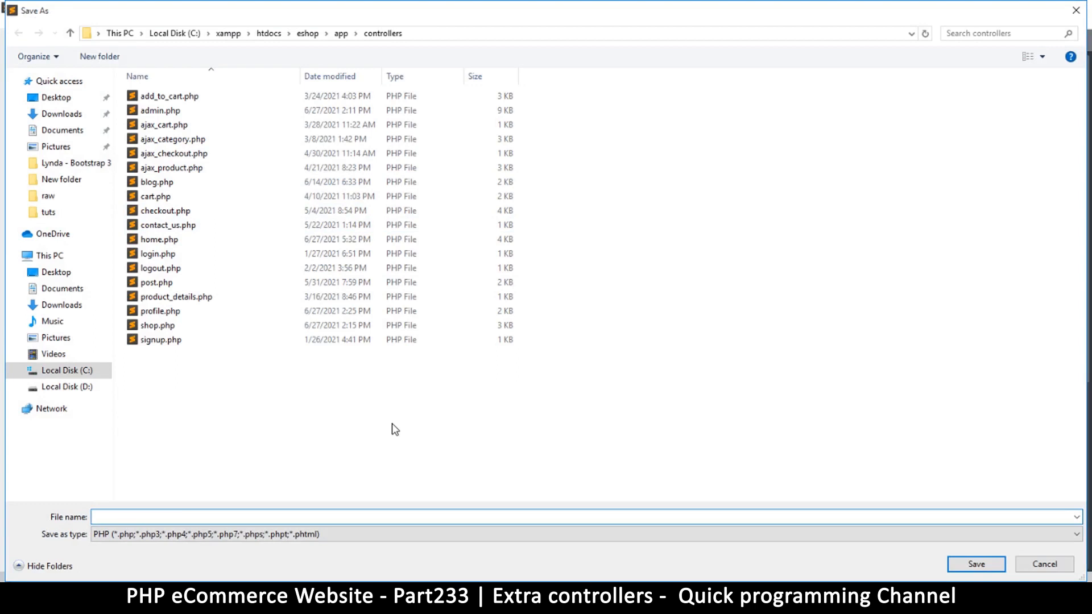
type("Pay")
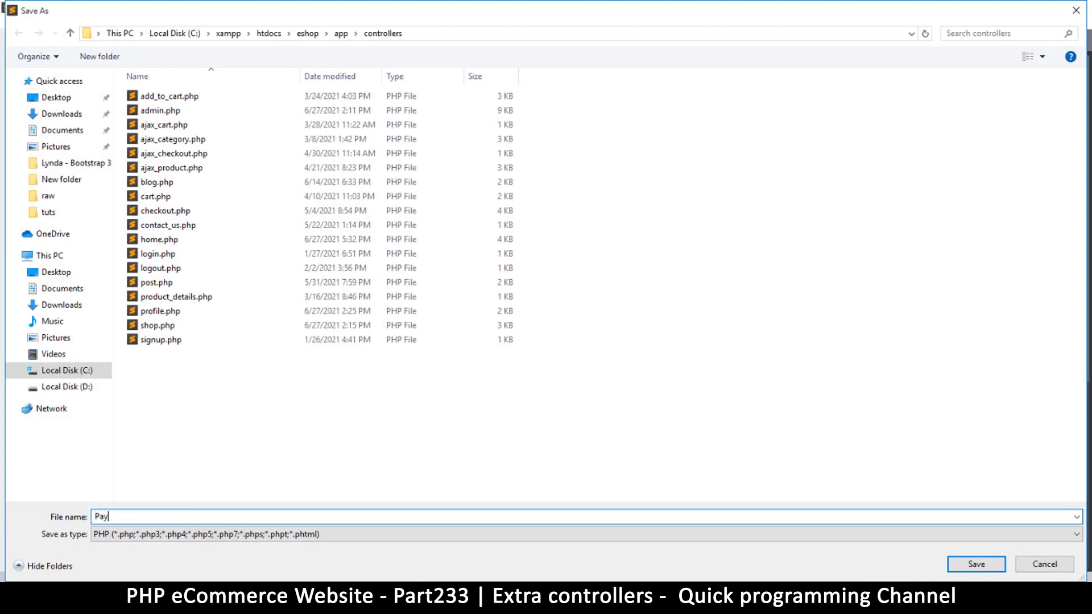
type("ment")
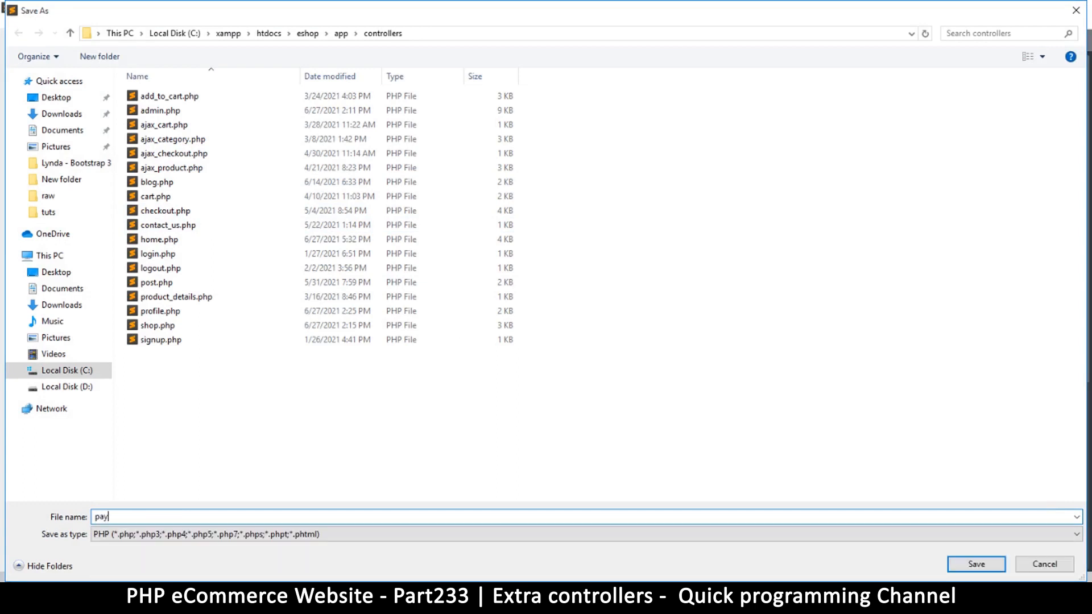
type("ment.")
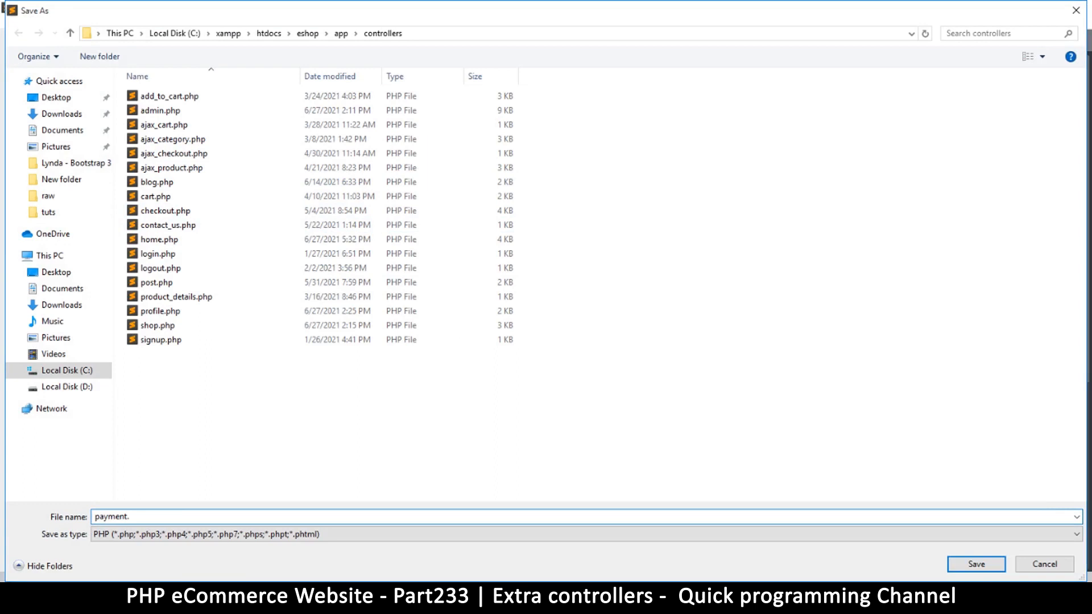
type("php")
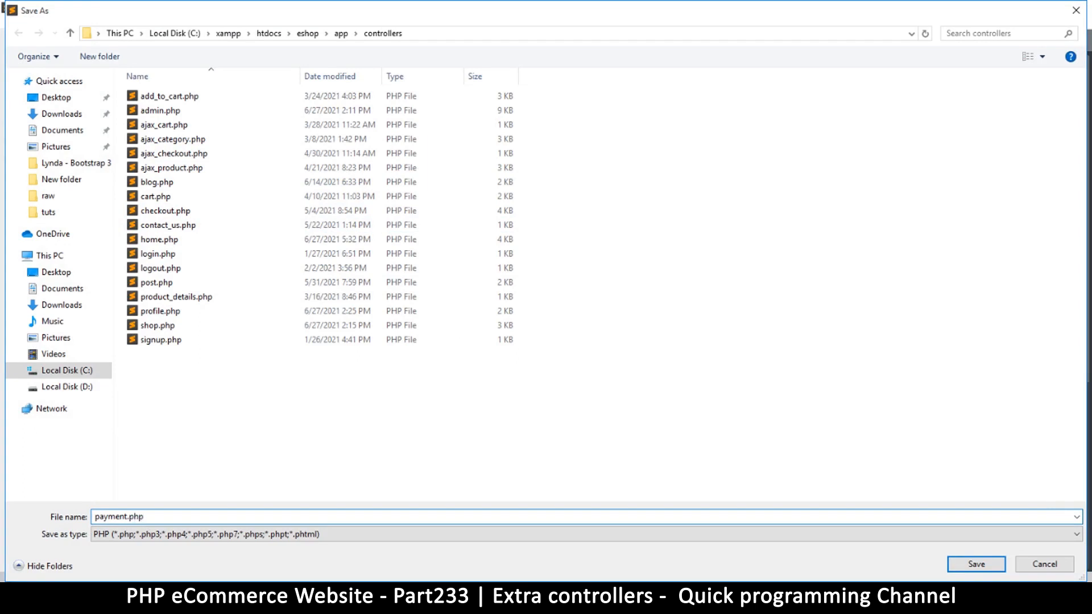
left_click(975, 564)
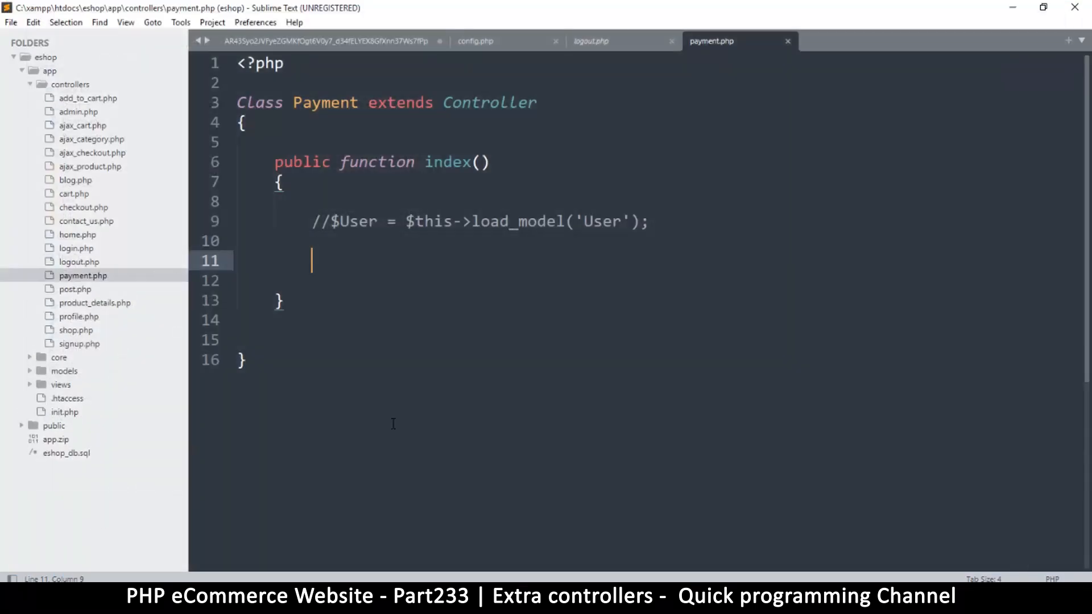
Step: Assign $data = file_get_contents('php://input'); inside index() in payment.php
key("ctrl+s")
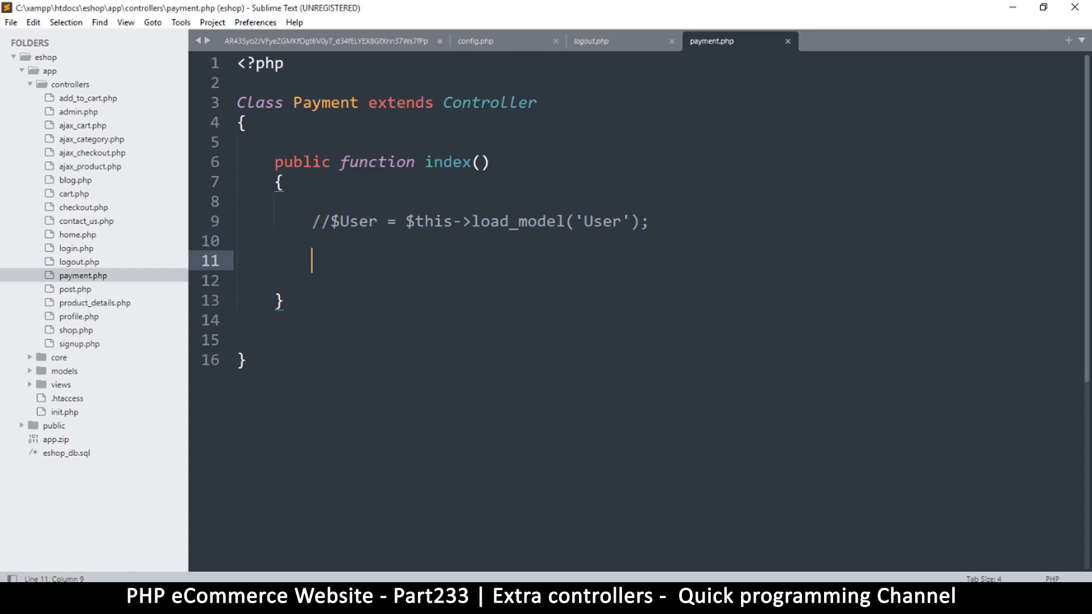
type("$")
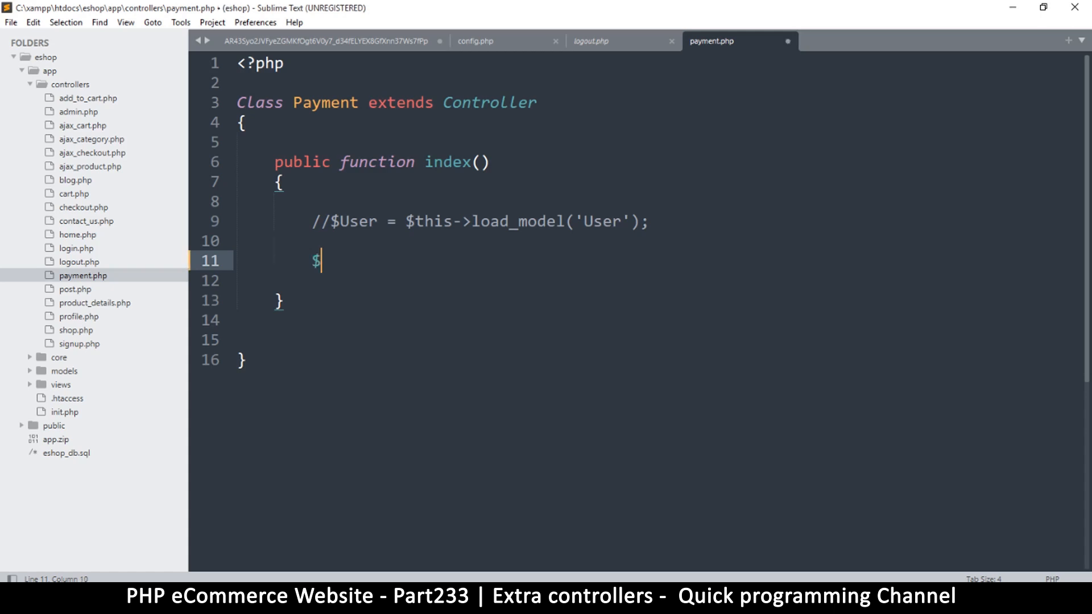
type("_POST")
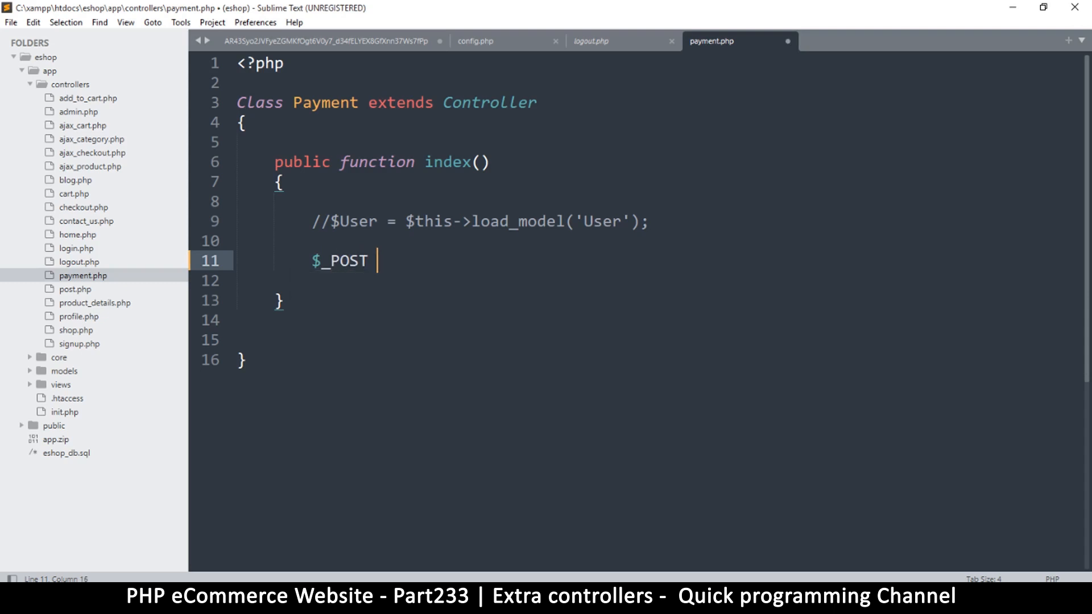
type("$_GET")
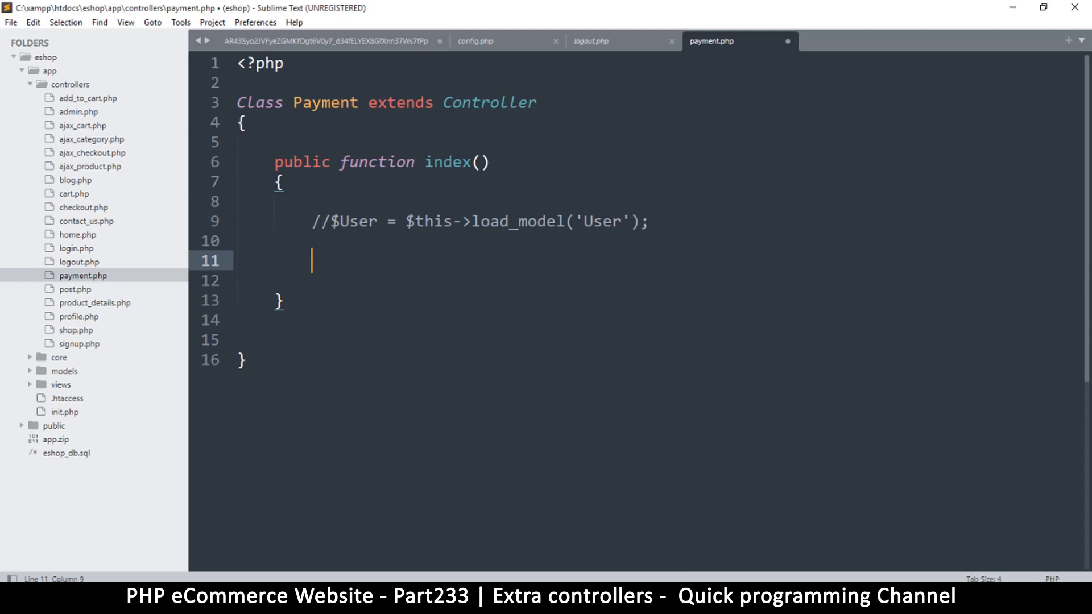
type("file_get_contents(filename")
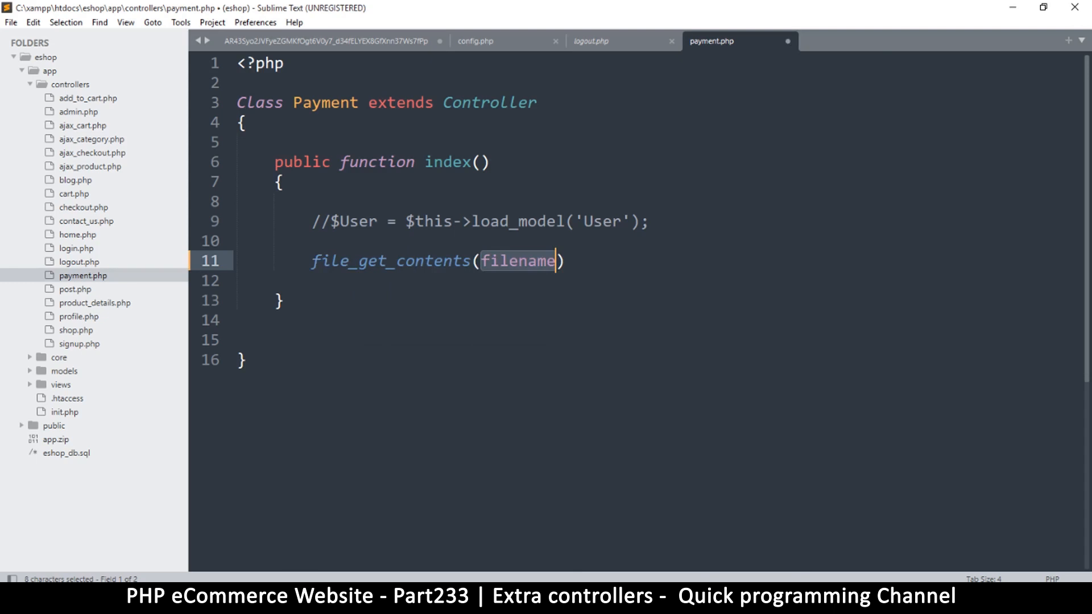
type("'")
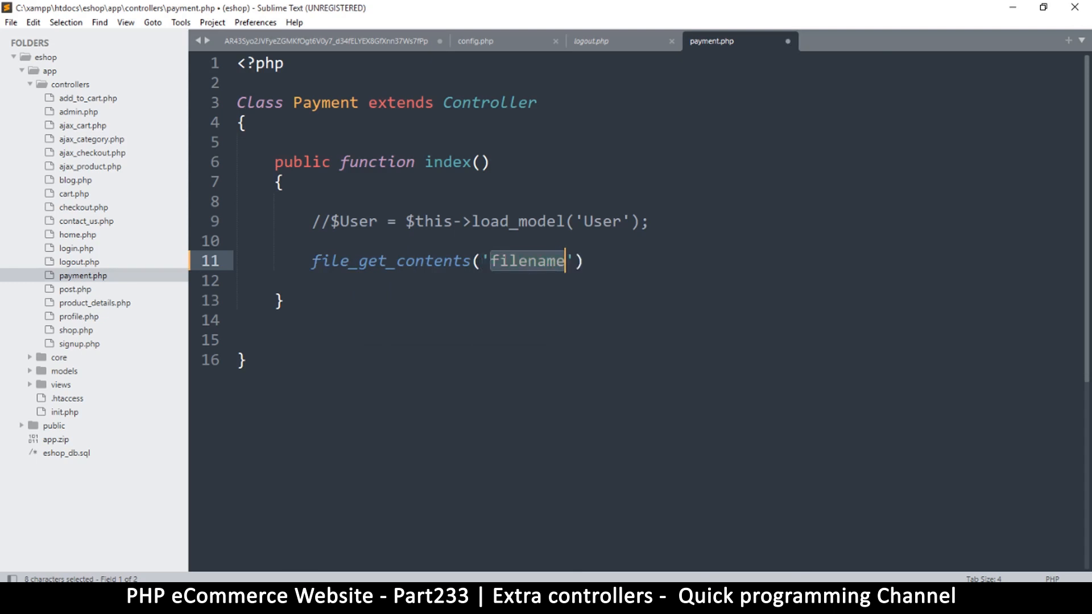
type("php")
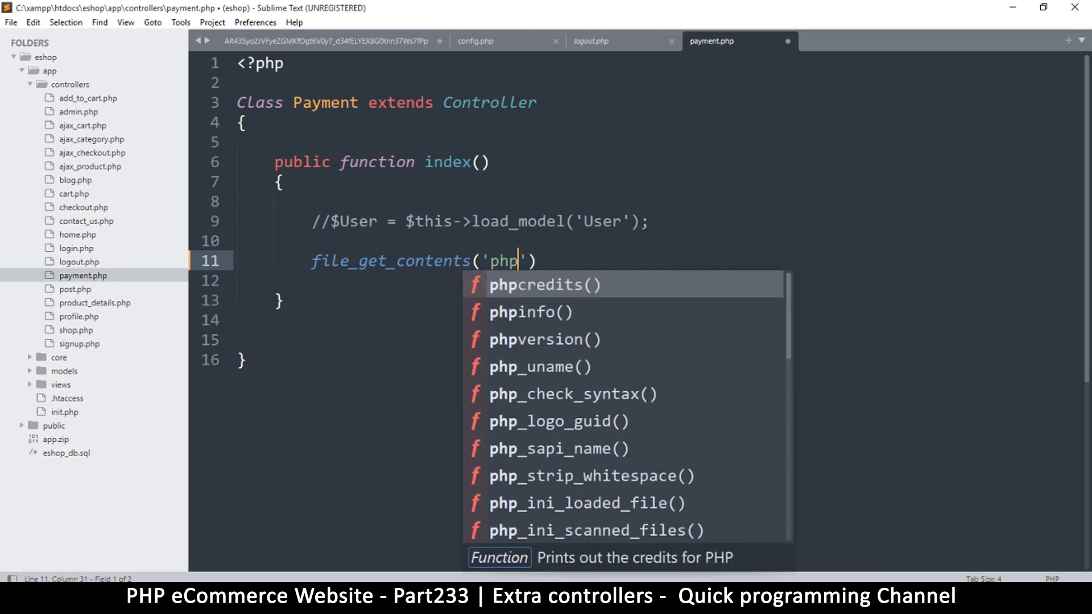
type("://")
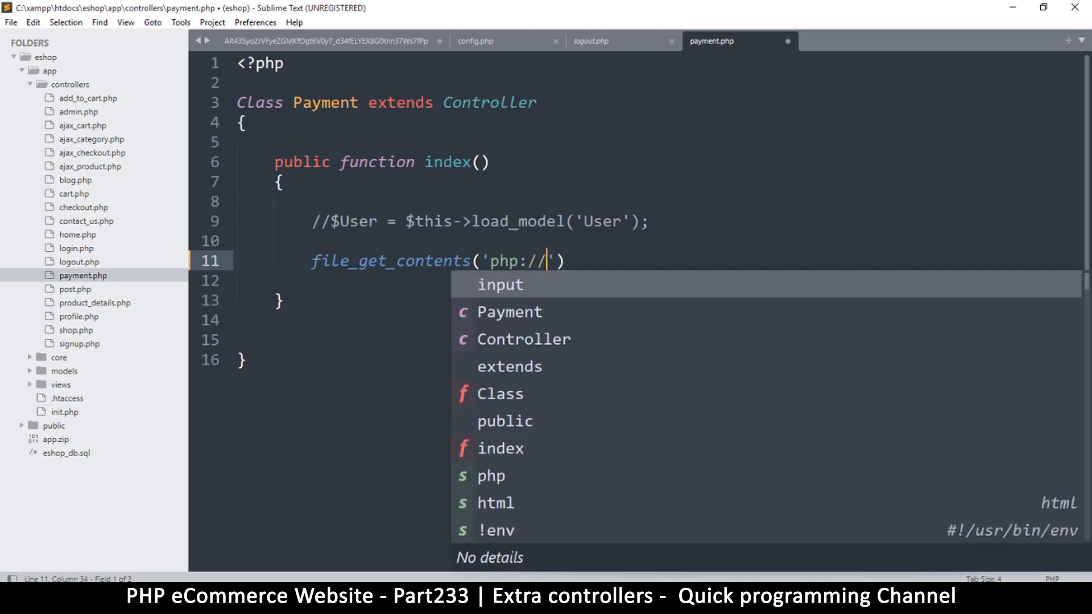
type("input")
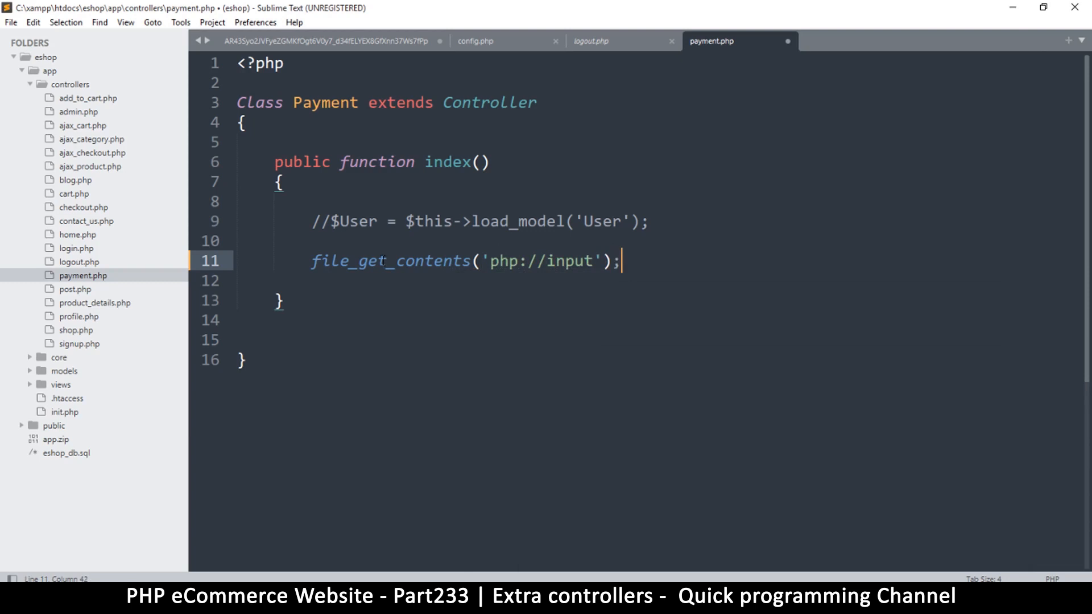
type("$")
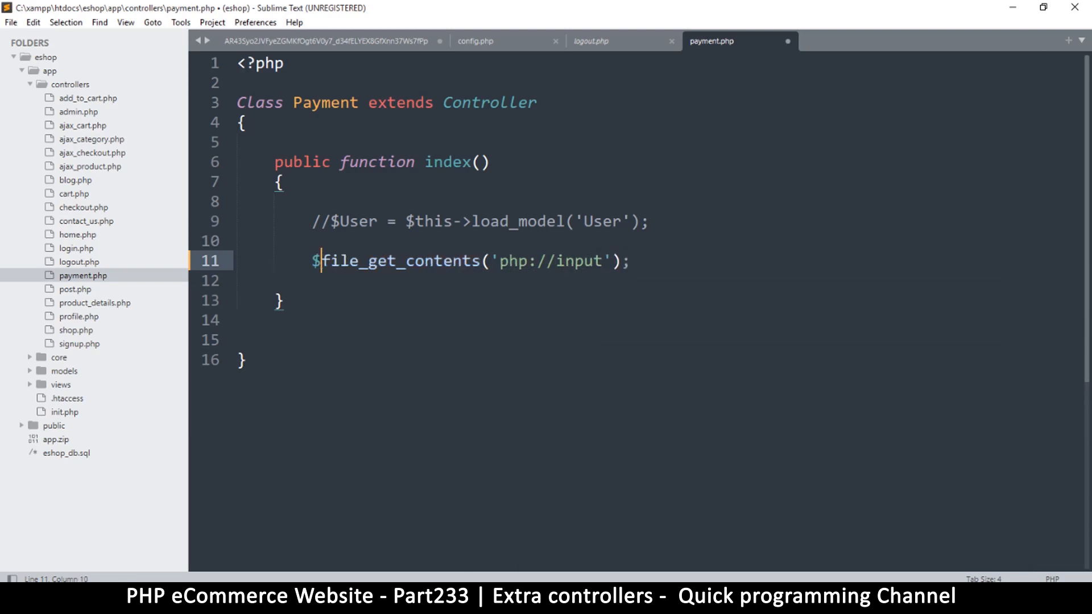
type("data =")
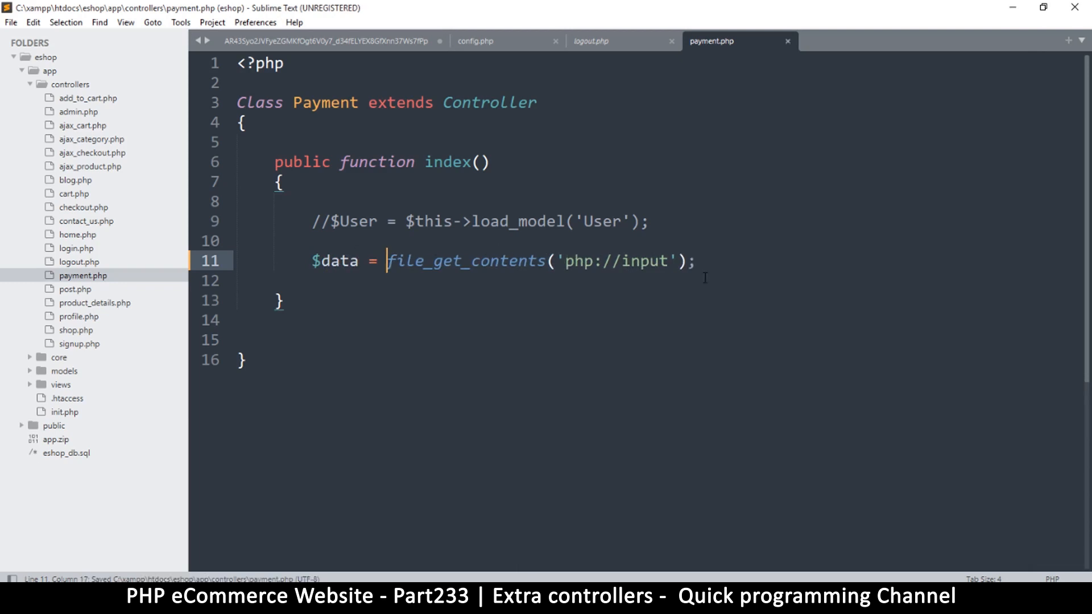
Step: Add $filename = time() . "_.txt"; below the $data line and save
key("enter")
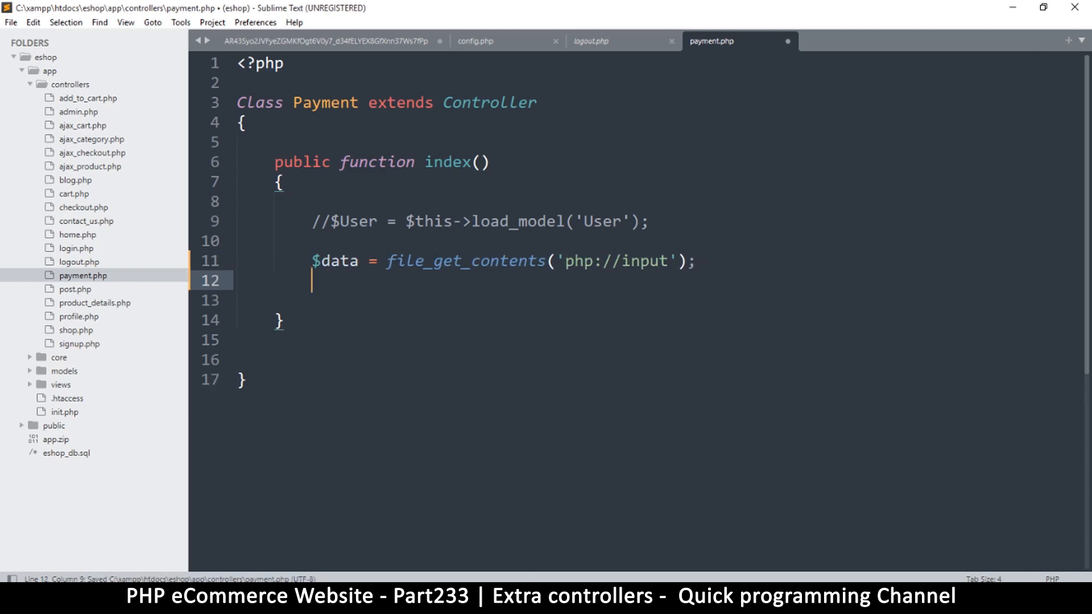
key("enter")
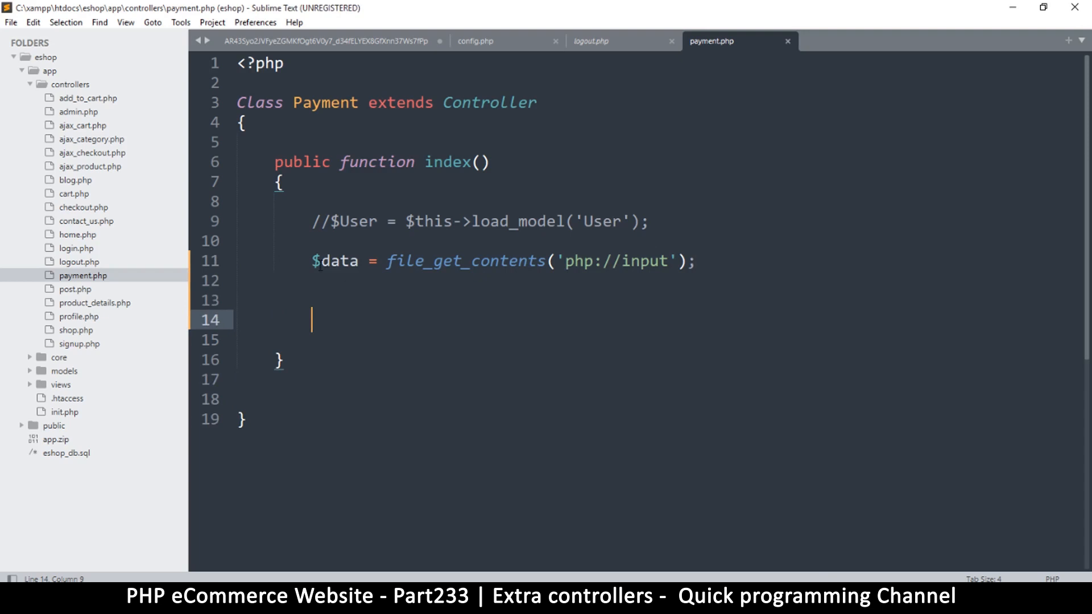
key("ctrl+s")
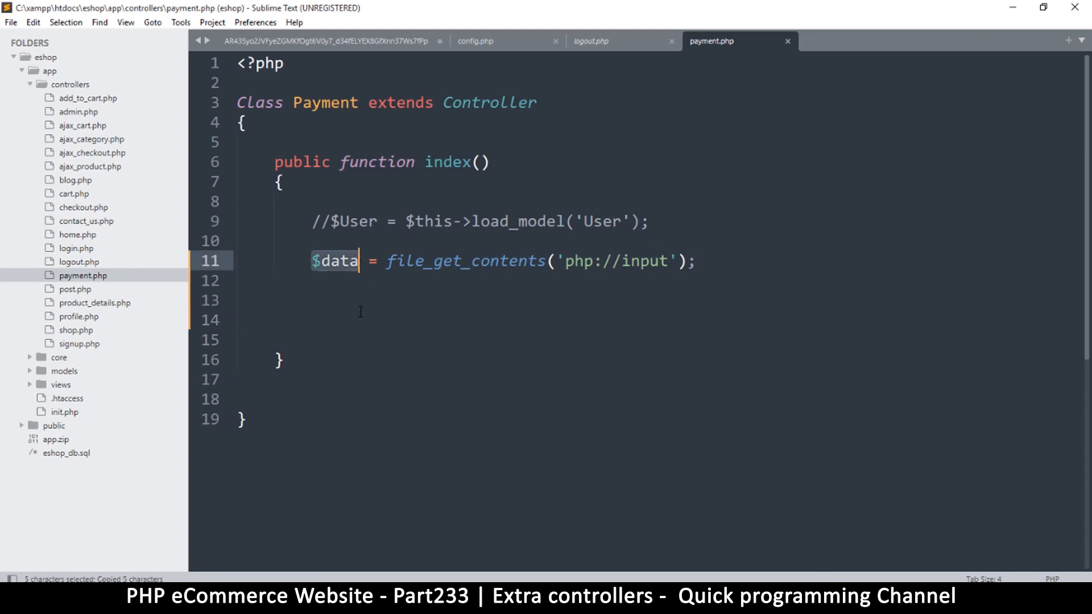
left_click(312, 300)
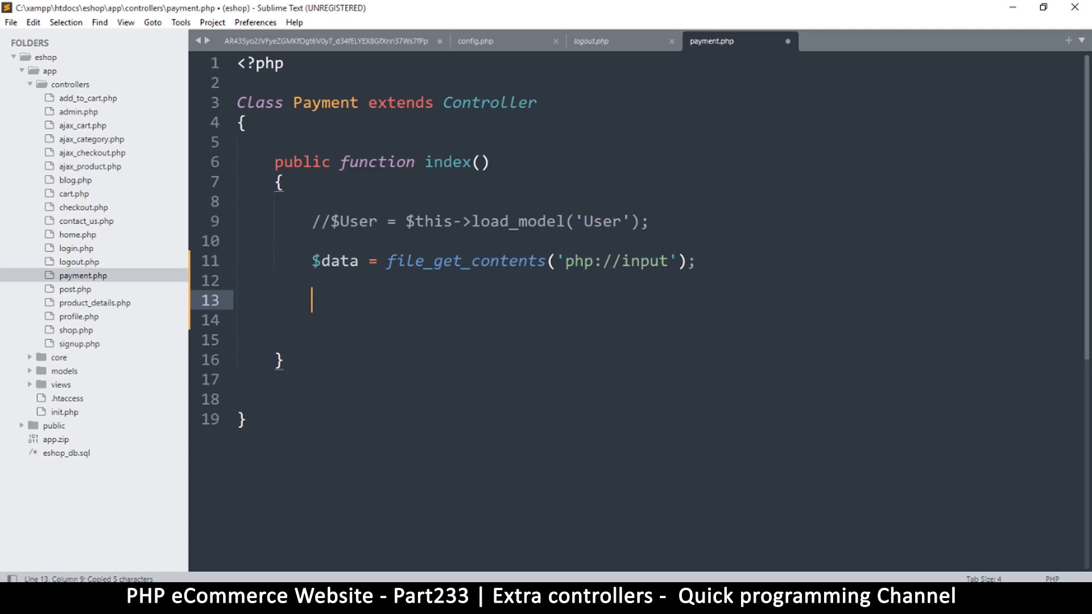
key("ctrl+s")
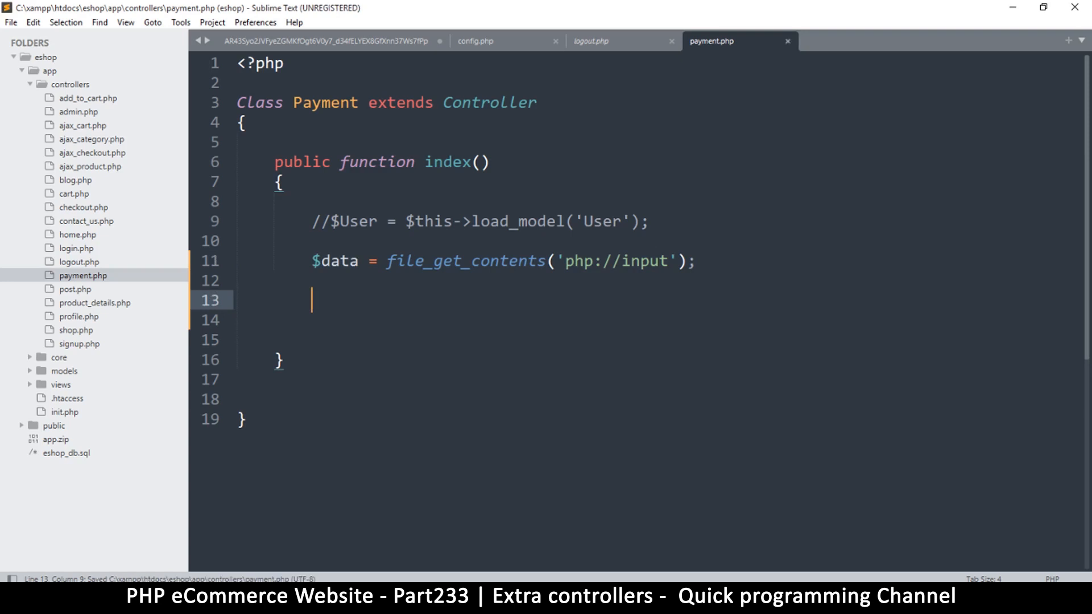
type("$fi")
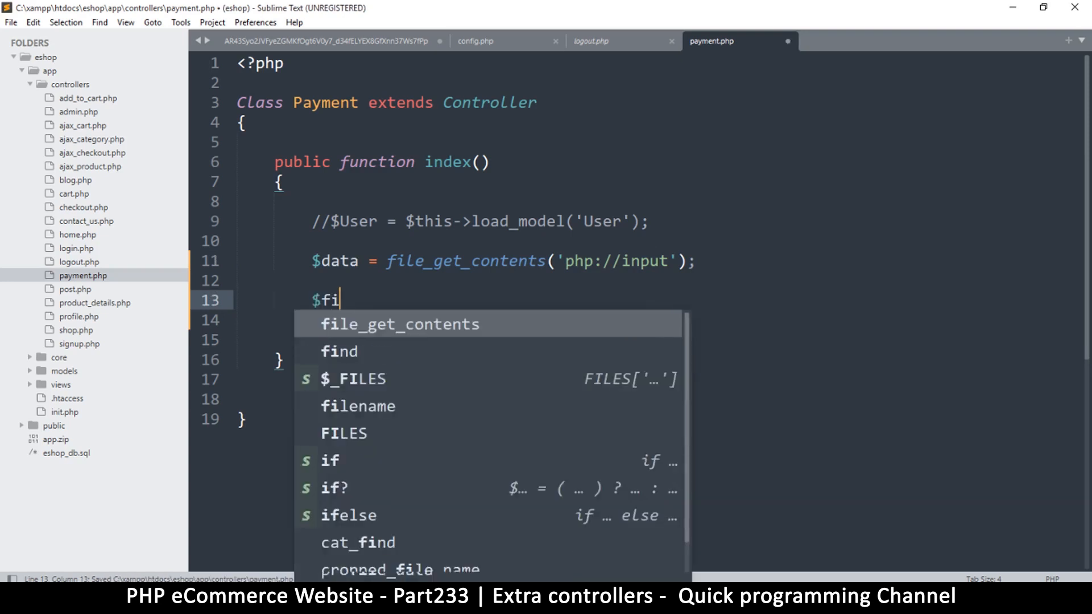
type("lename")
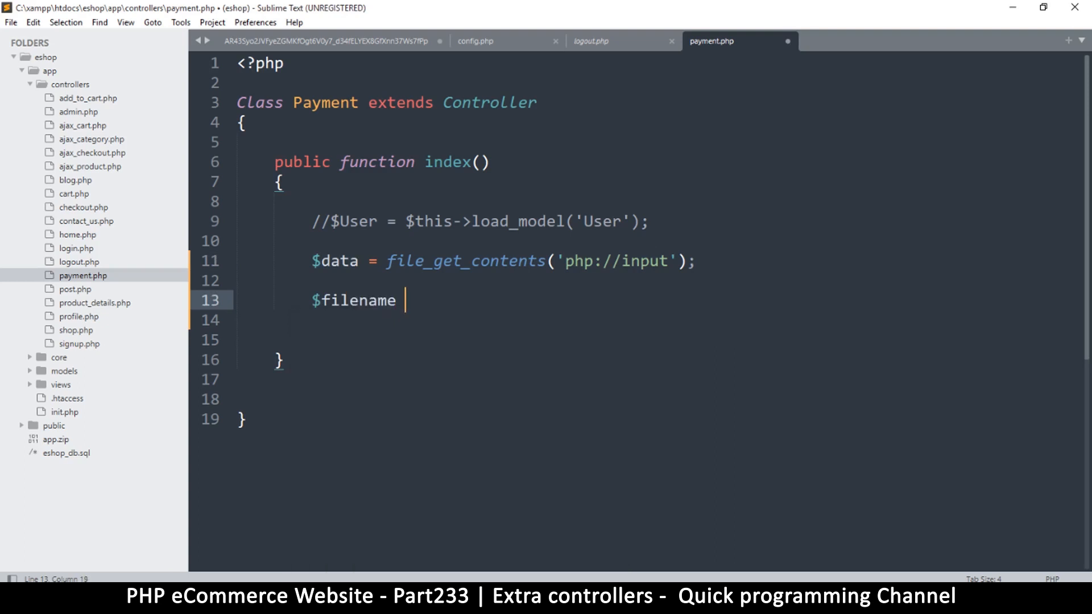
type("= time(")
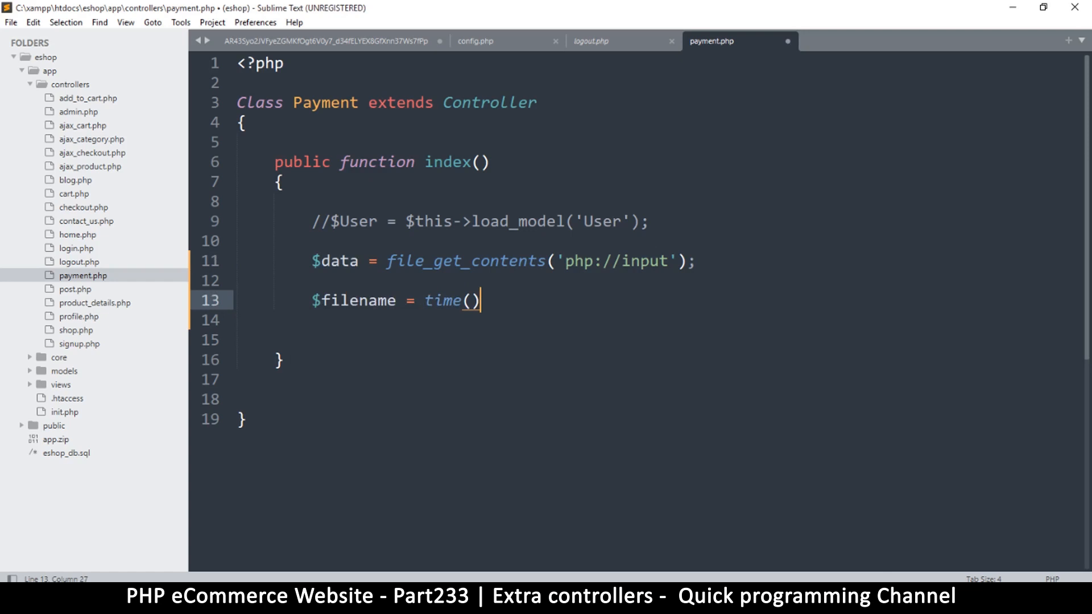
type(". \"\"")
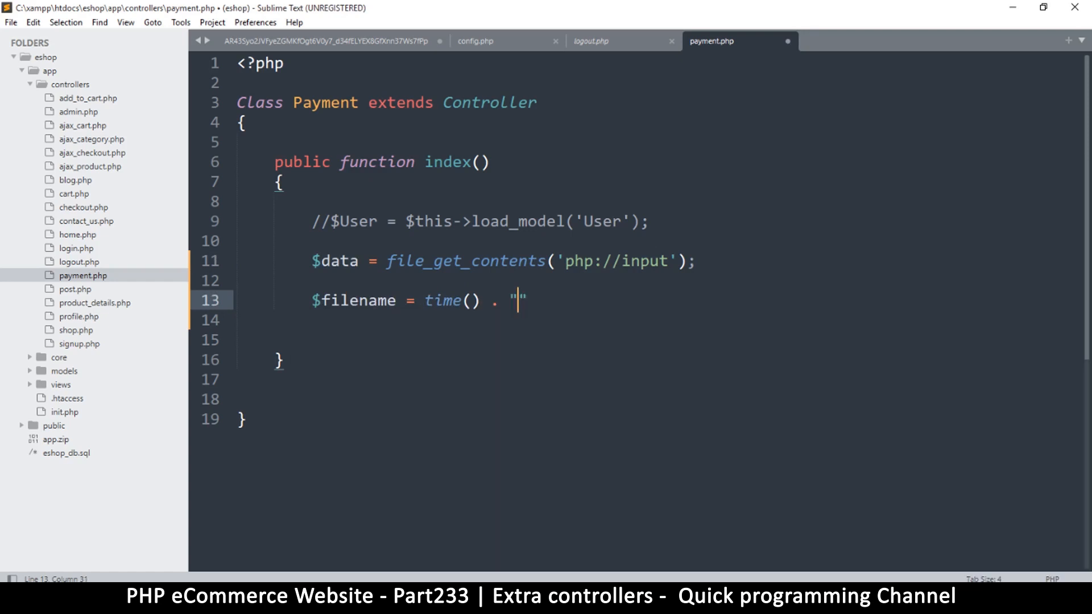
type(".")
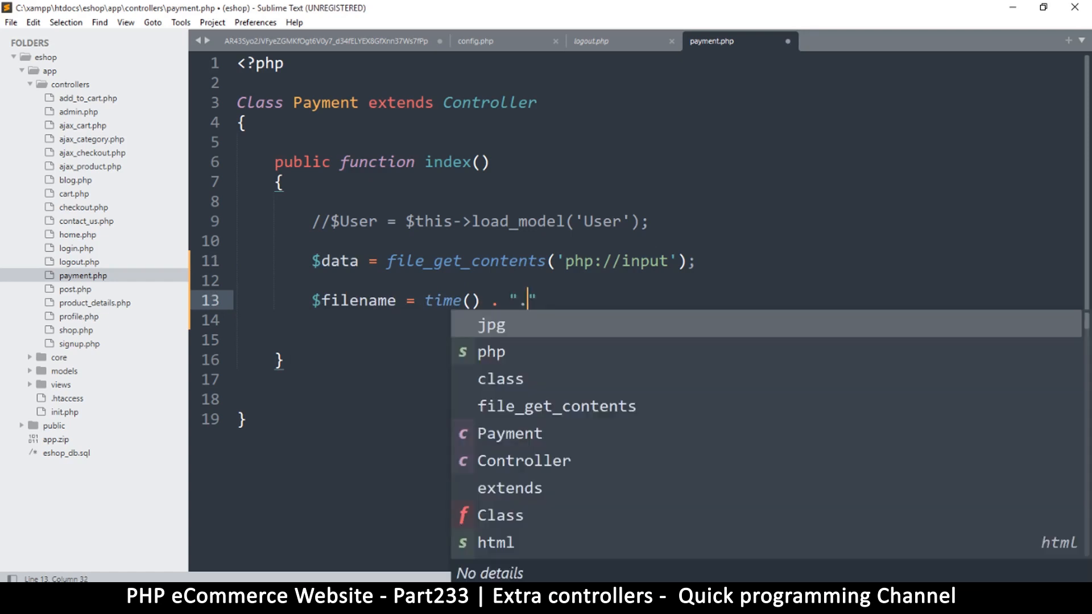
type("_")
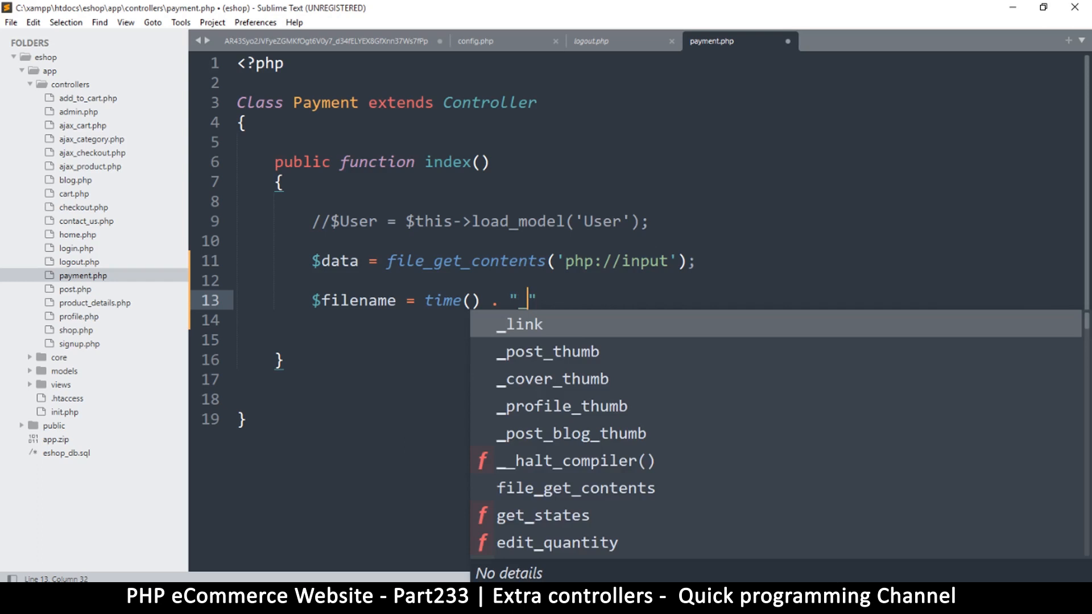
type(".txt")
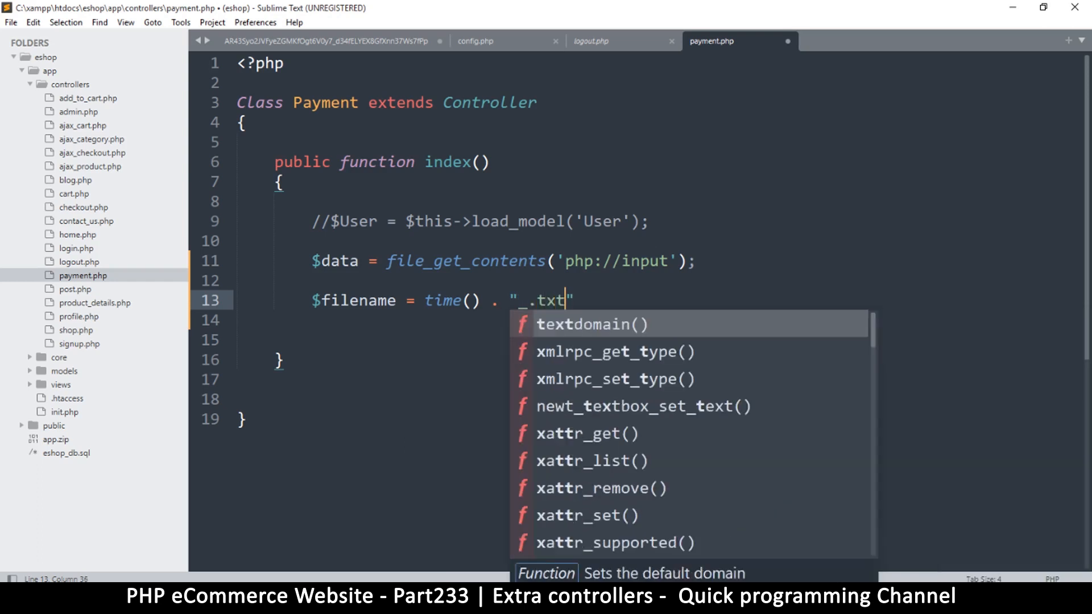
type(";")
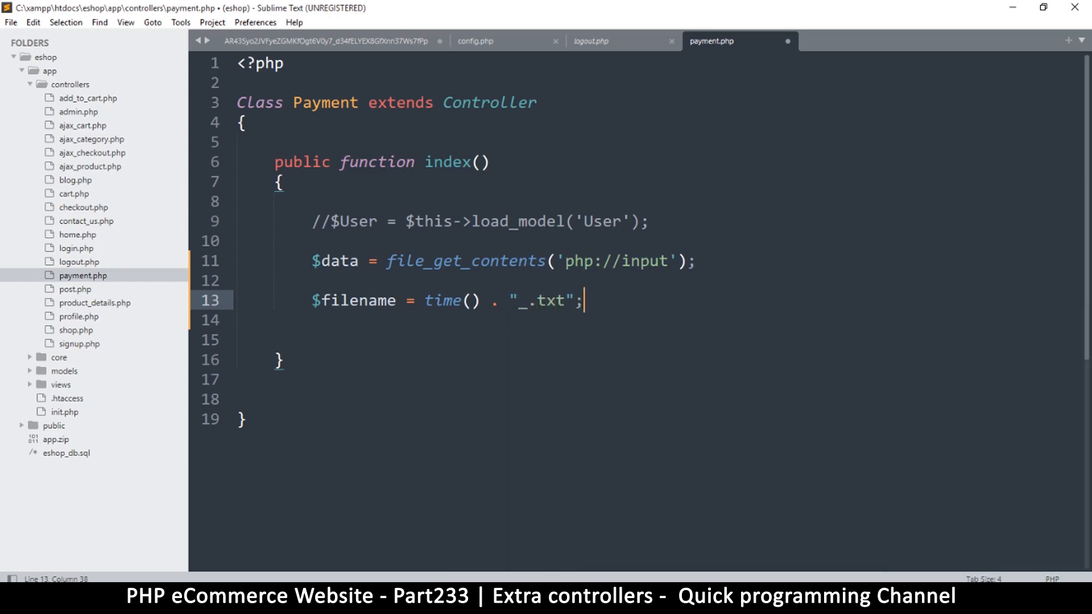
Step: Write $data to the file with file_put_contents($filename, $data); and save payment.php
key("enter")
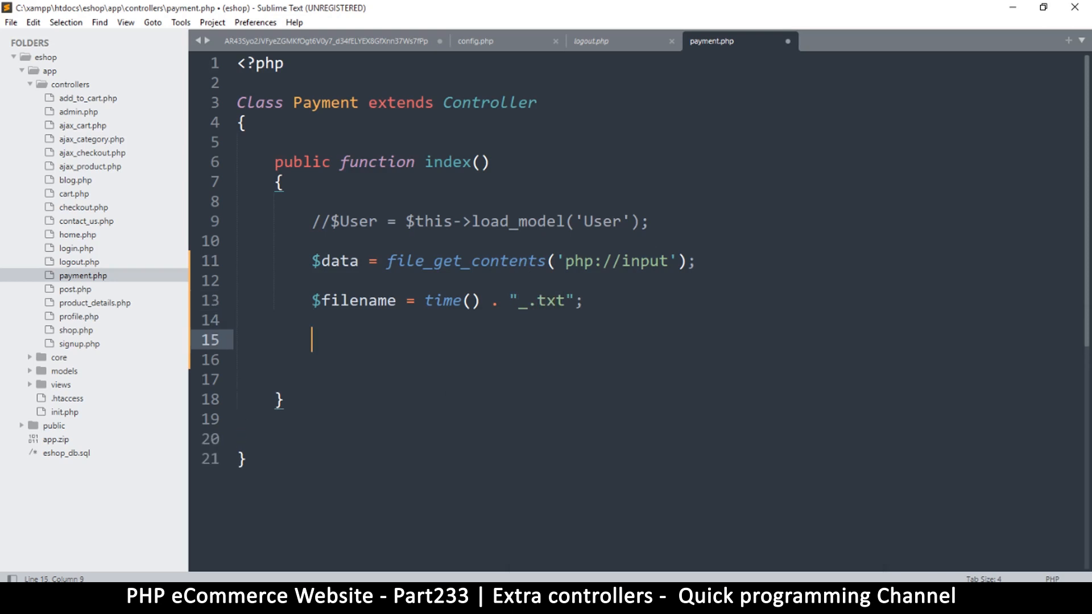
type("file_put")
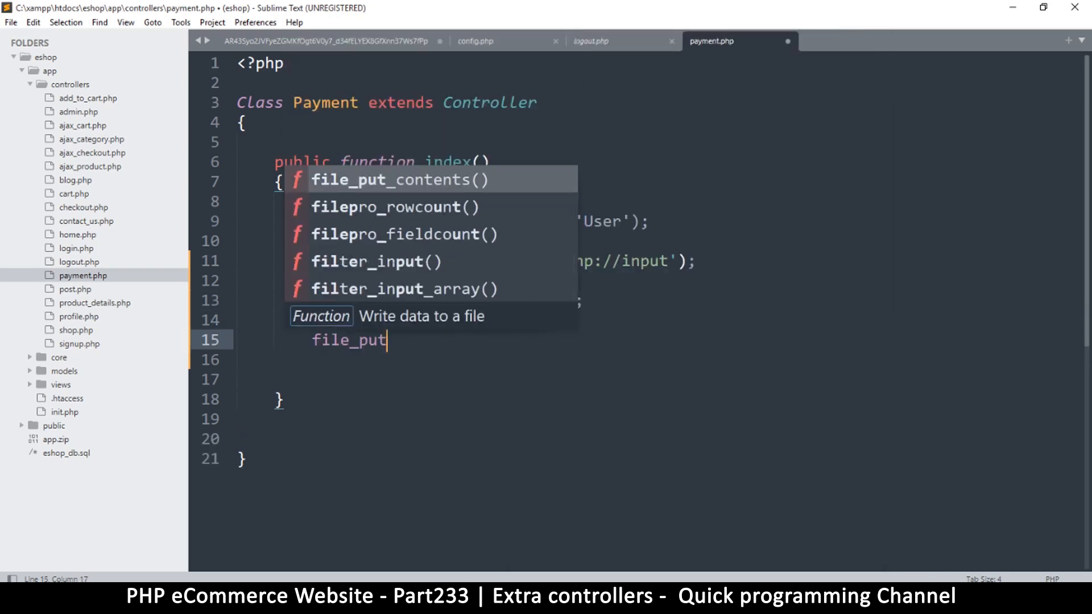
key("Tab")
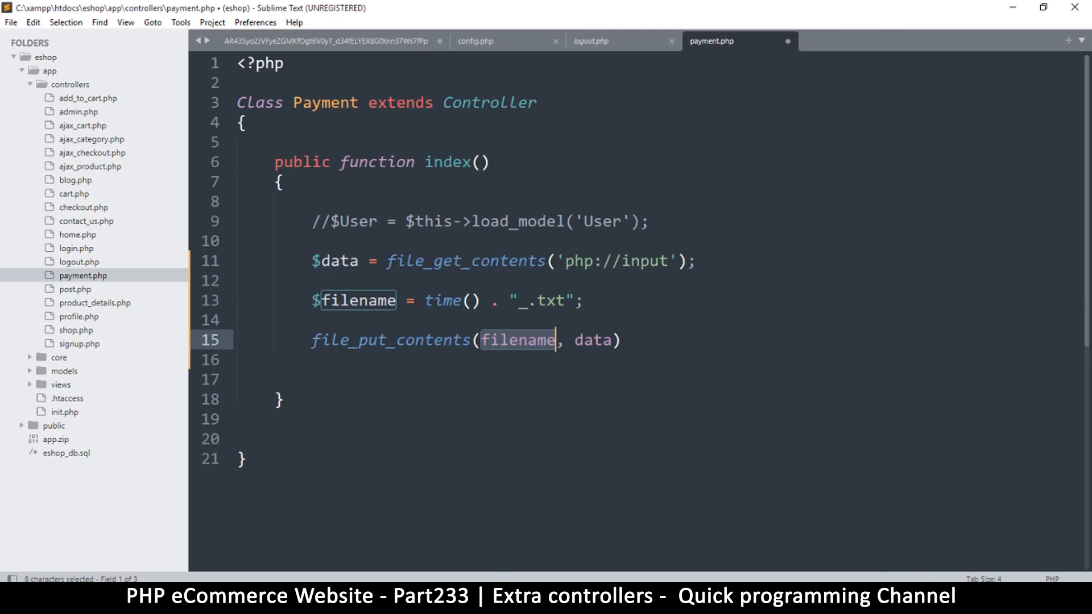
type("$file")
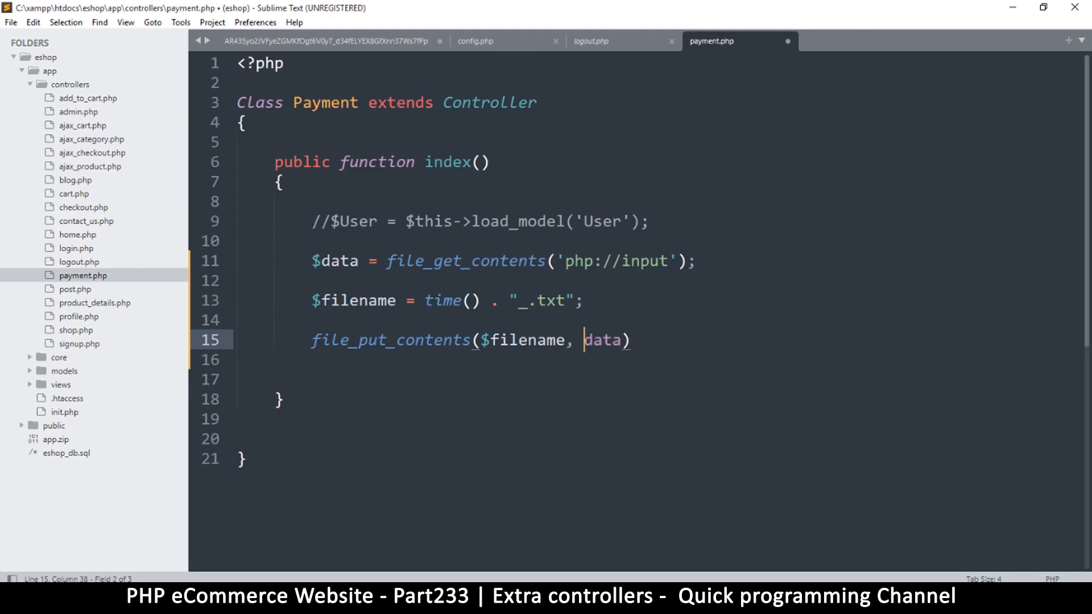
type("$")
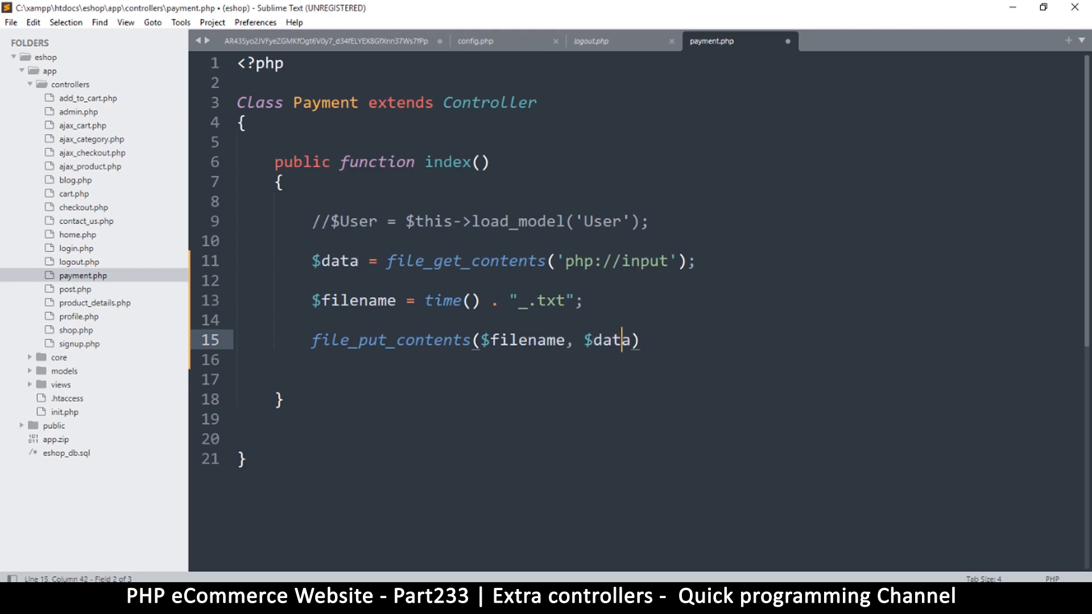
type(";")
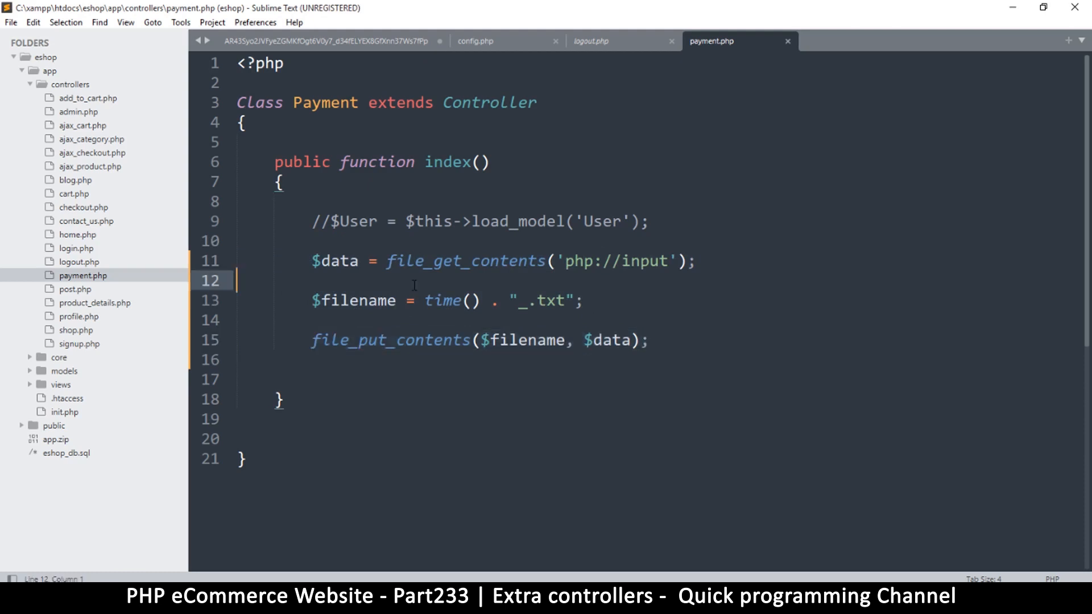
key("ctrl+s")
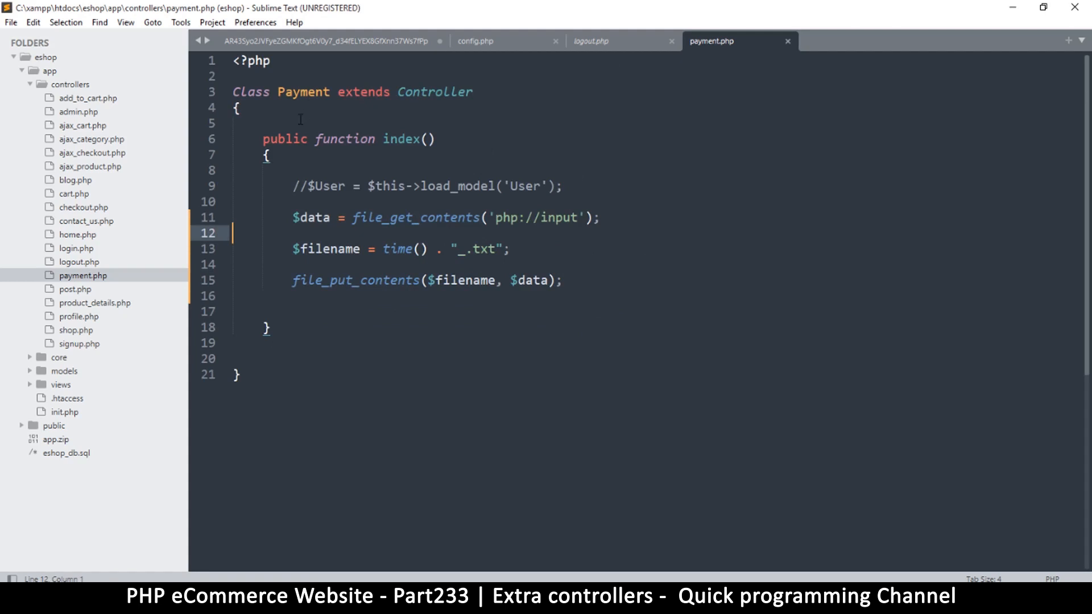
Step: Create a new file in controllers and paste the whole login.php controller into it
right_click(70, 84)
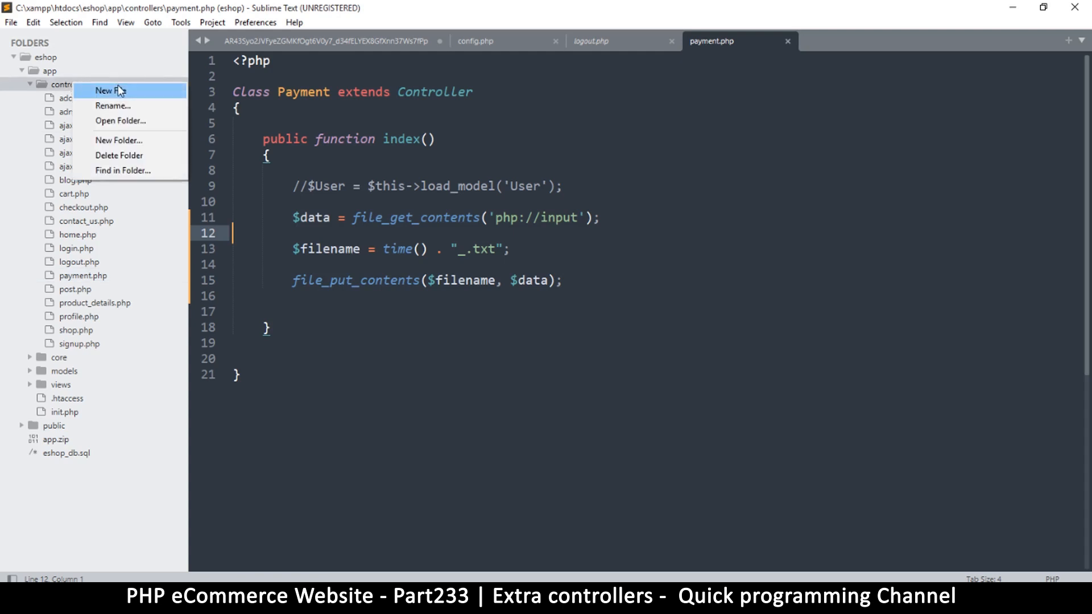
left_click(108, 91)
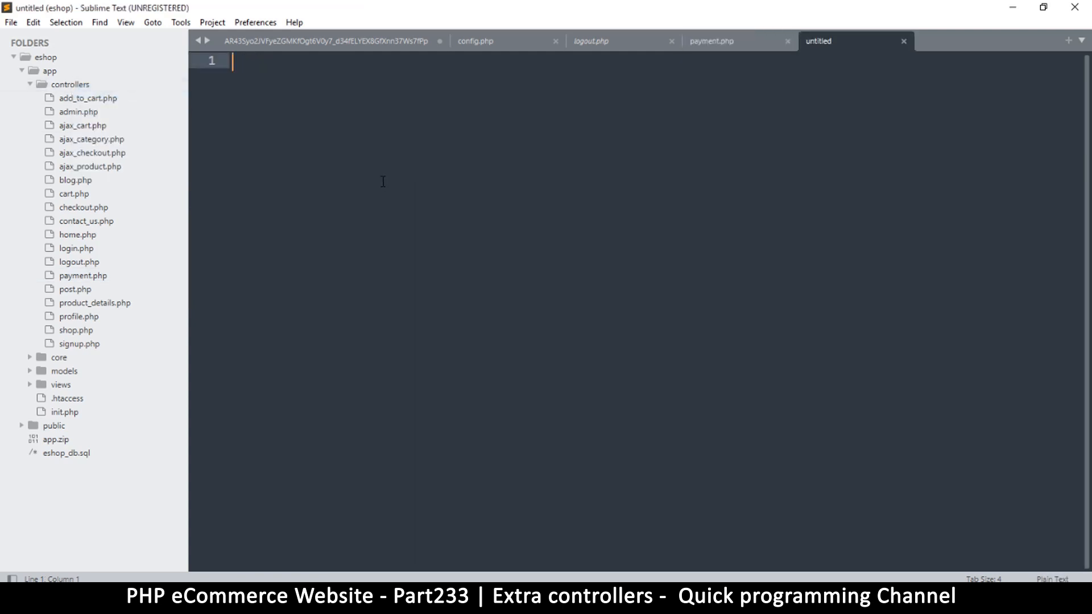
type("$data")
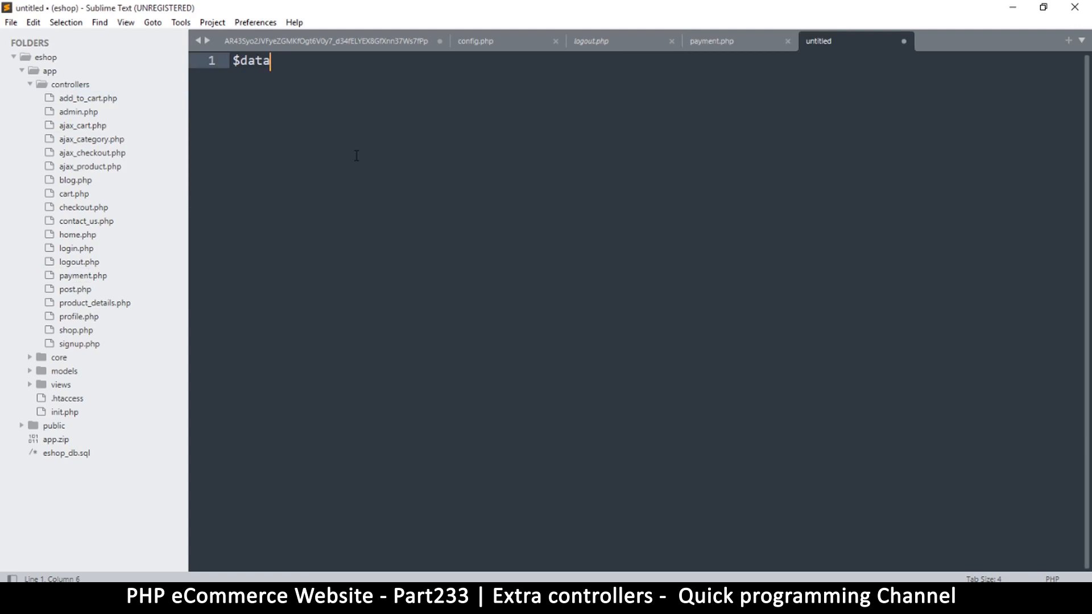
left_click(710, 41)
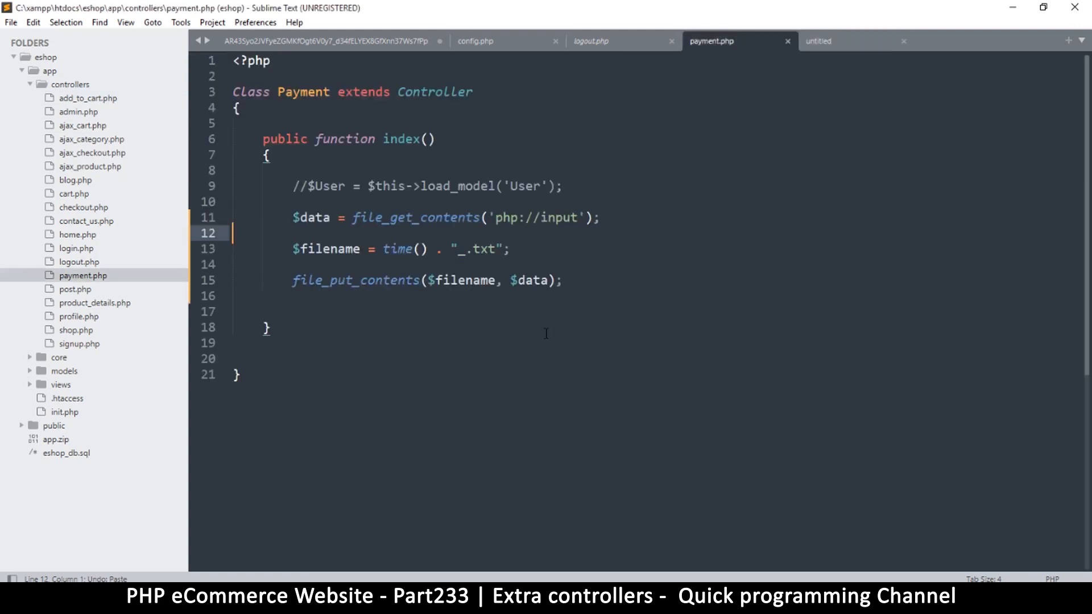
left_click(591, 41)
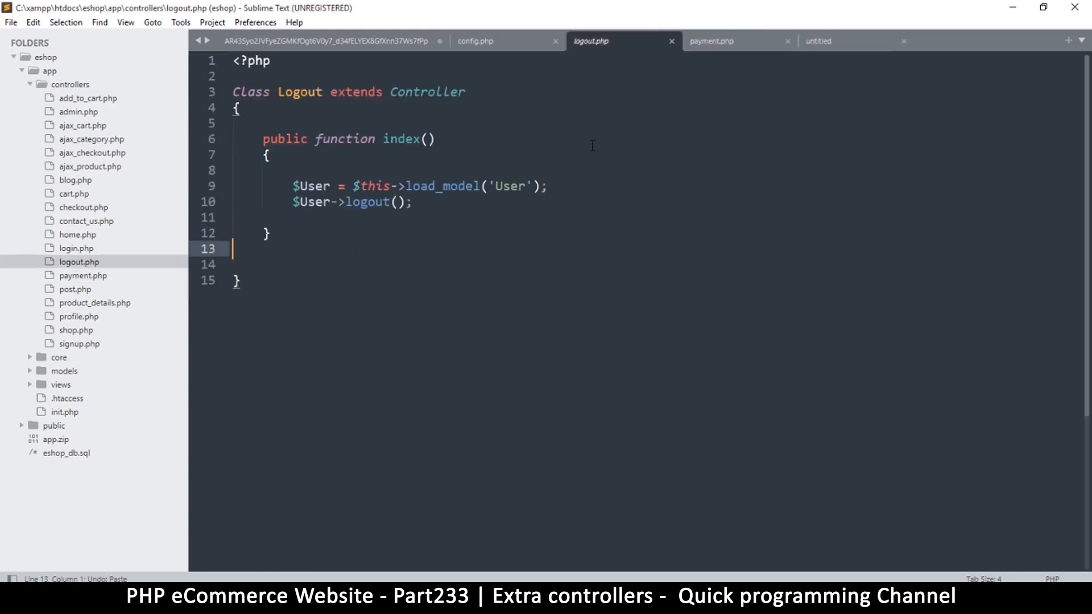
left_click(712, 41)
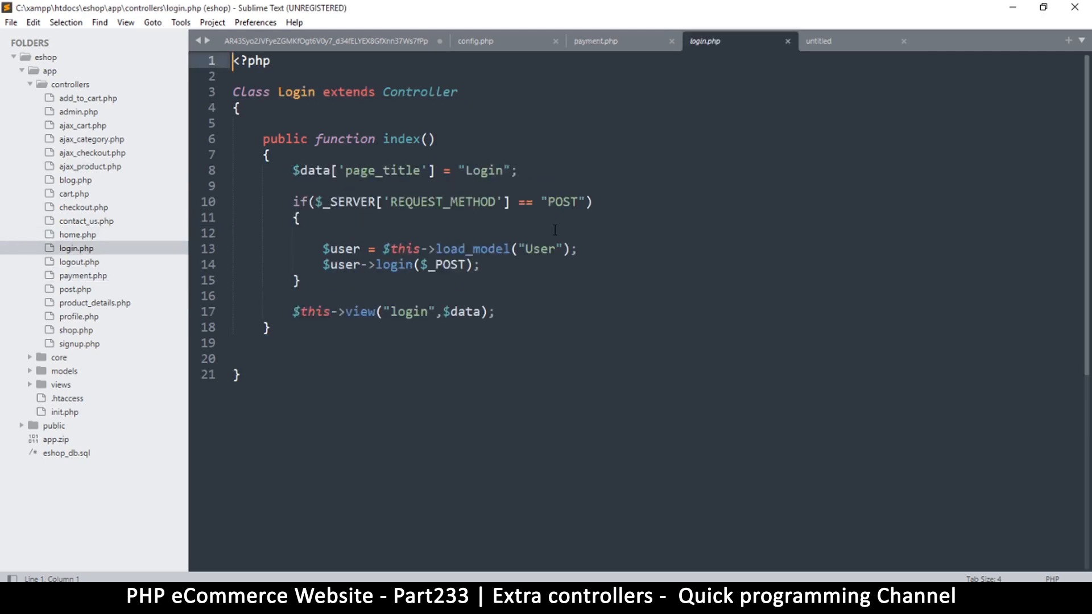
mouse_move(380, 332)
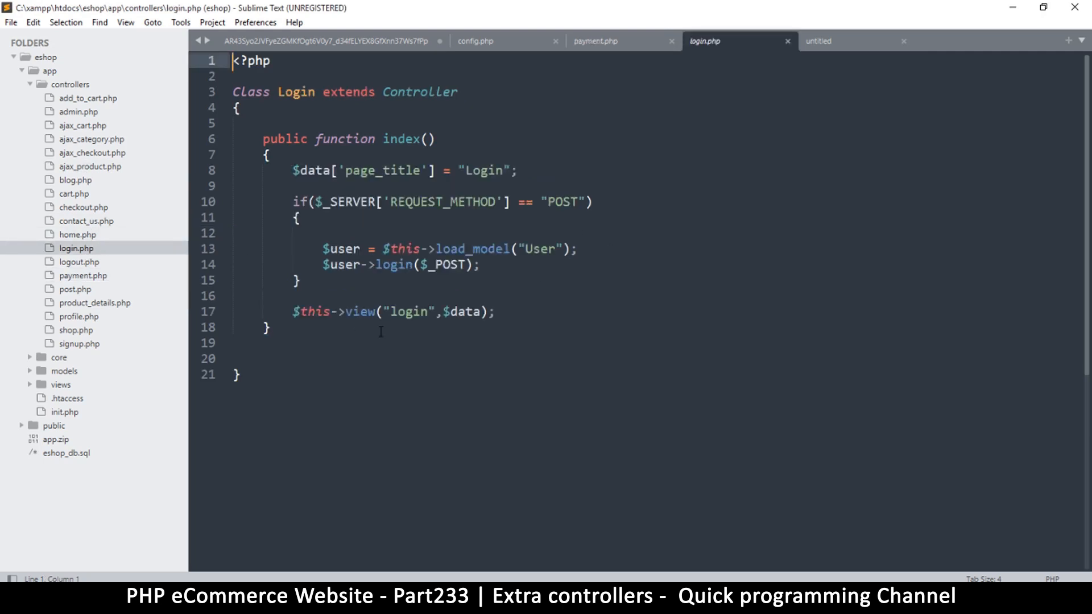
key("ctrl+a")
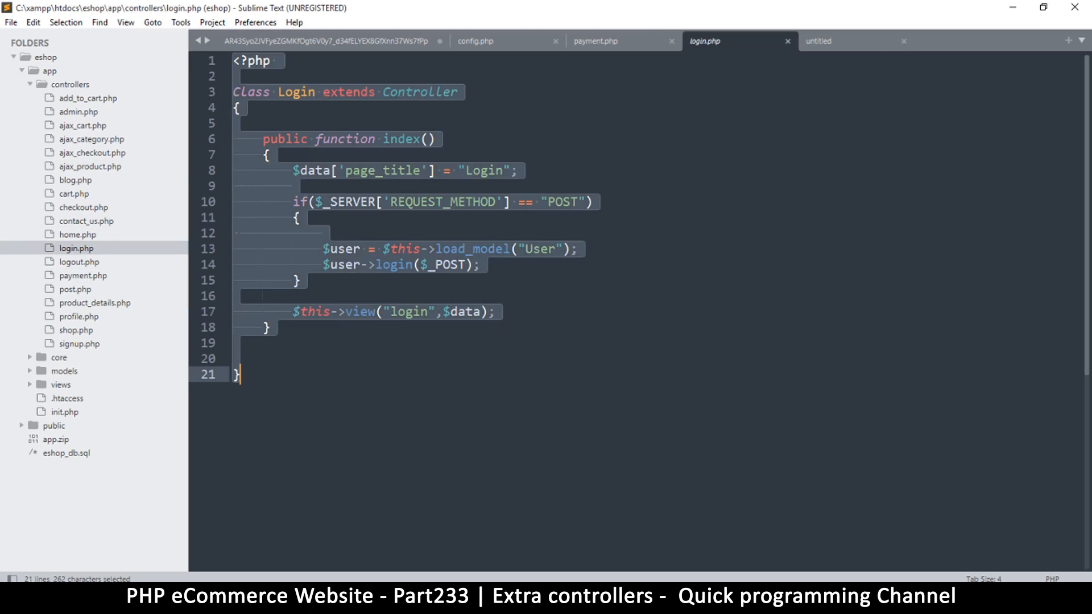
left_click(819, 41)
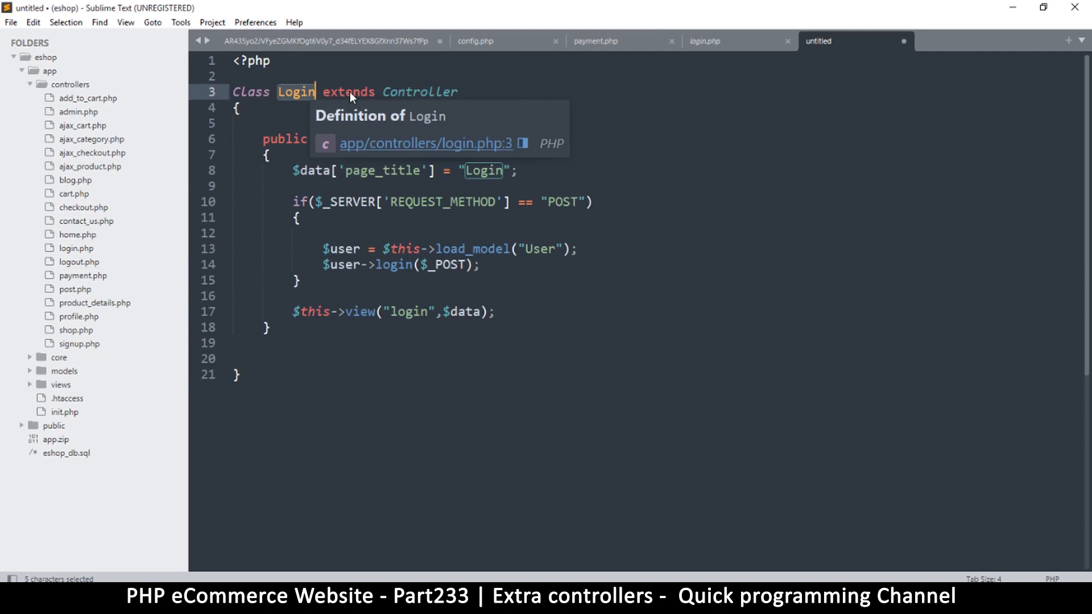
Step: Rename the class to Thanks and set its page_title to "Thanks"
type("Thank")
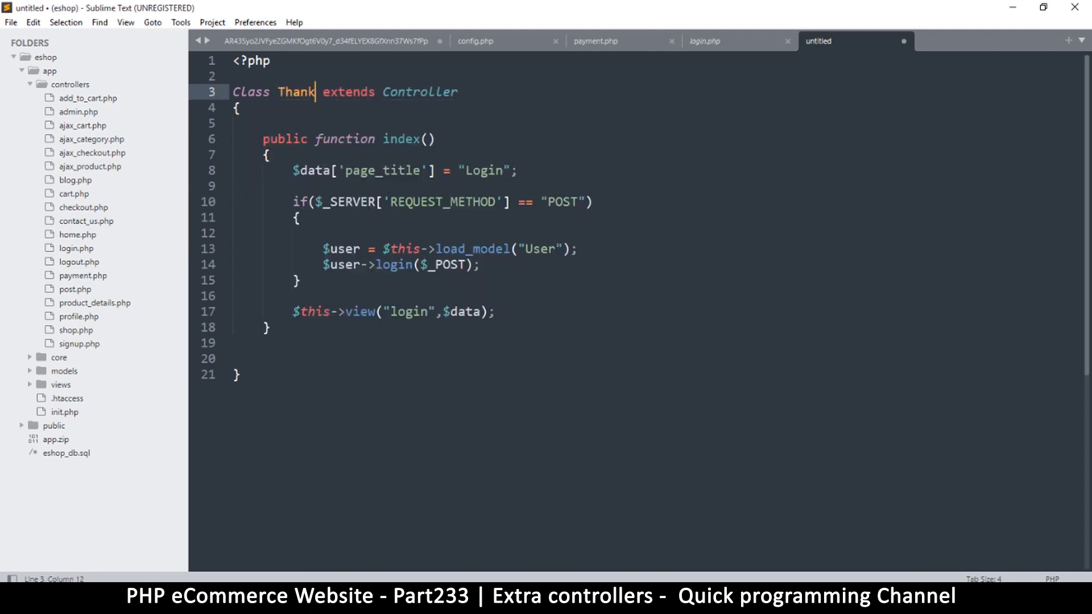
type("_")
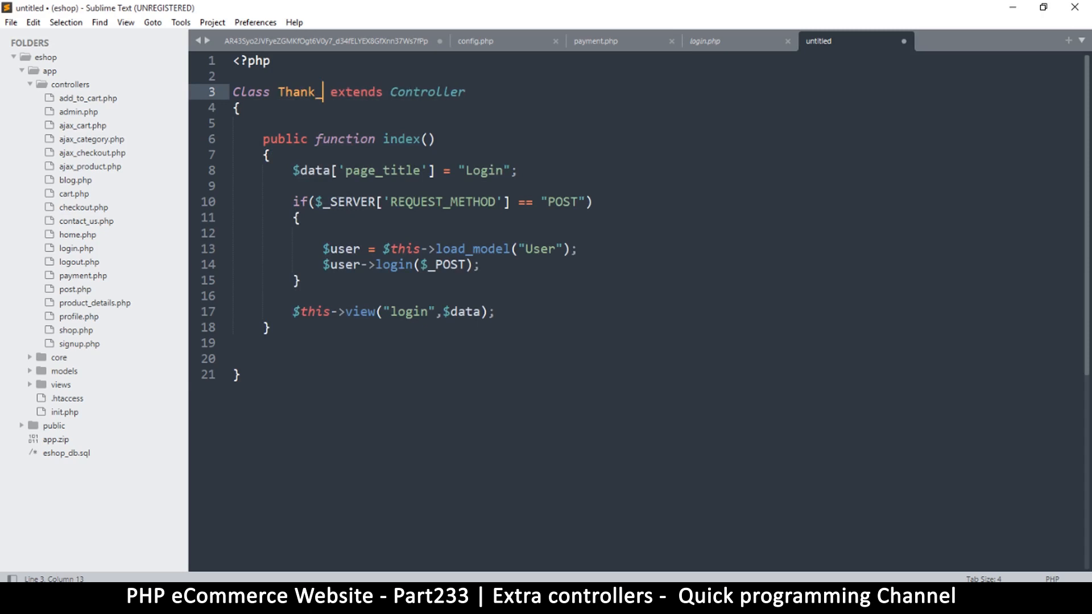
type("s")
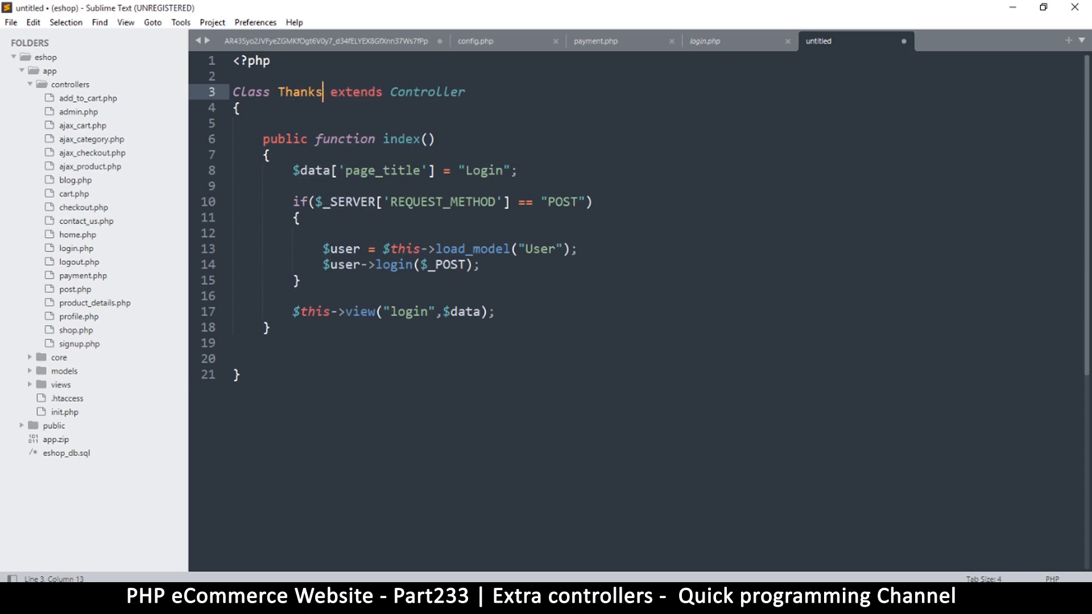
double_click(478, 171)
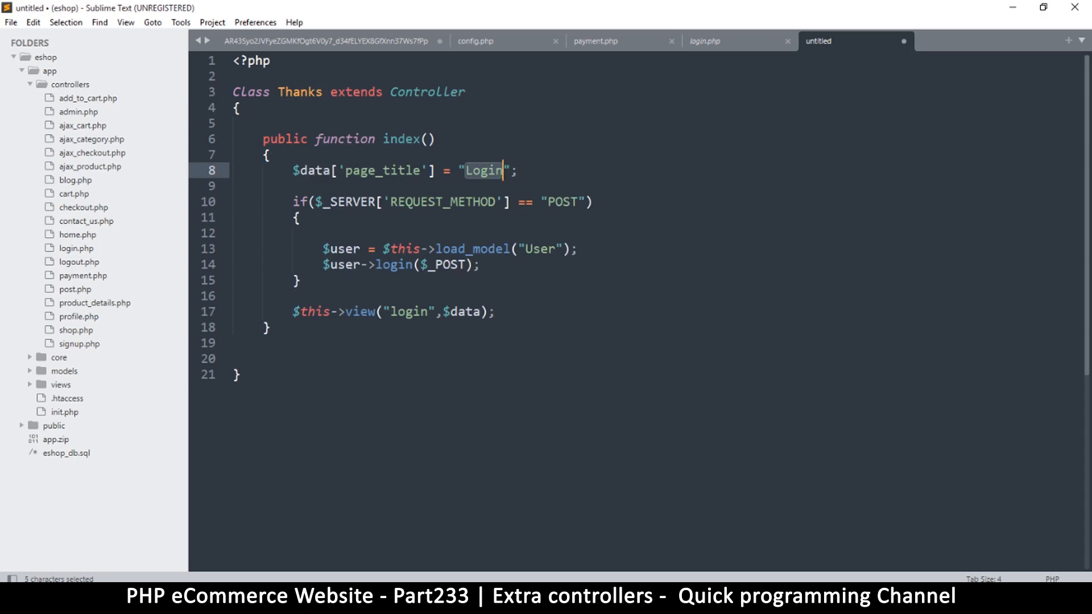
type("Thanks")
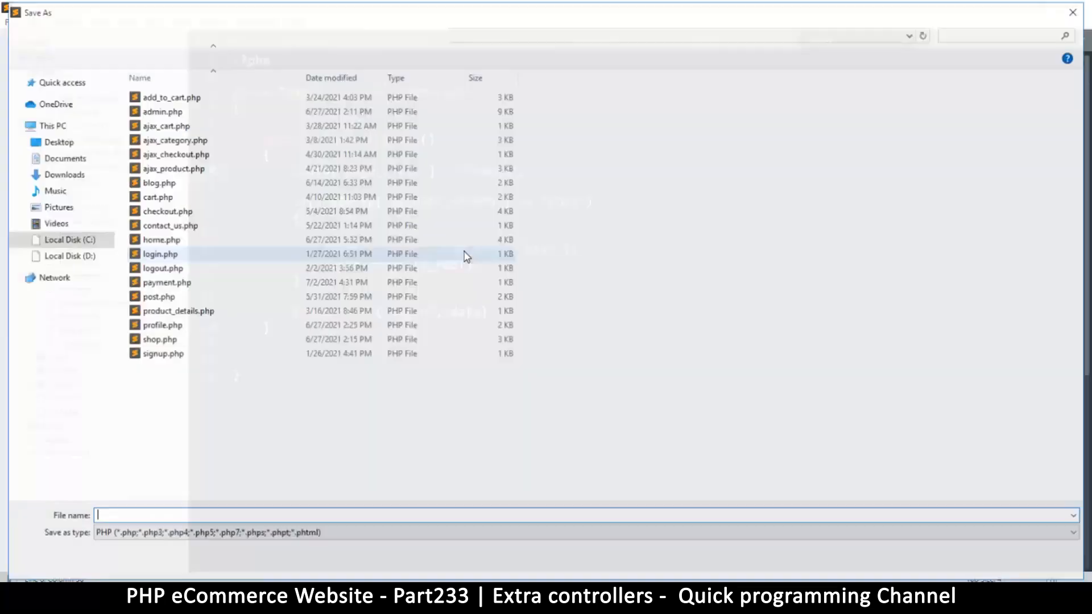
Step: Save the controller as thanks.php and make its view call render "thanks"
type("thanks.php")
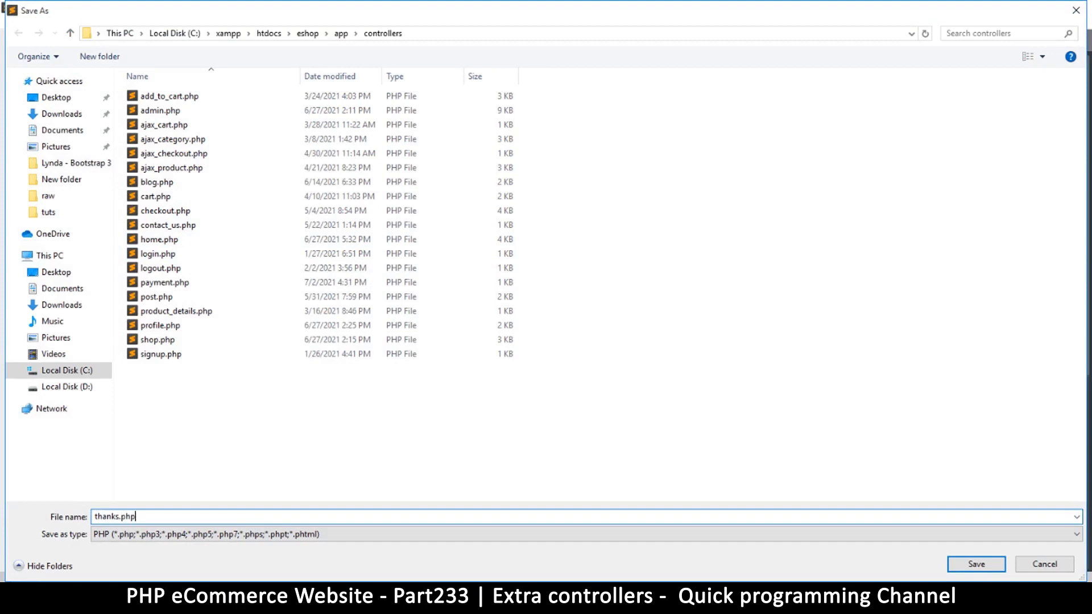
left_click(976, 564)
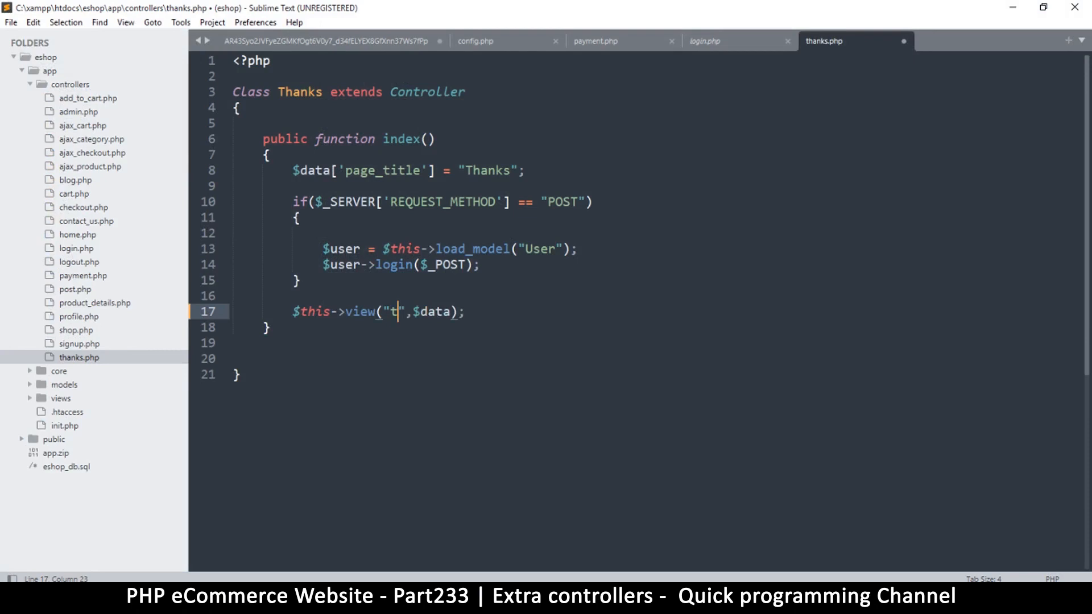
type("hanks")
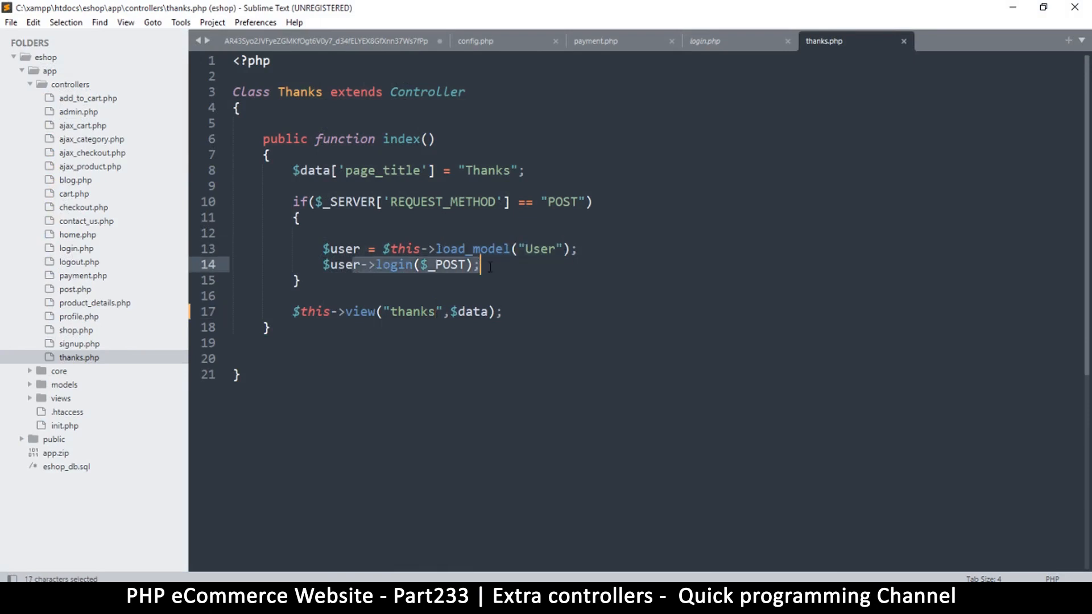
Step: Remove the $user->login($_POST); line from index() and save
left_click(329, 250)
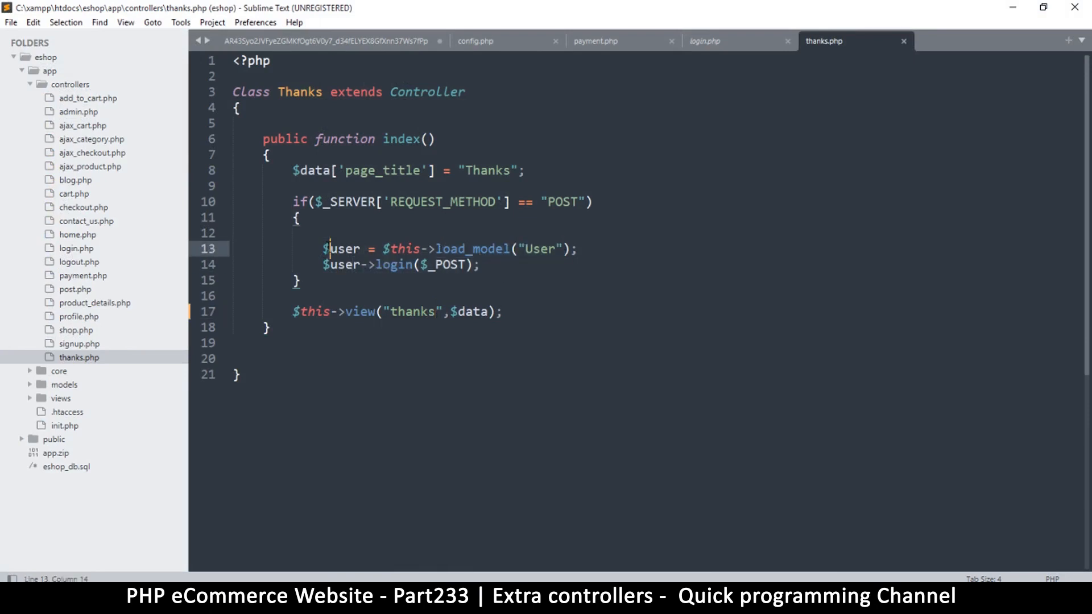
triple_click(400, 266)
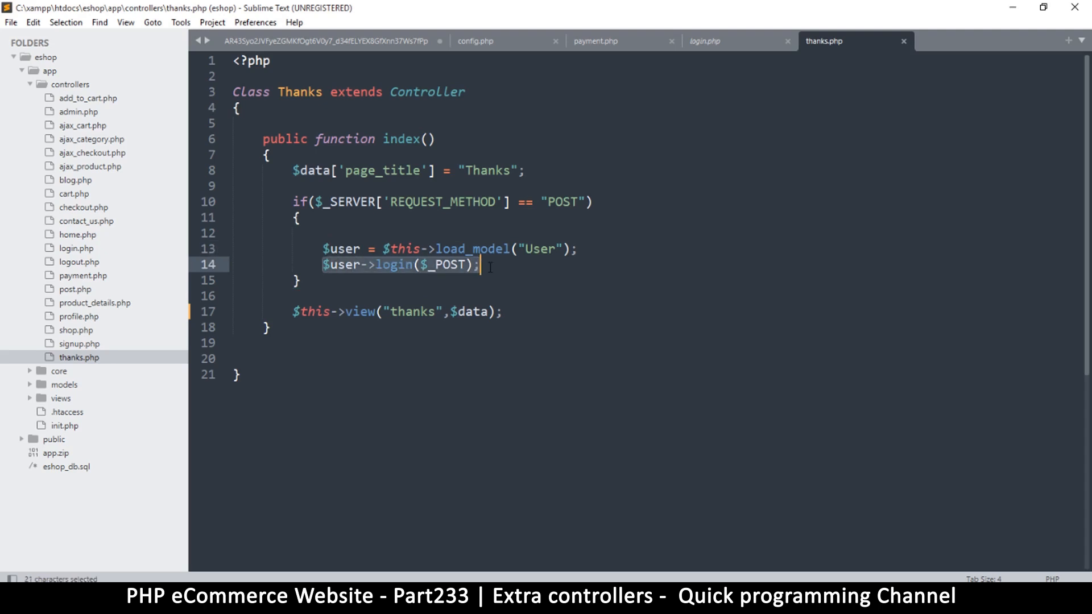
left_click(479, 265)
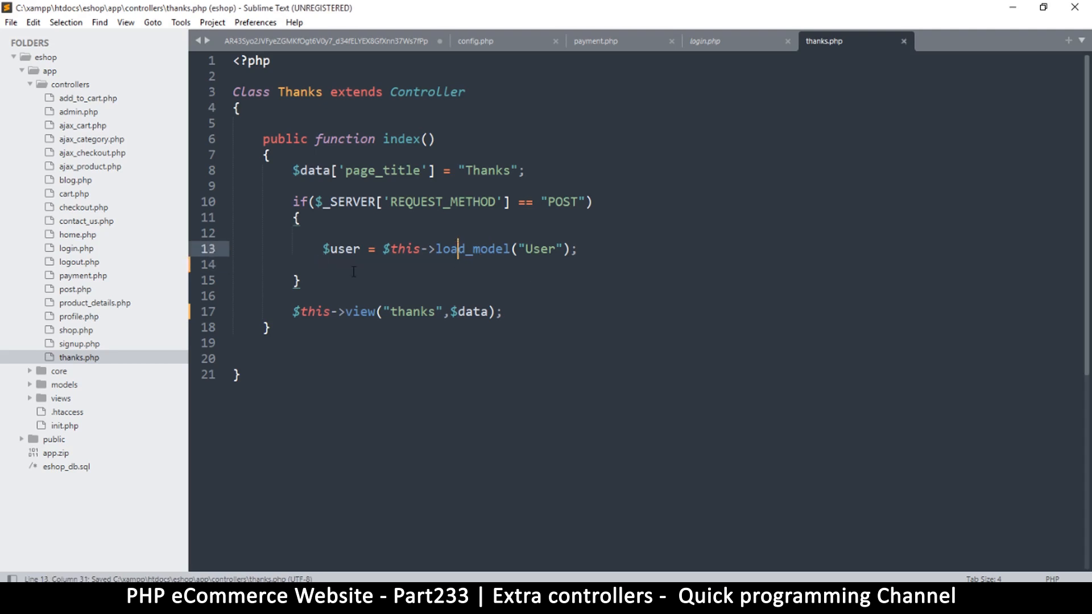
mouse_move(417, 228)
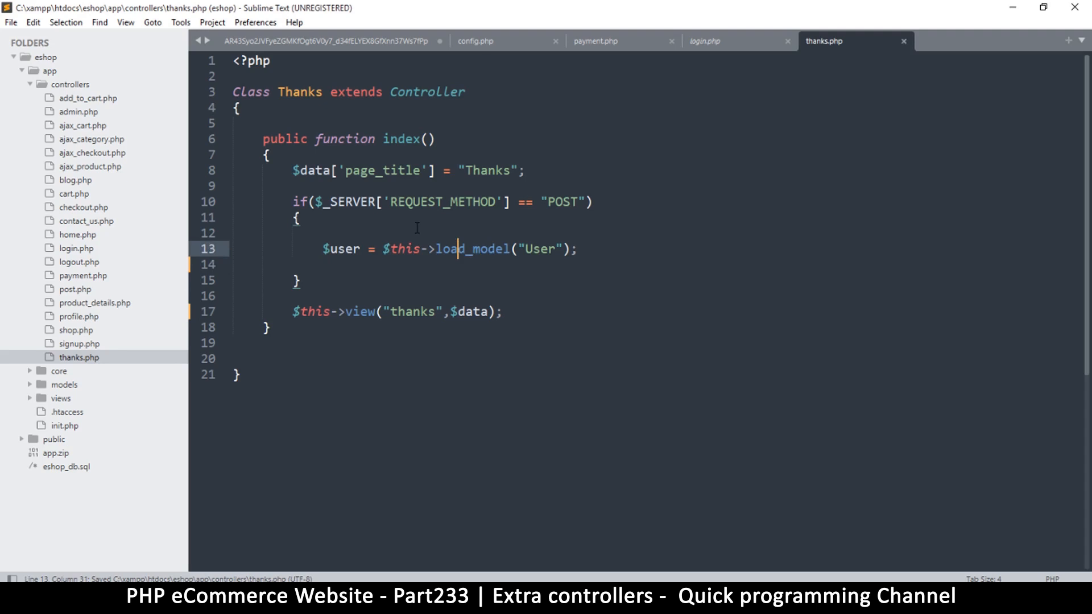
left_click(322, 234)
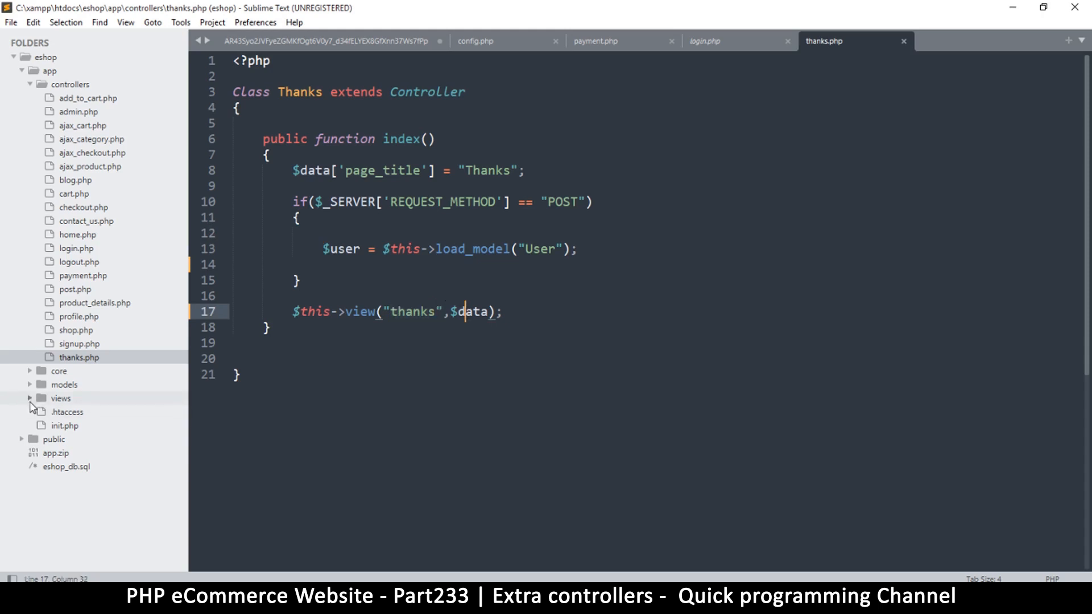
Step: Expand views/eshop and bring up its index.php template to copy its markup
left_click(60, 399)
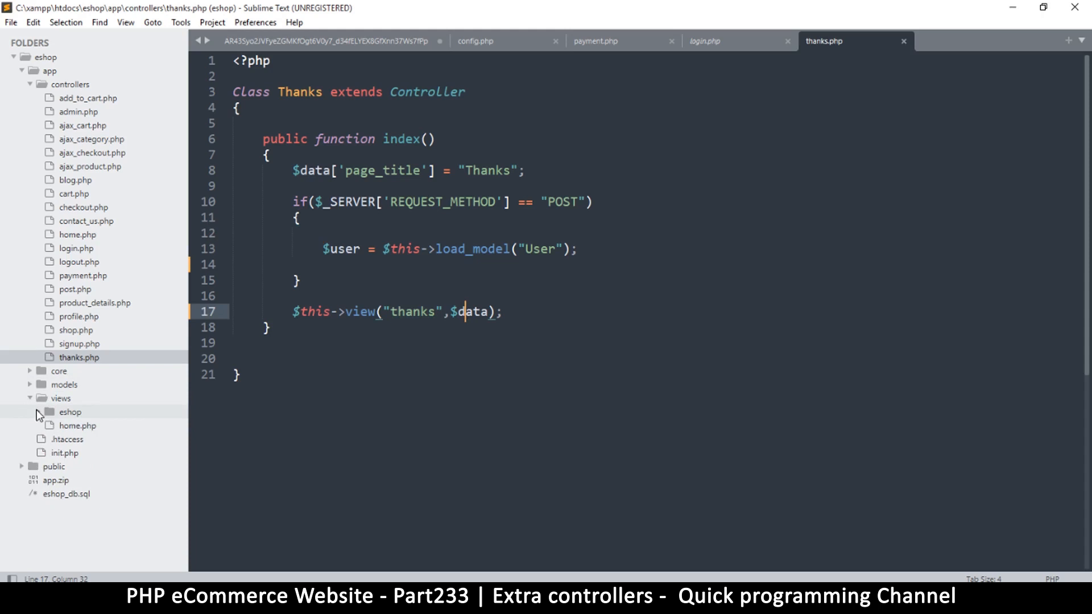
left_click(69, 412)
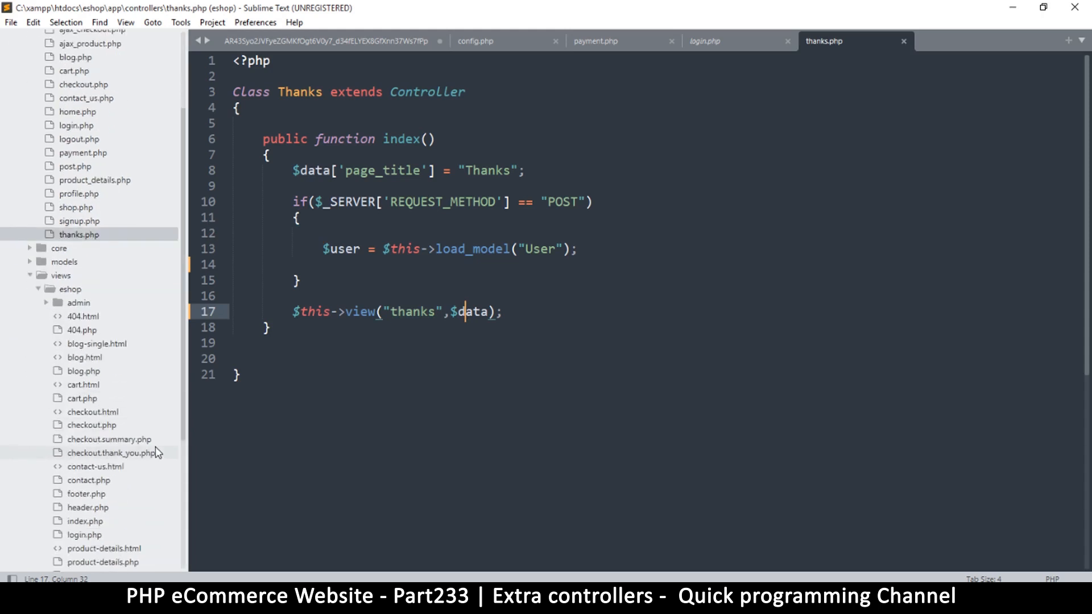
scroll("down", 3)
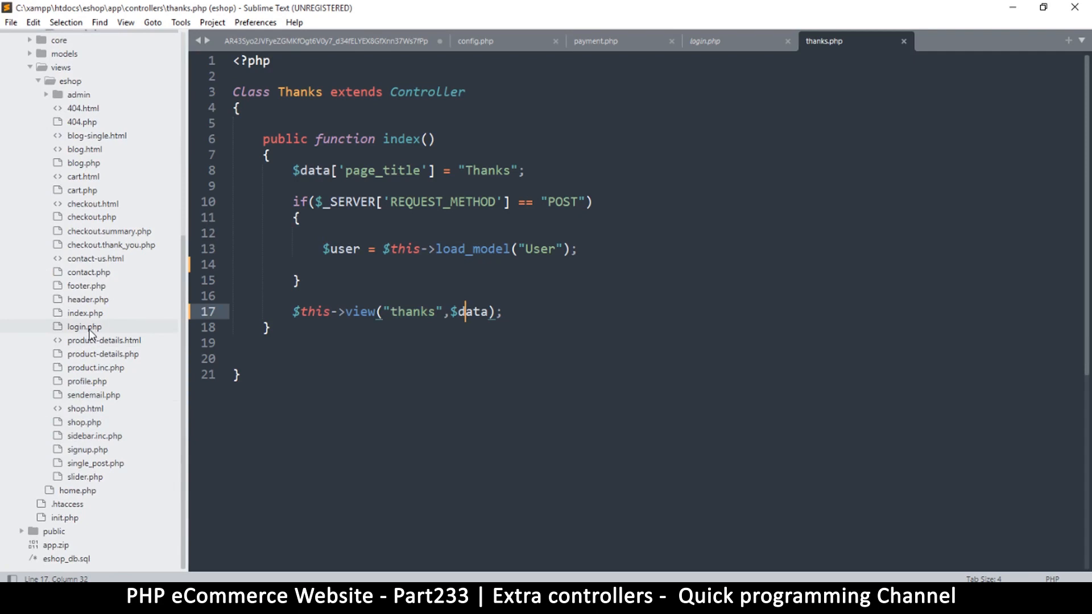
mouse_move(95, 313)
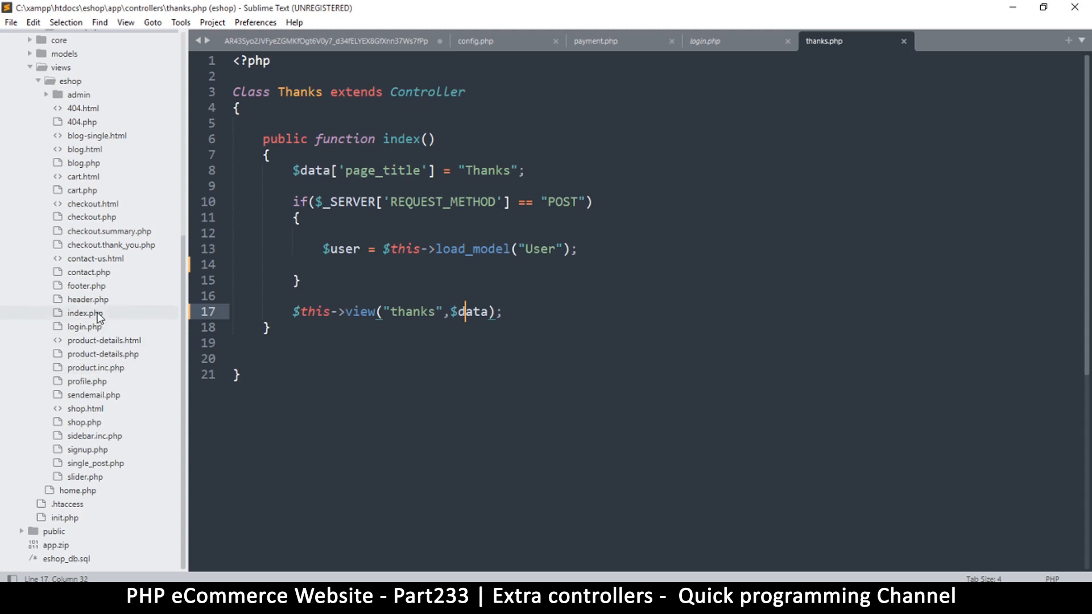
left_click(83, 313)
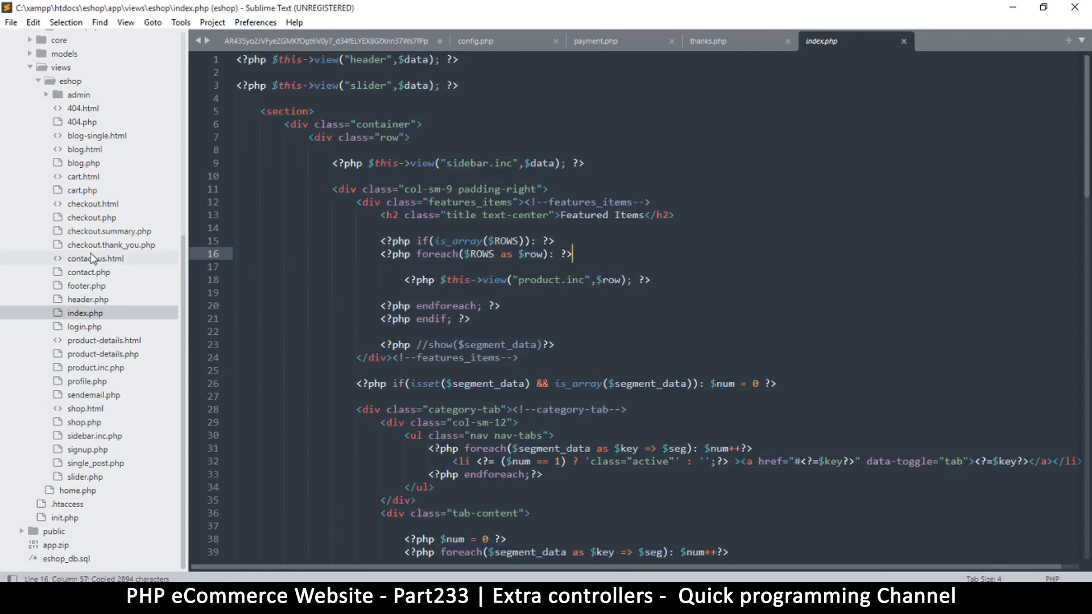
Step: Create a new view in views/eshop saved as thanks.php
right_click(70, 81)
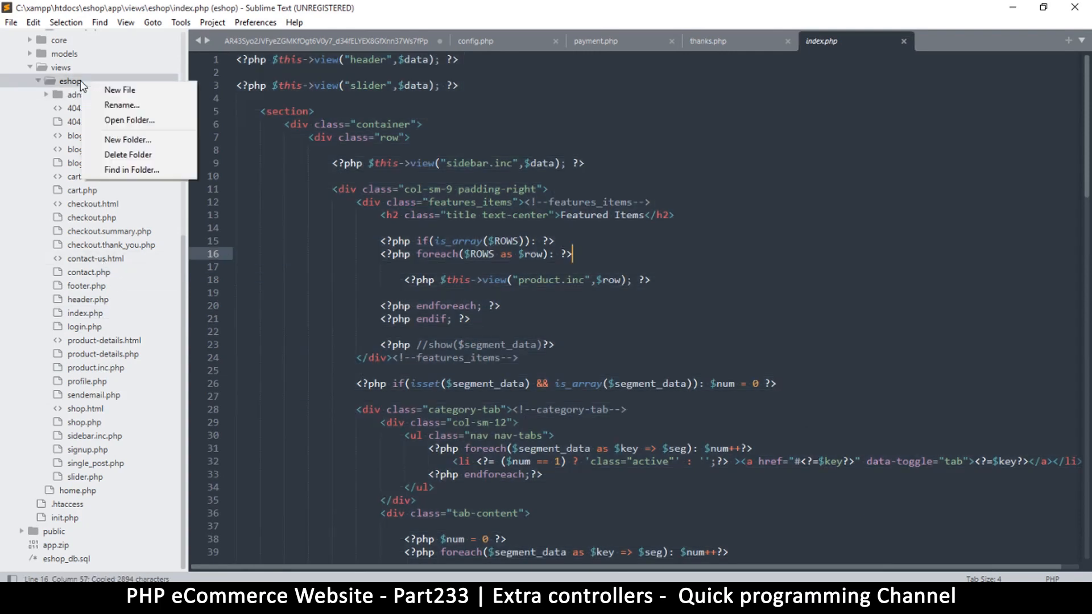
left_click(119, 89)
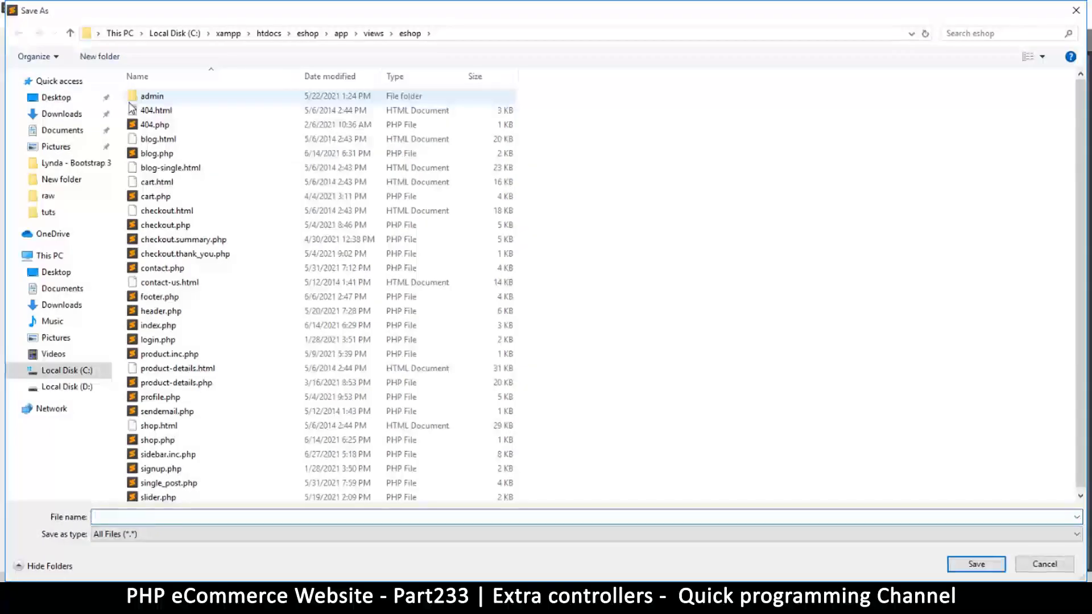
type("thanks.php")
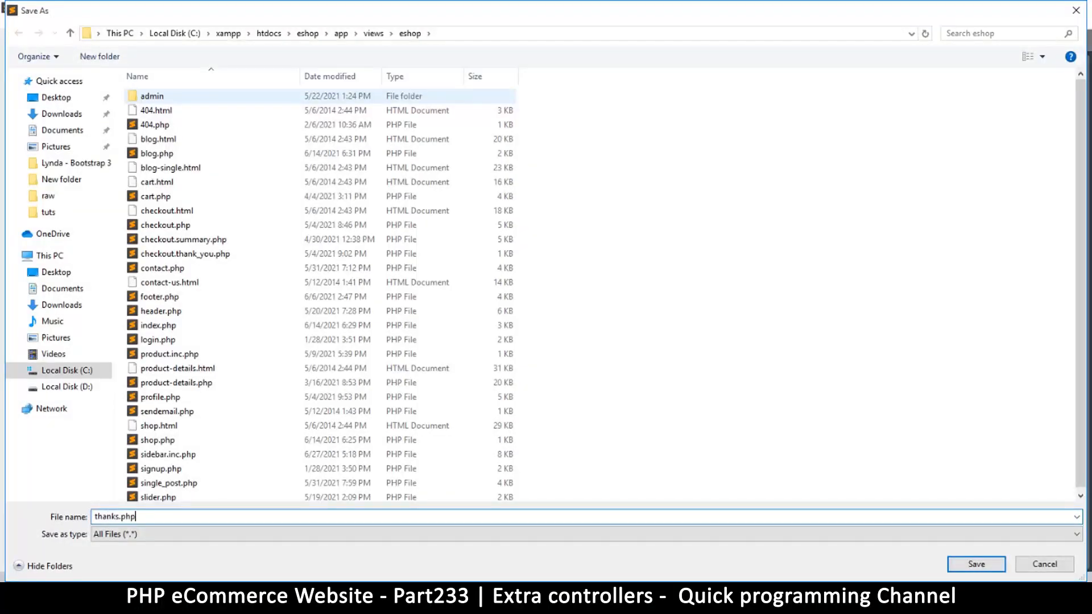
left_click(977, 564)
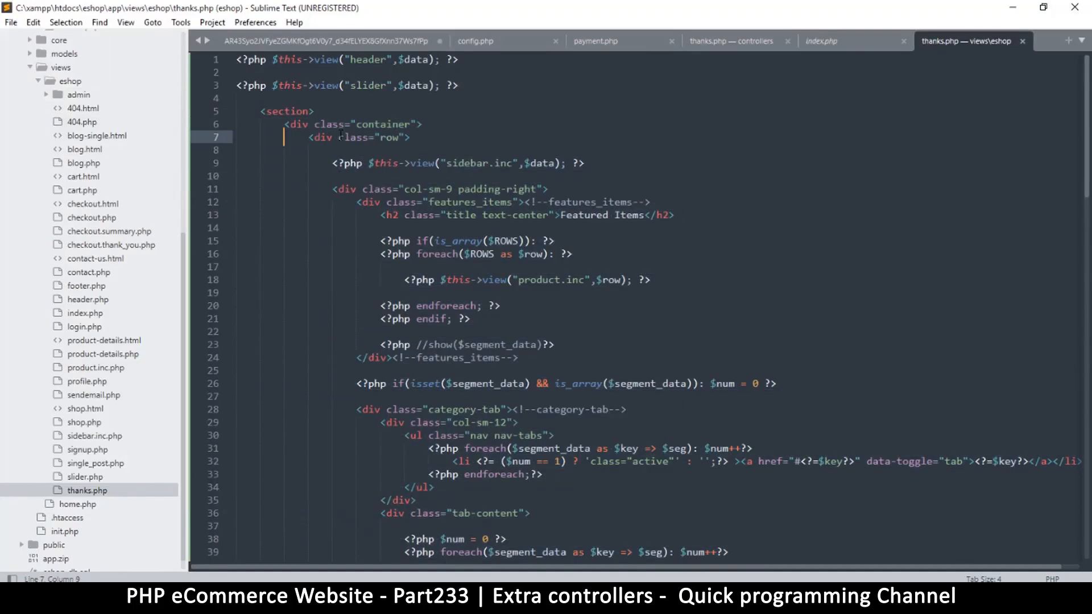
Step: Paste the index markup and delete the inner content between header and footer, then save
double_click(322, 138)
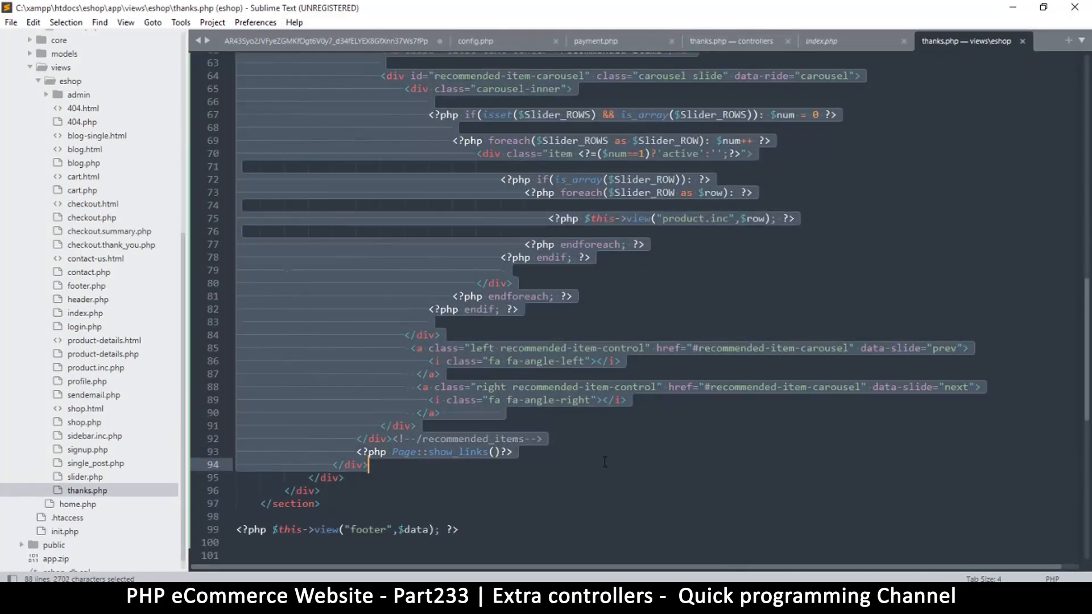
key("enter")
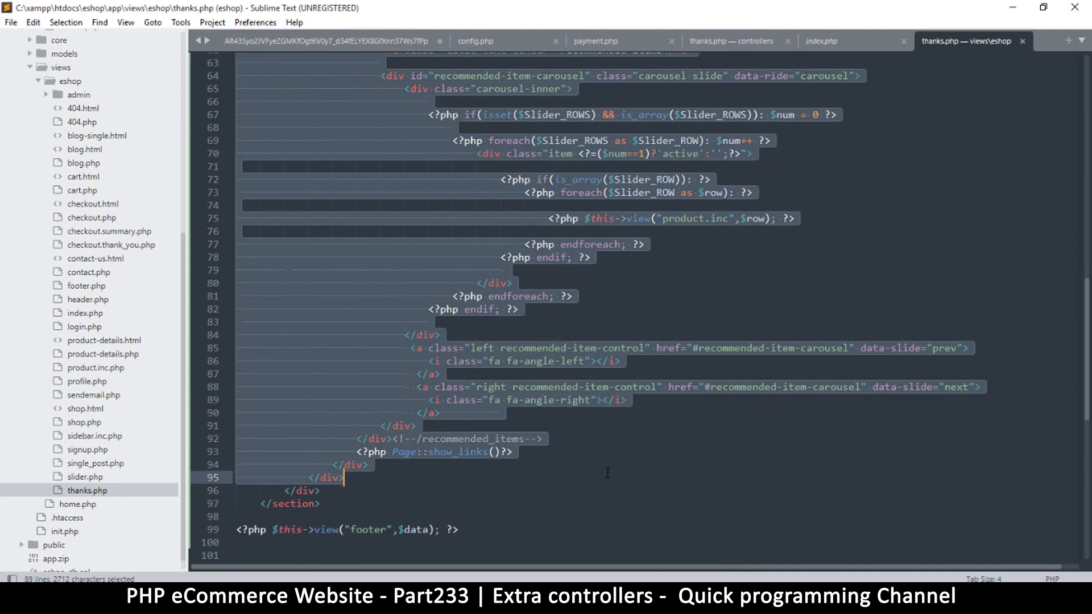
scroll("up", 3)
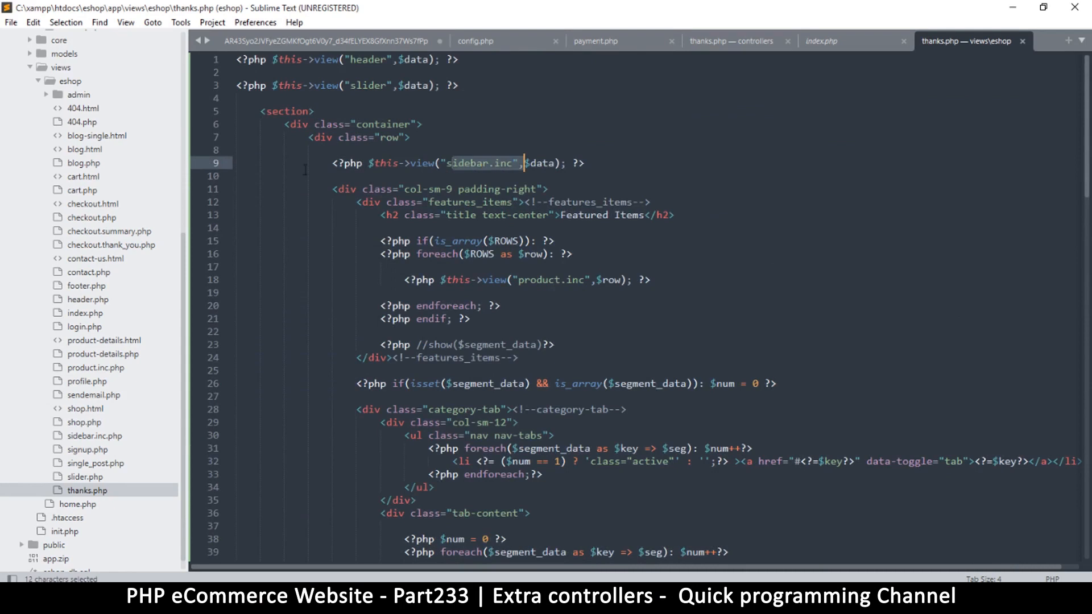
scroll("down", 3)
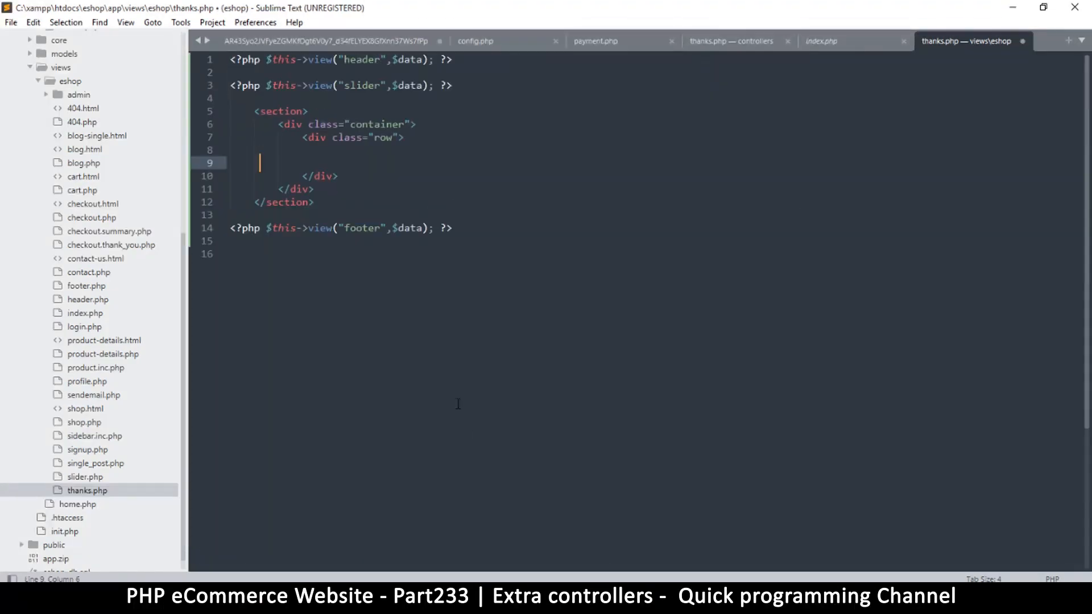
left_click(289, 124)
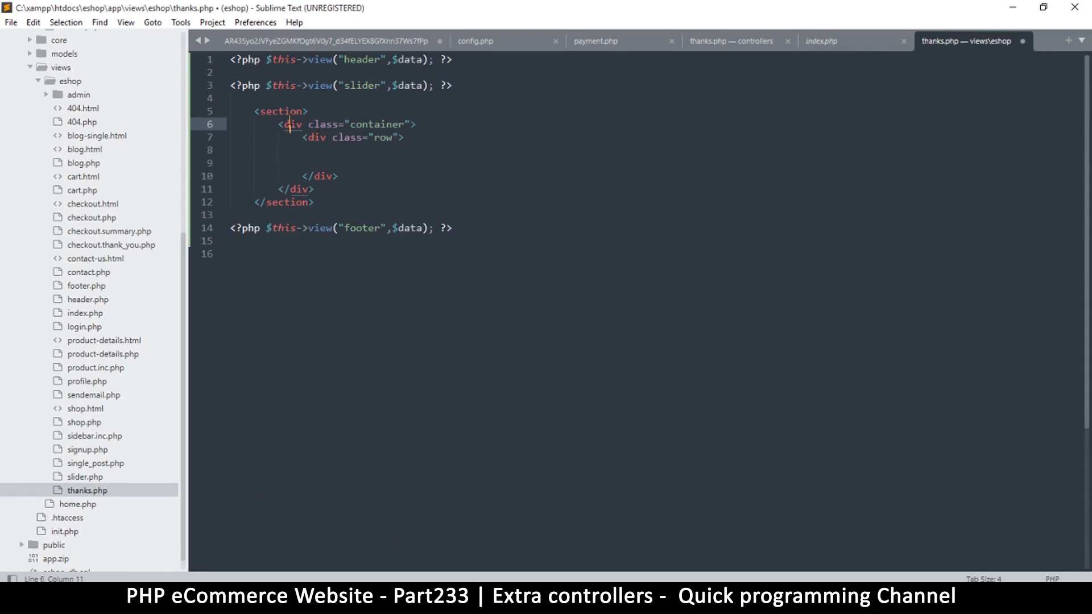
key("ctrl+s")
type("<h1></h1>")
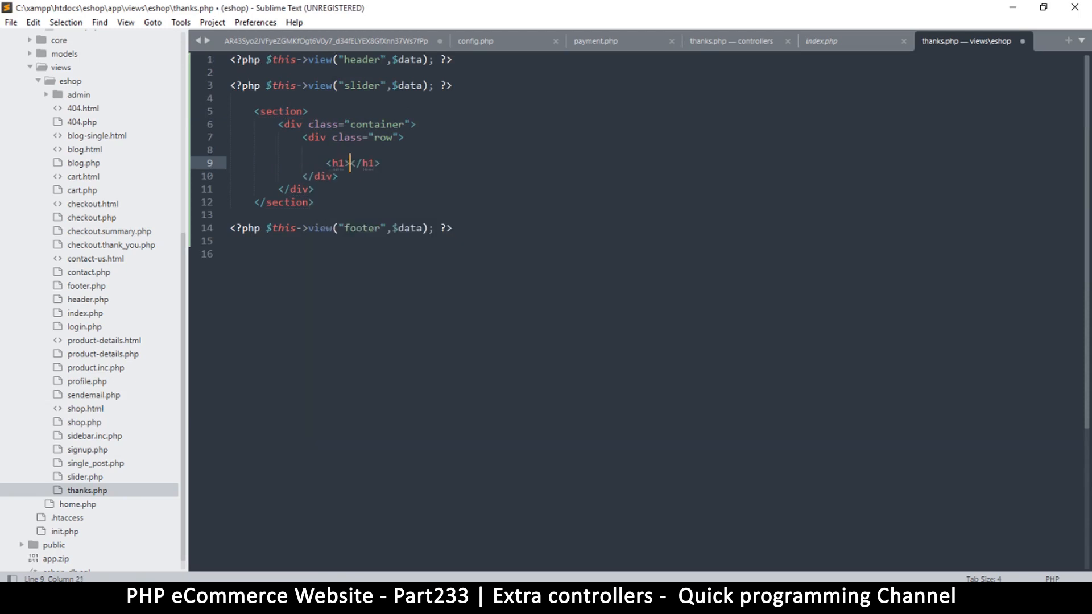
Step: Add <center><h1>Thanks for shopping with us!</h1></center> as the page content
type("Thanks for shopping with us!<")
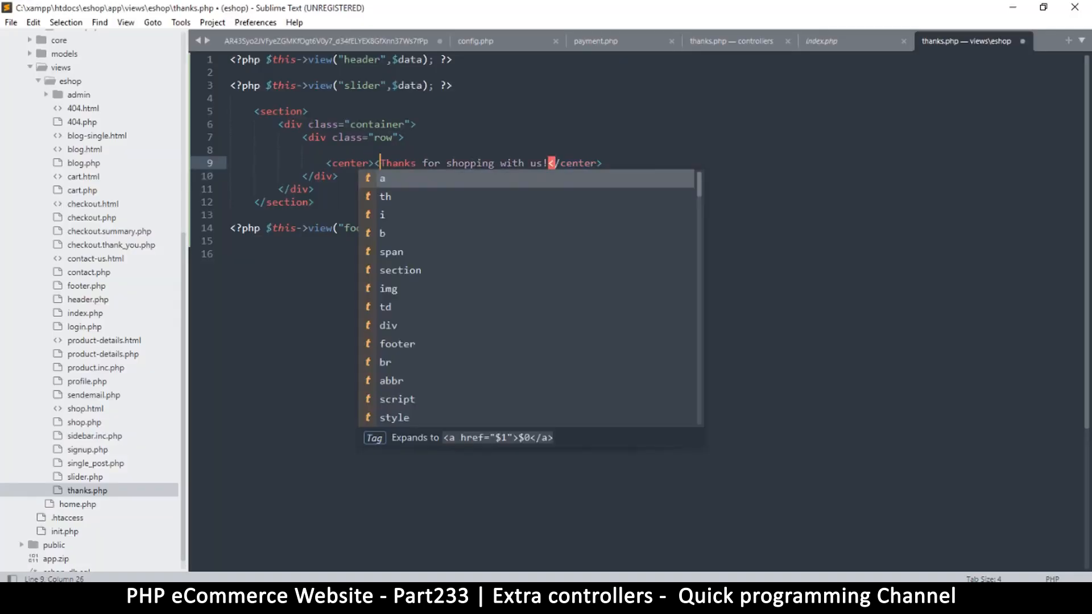
type("h1>")
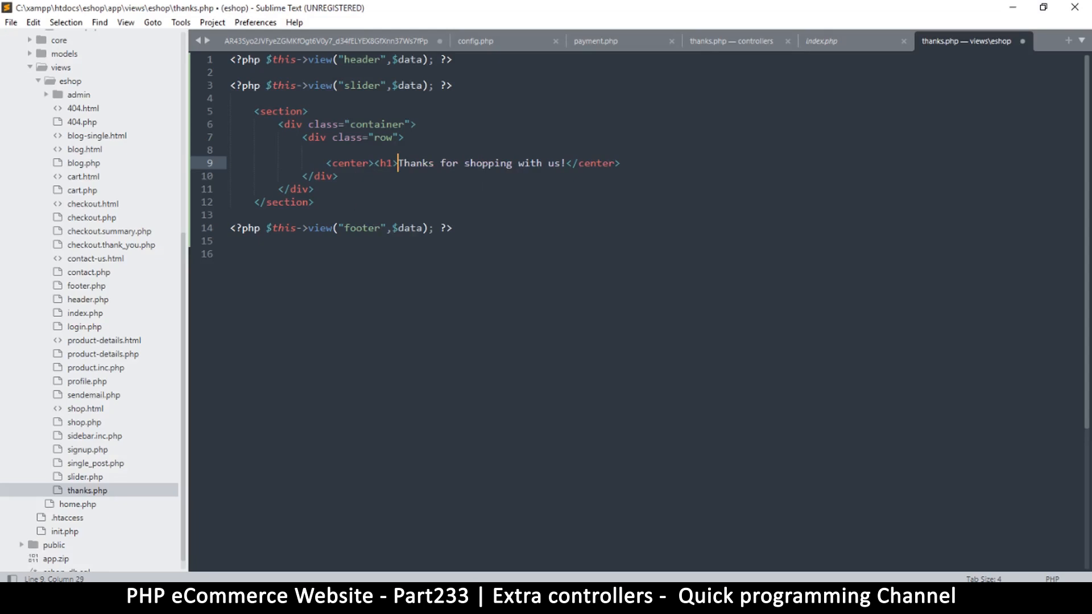
type("<")
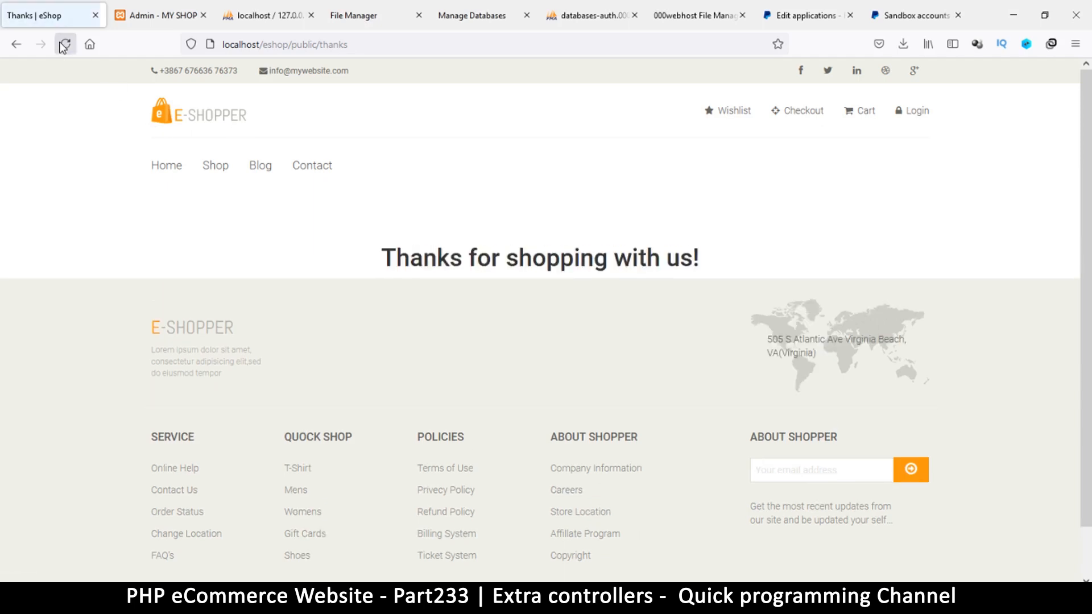
Step: Reload the localhost thanks page, then go to the 000webhost File Manager root folder
left_click(65, 44)
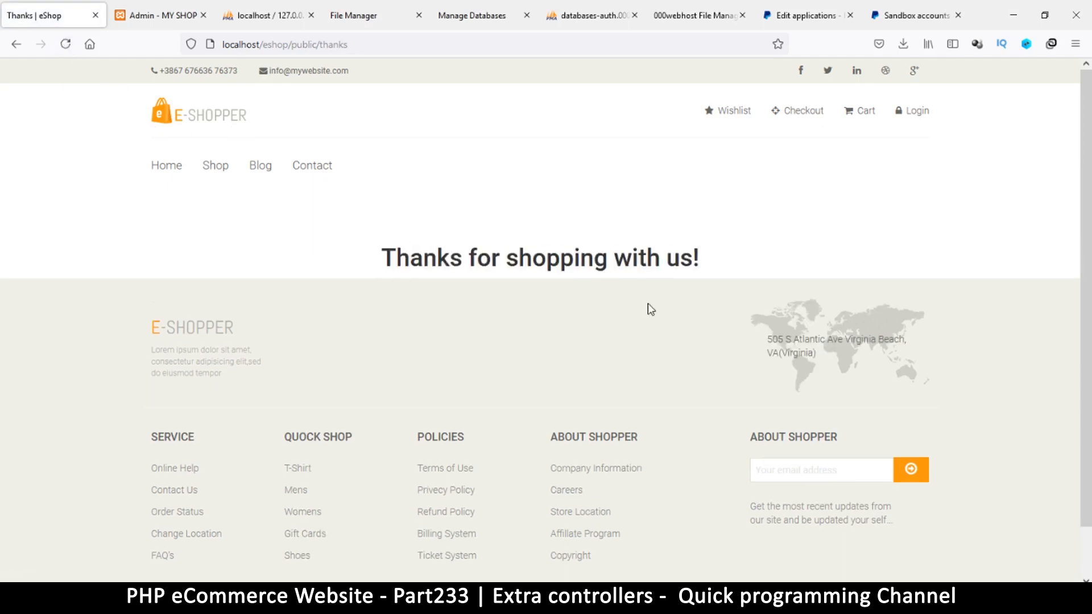
mouse_move(297, 247)
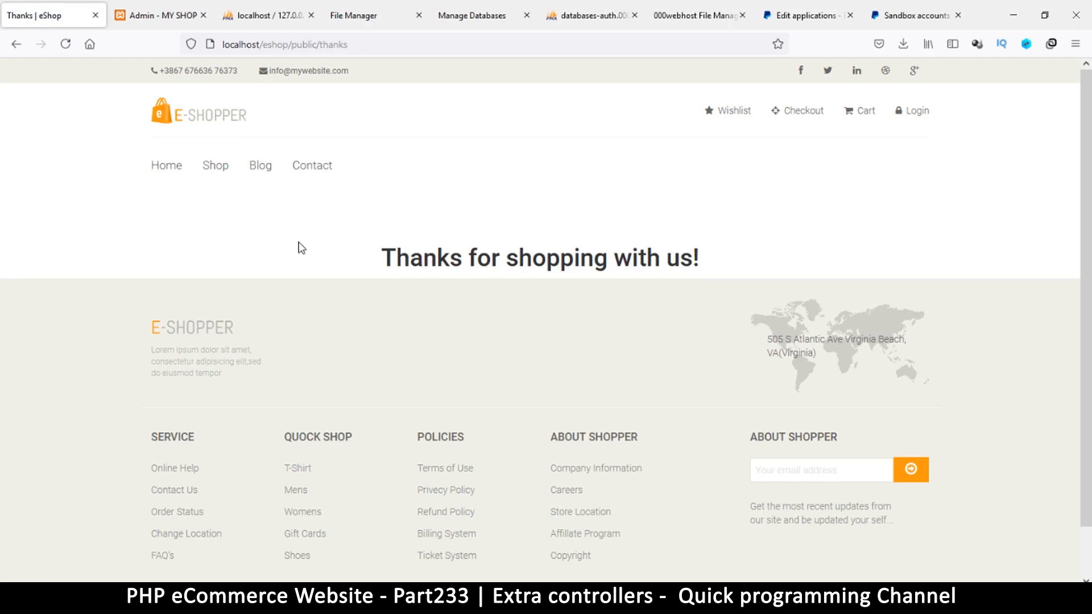
mouse_move(462, 244)
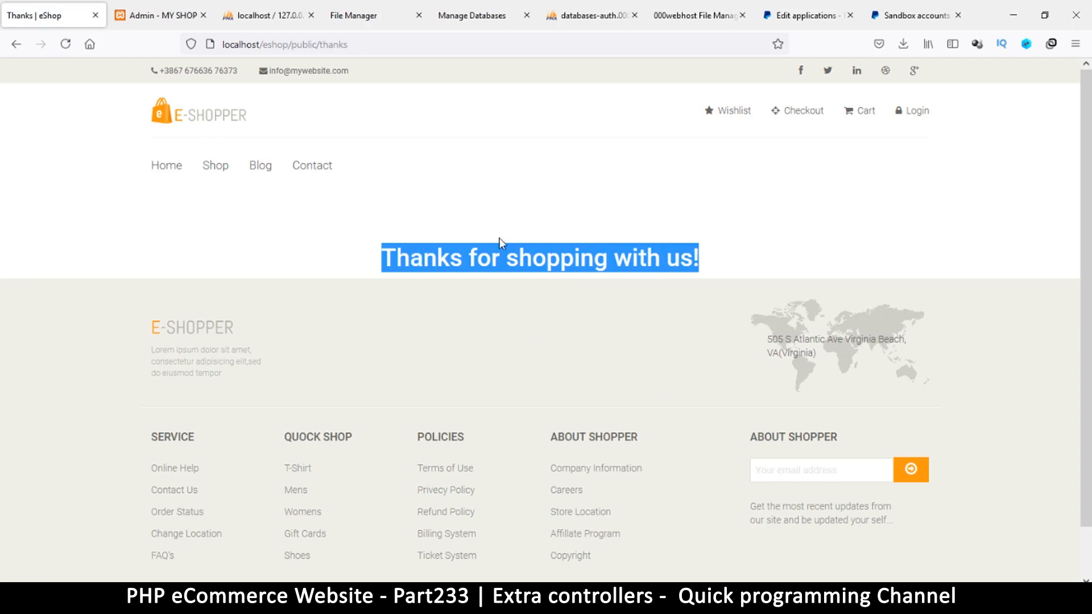
left_click(517, 301)
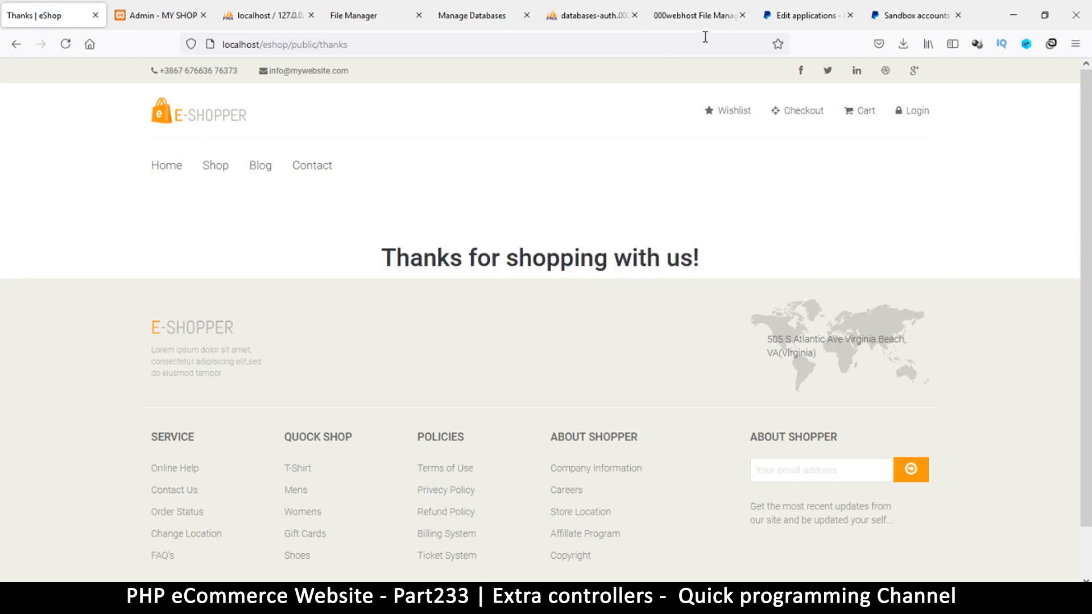
left_click(697, 15)
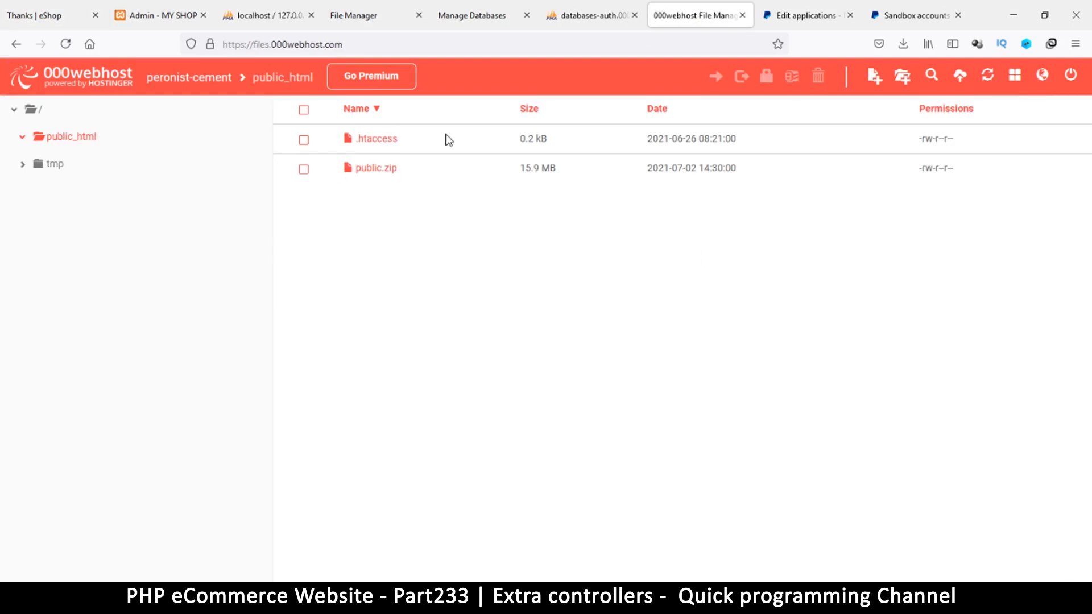
mouse_move(373, 168)
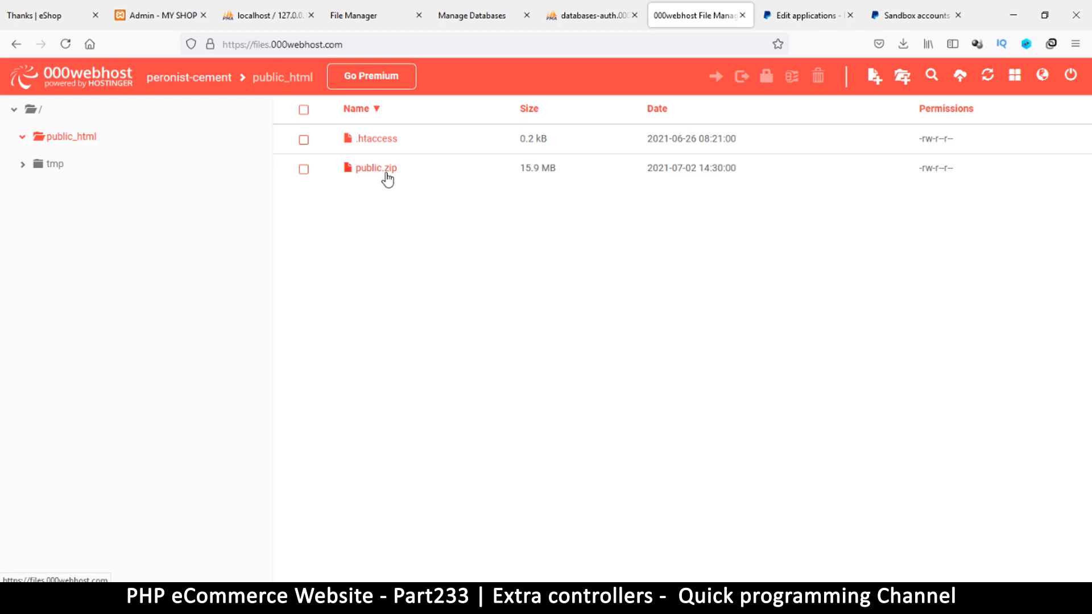
left_click(33, 110)
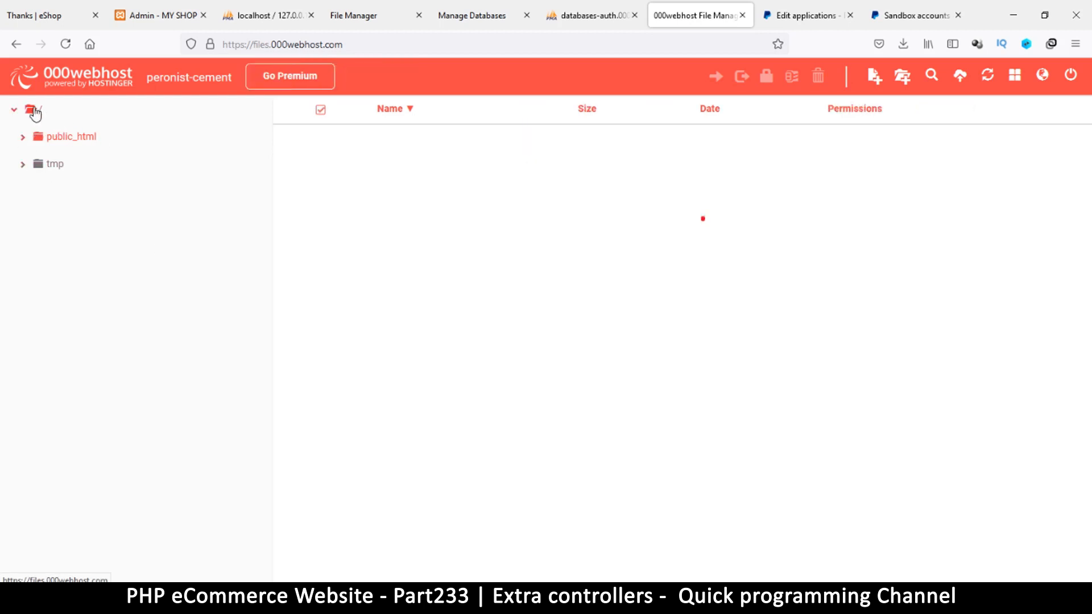
left_click(33, 111)
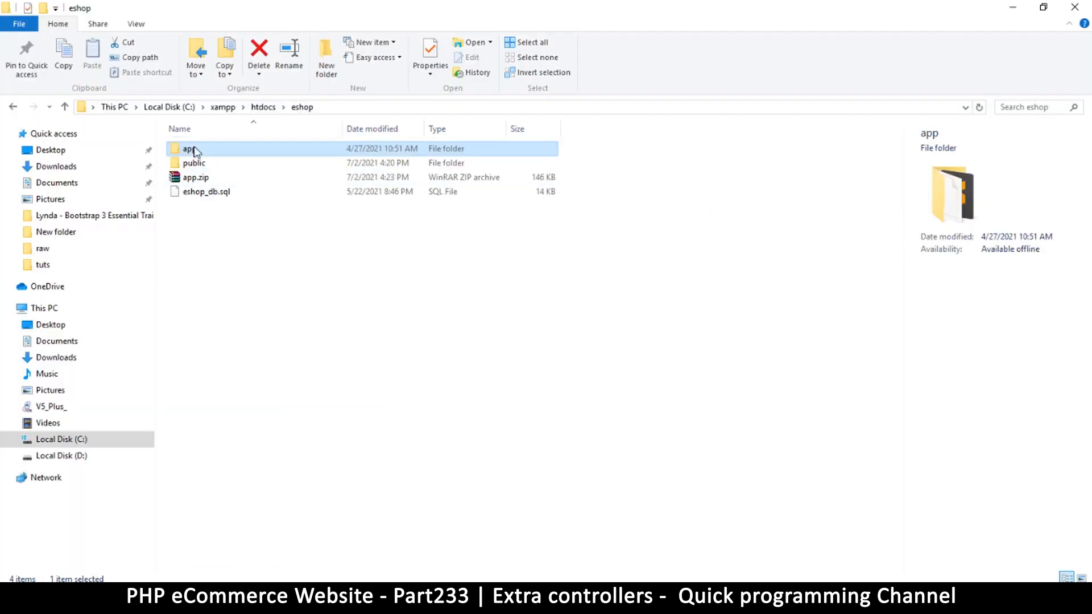
Step: Delete the old app.zip and archive the app folder into a fresh app.zip
left_click(196, 178)
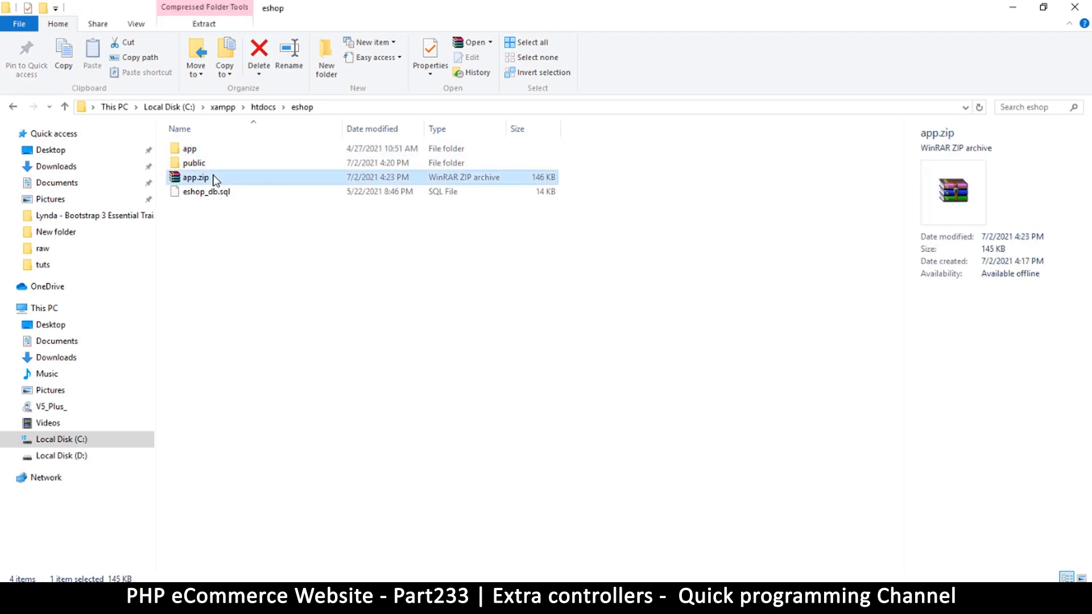
right_click(189, 148)
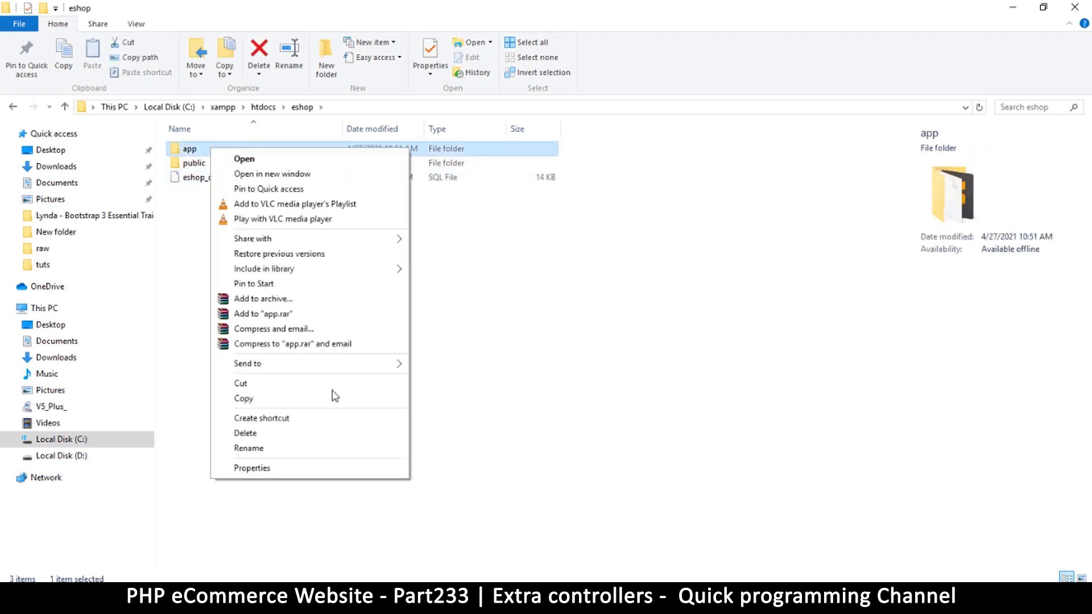
left_click(263, 298)
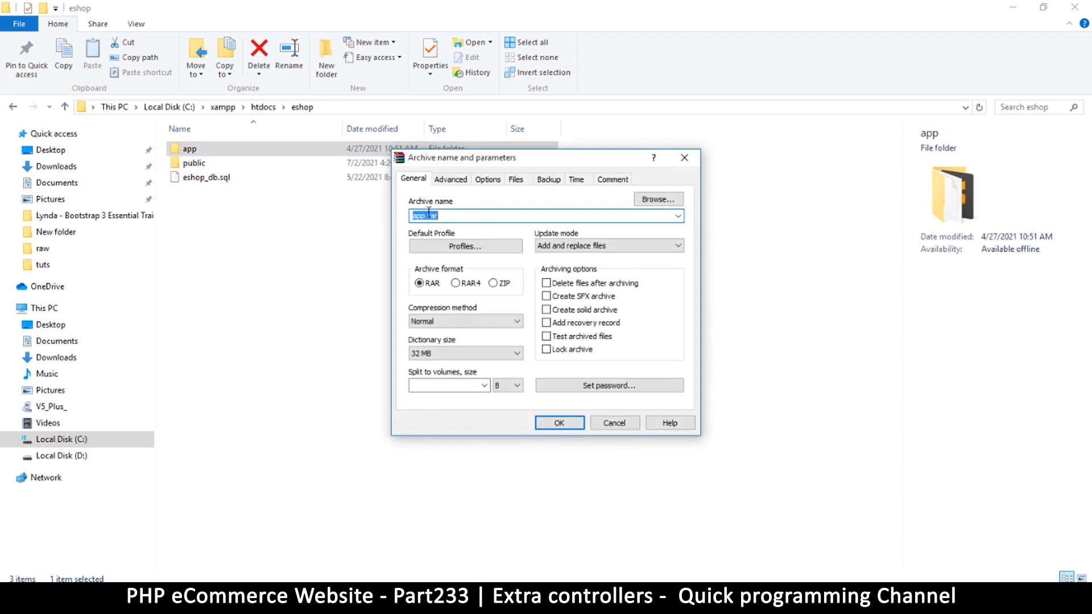
left_click(559, 423)
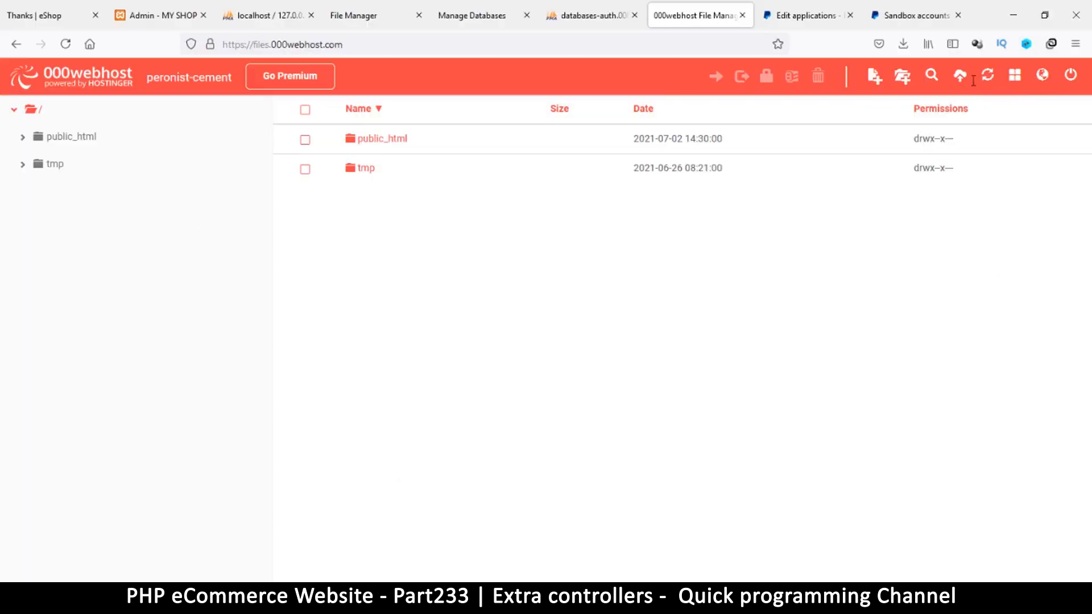
Step: Upload app.zip from the local eshop folder into the site root beside public_html and tmp
left_click(960, 76)
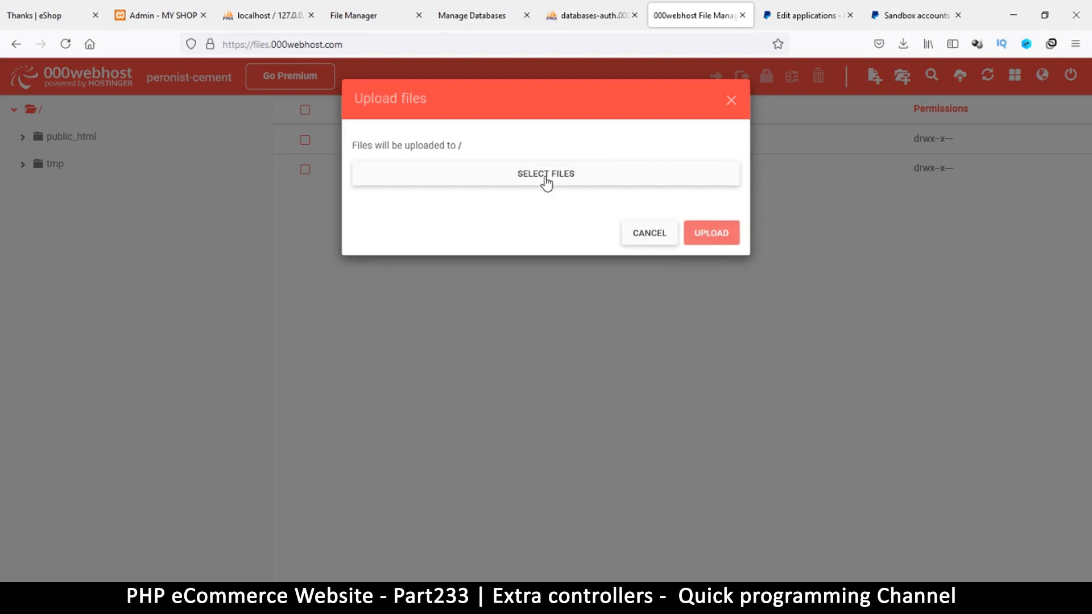
left_click(545, 173)
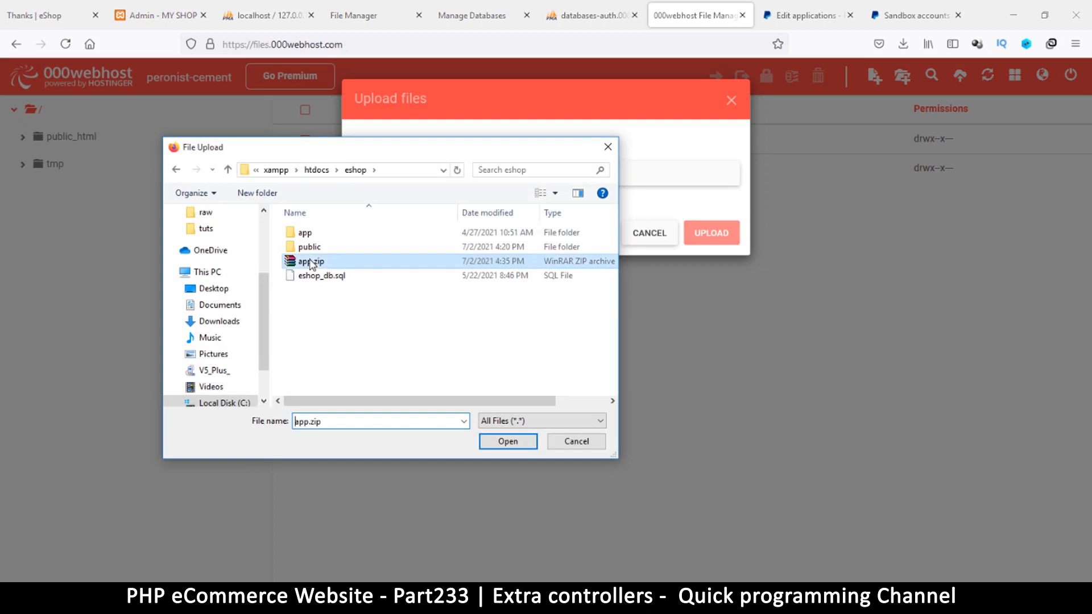
left_click(508, 442)
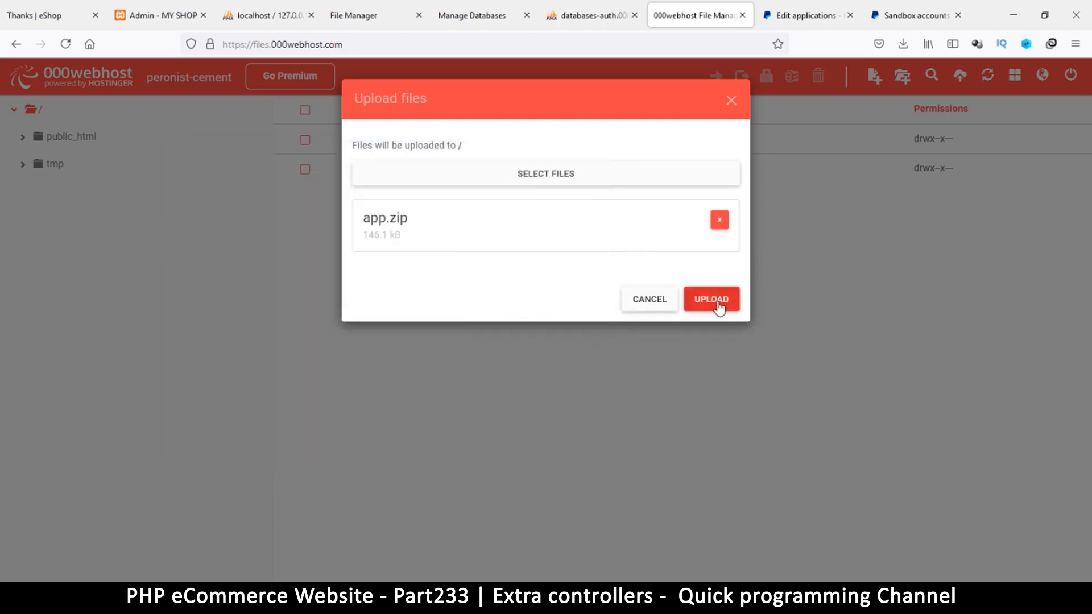
left_click(711, 299)
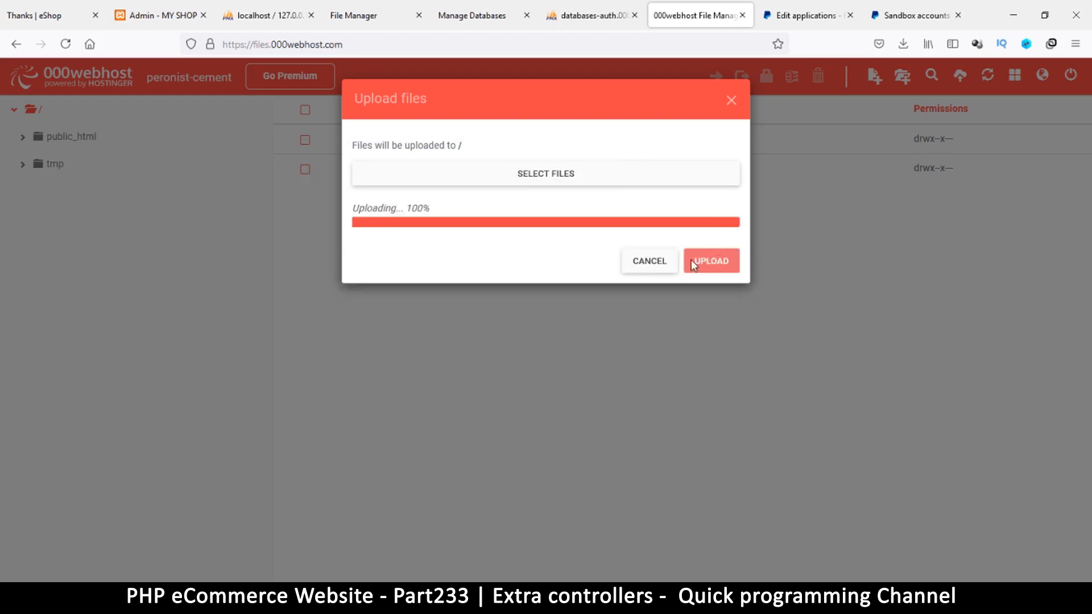
left_click(710, 261)
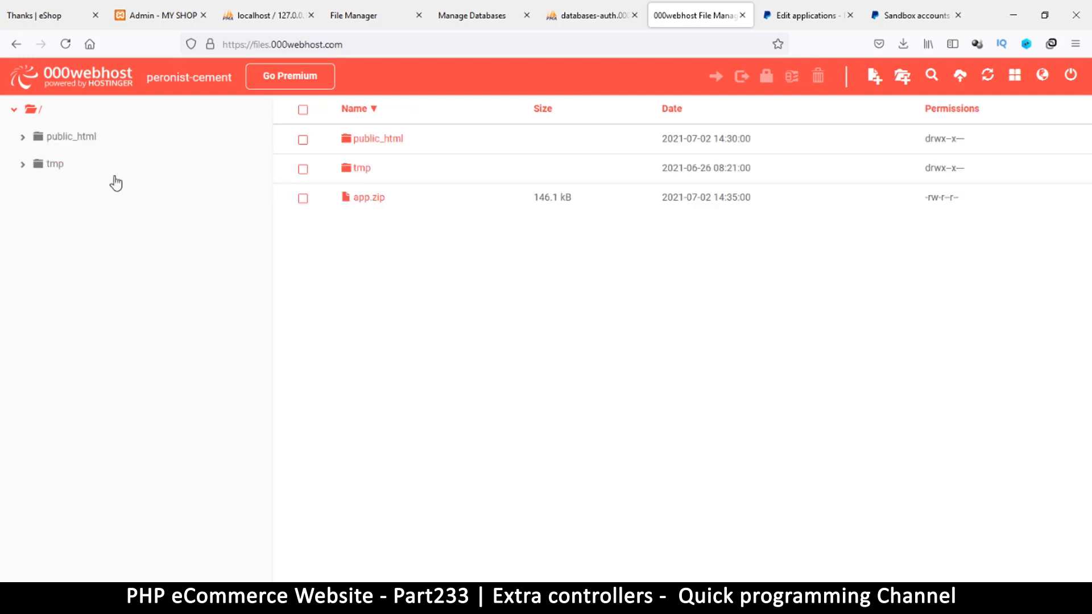
mouse_move(346, 214)
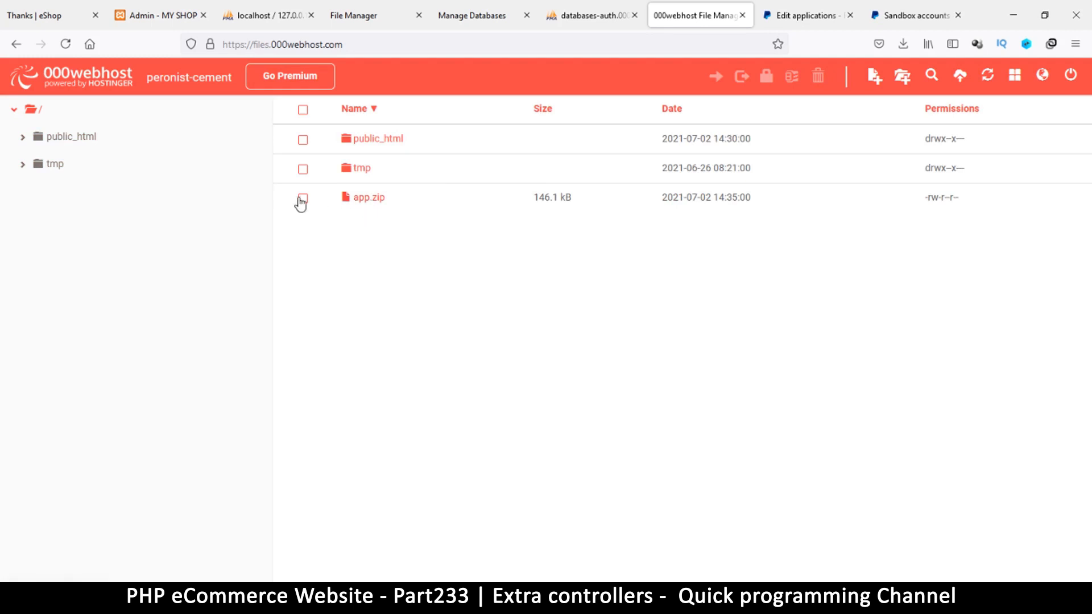
Step: Extract app.zip into an app folder, hitting a file-and-directory error
left_click(303, 197)
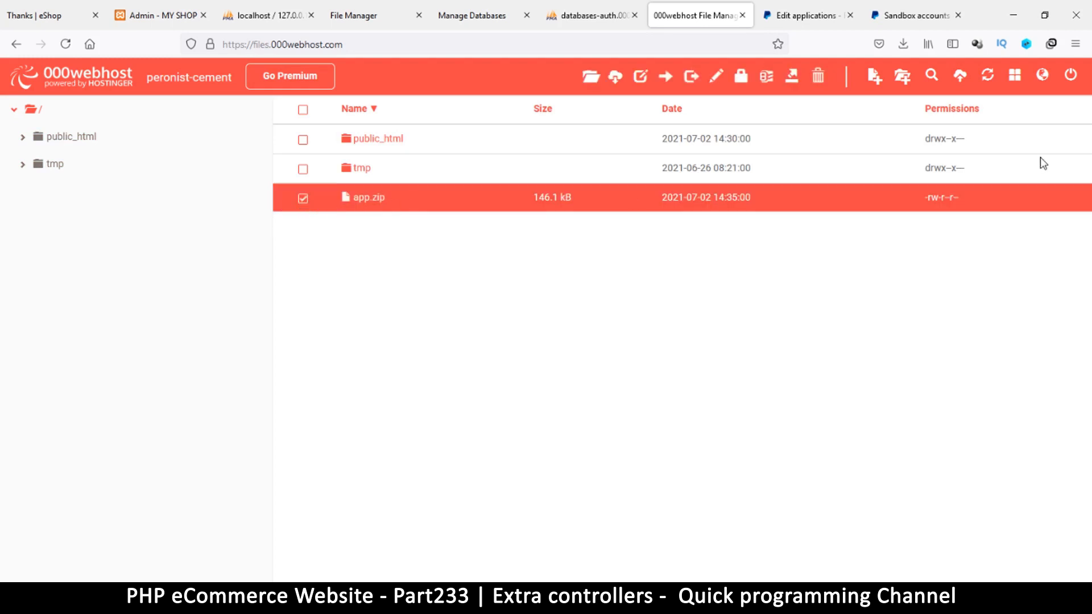
mouse_move(688, 79)
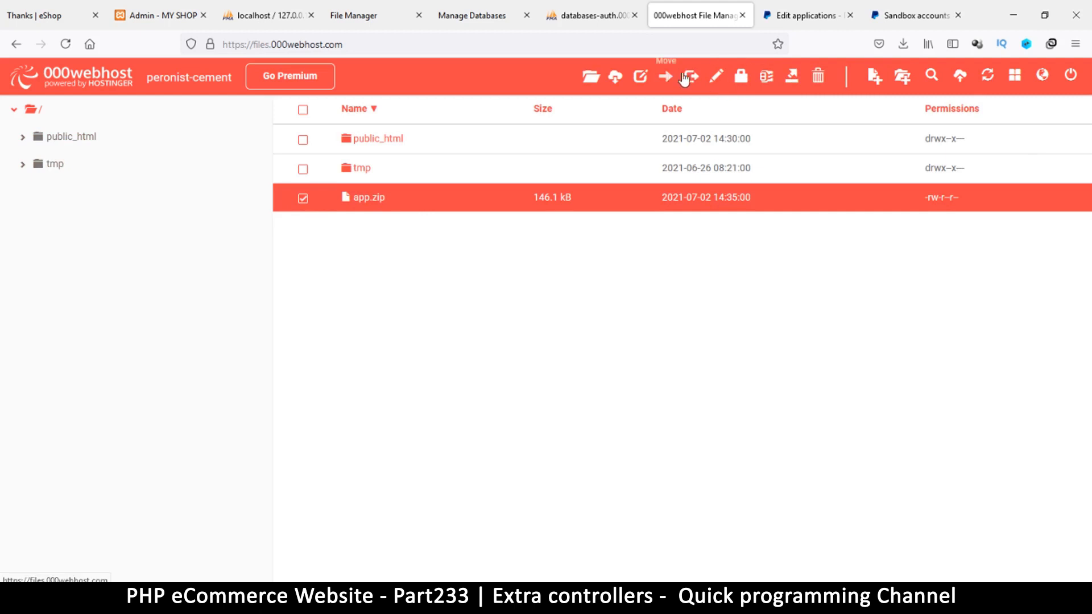
mouse_move(778, 76)
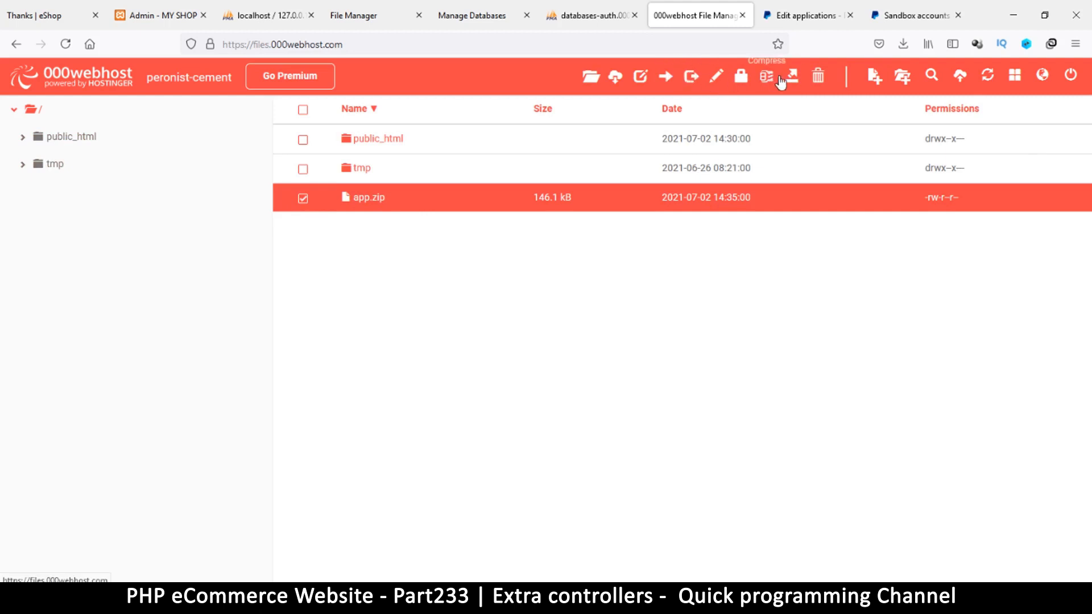
left_click(792, 77)
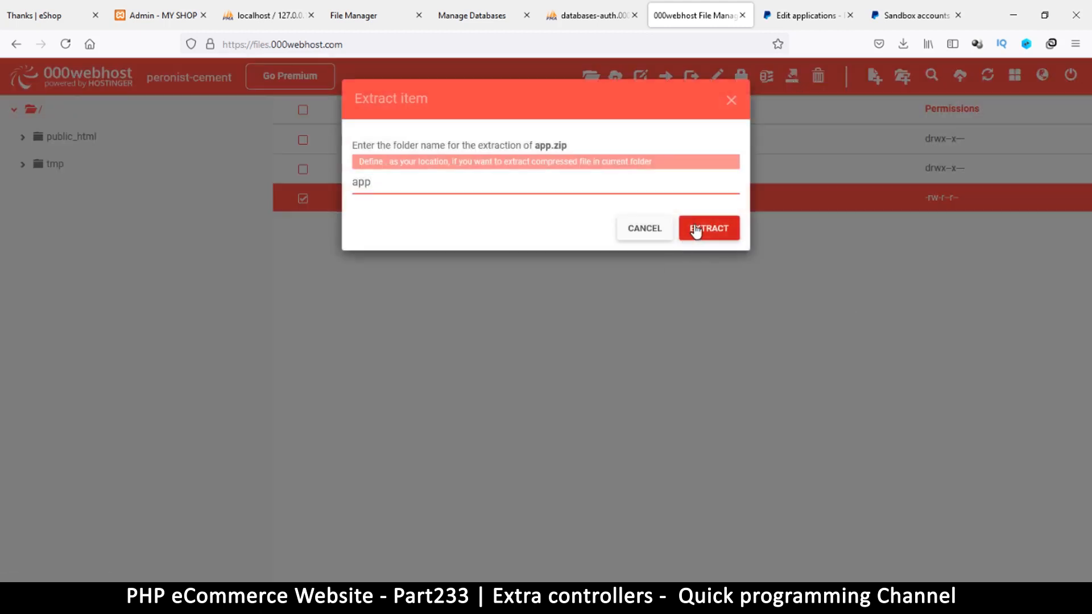
left_click(709, 227)
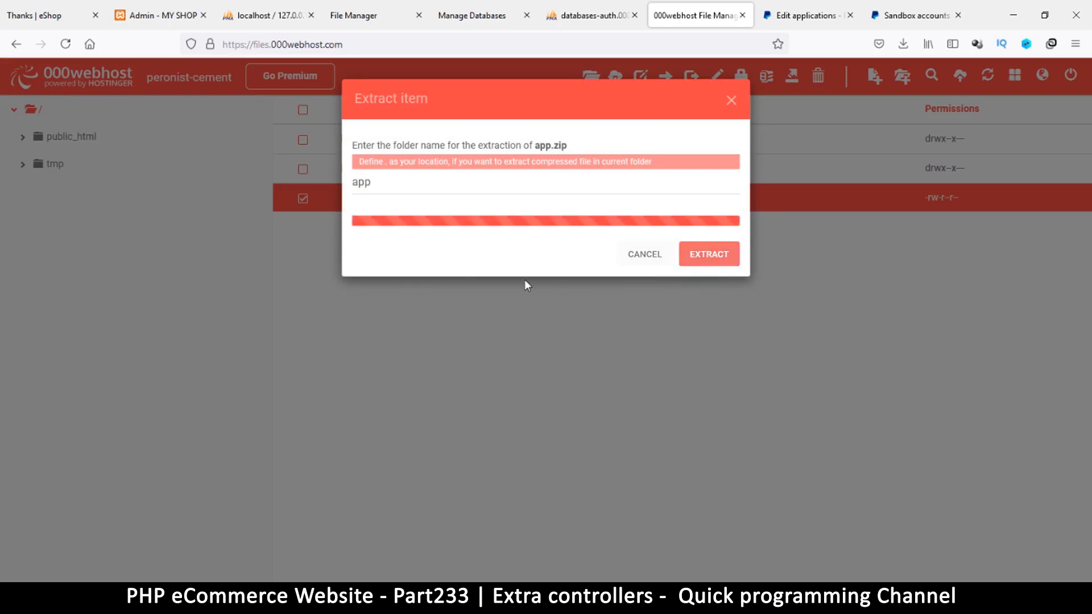
left_click(708, 254)
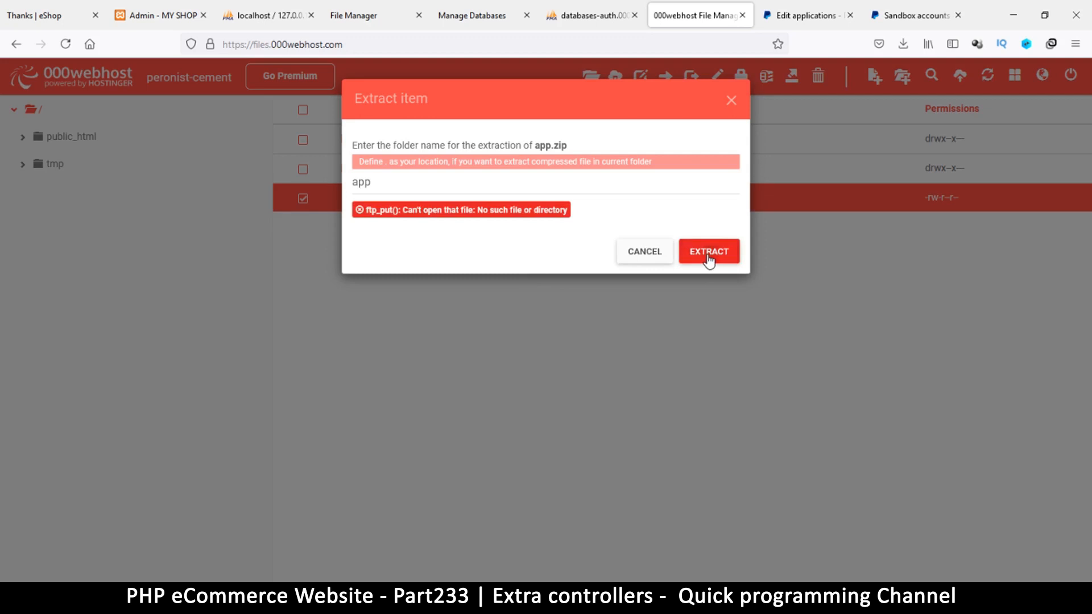
Step: Retry the app.zip extraction, then cancel it after the repeated error
left_click(709, 250)
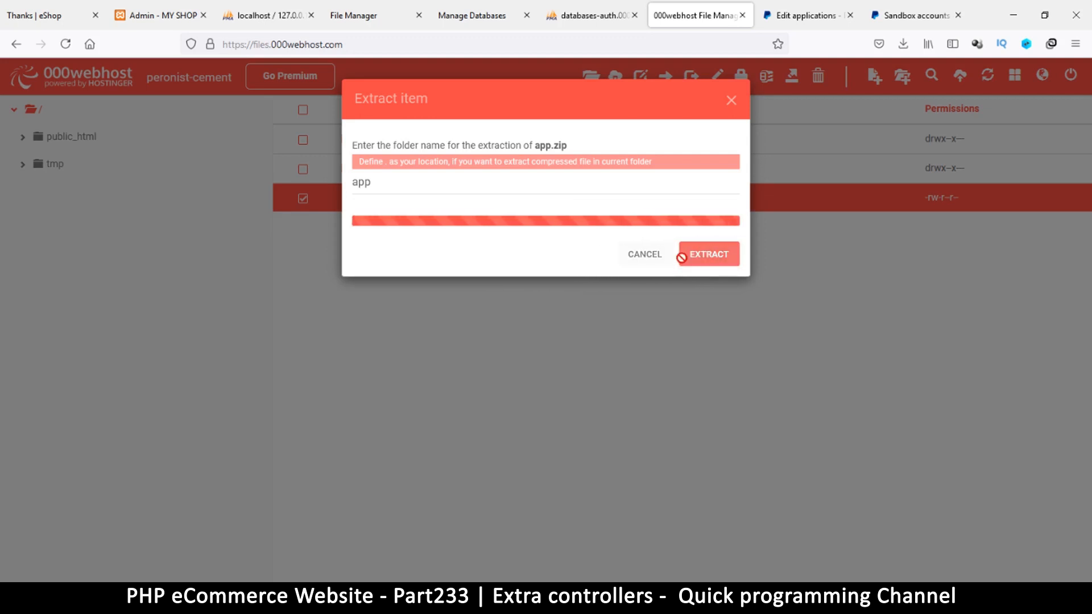
left_click(709, 252)
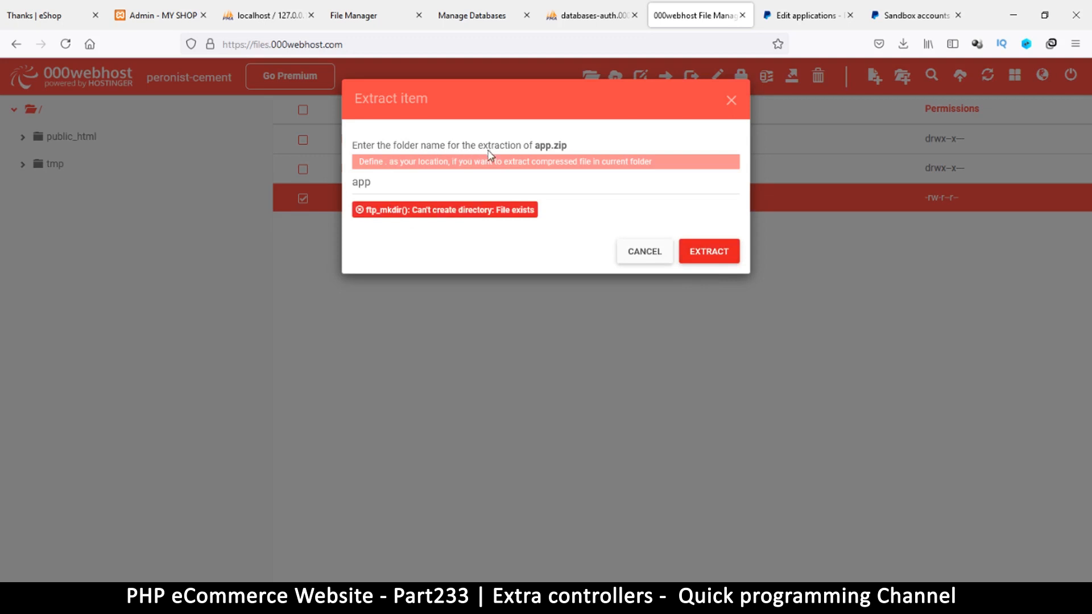
mouse_move(562, 151)
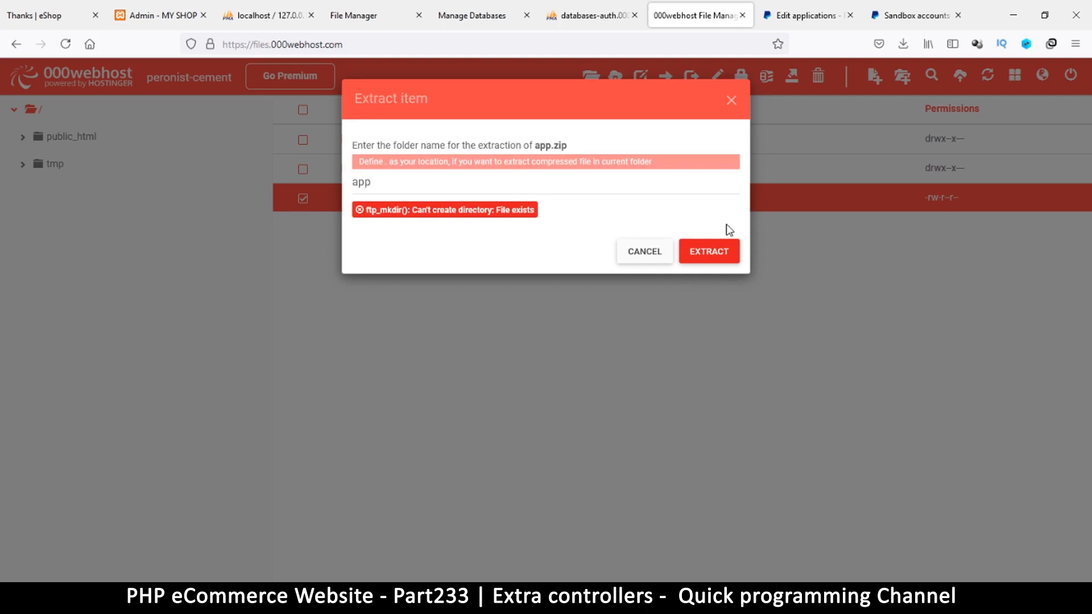
left_click(644, 252)
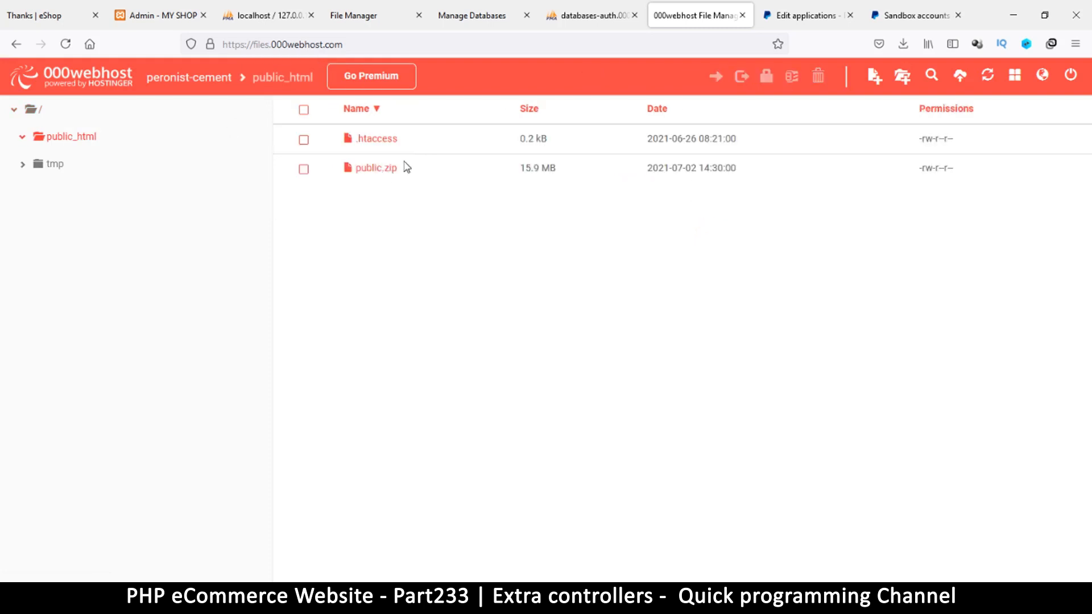
Step: Extract public.zip into public_html, ending with a can't-open-file error
left_click(303, 169)
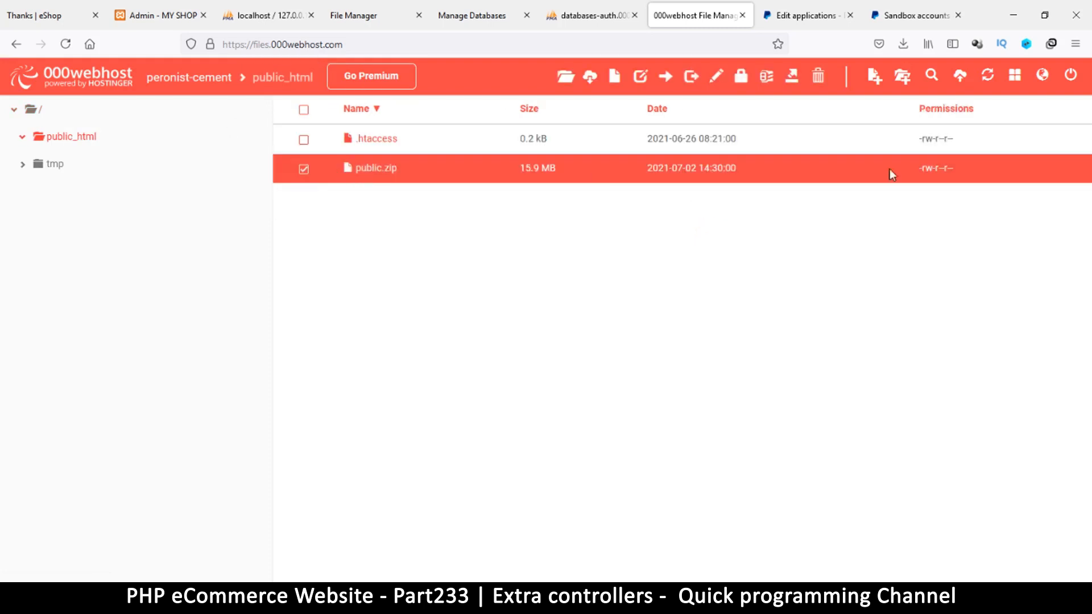
left_click(792, 76)
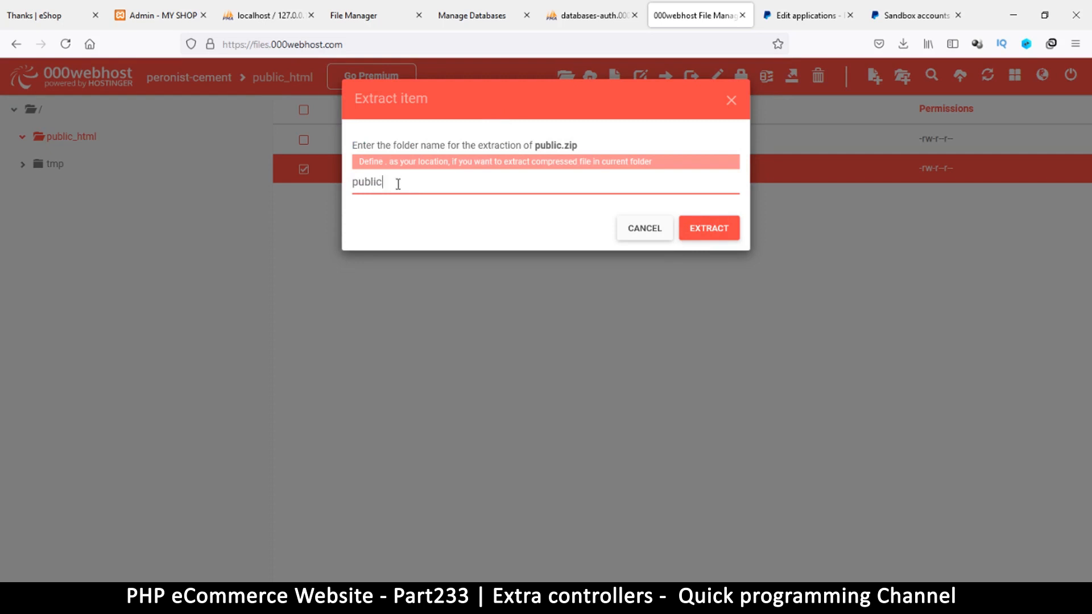
mouse_move(436, 262)
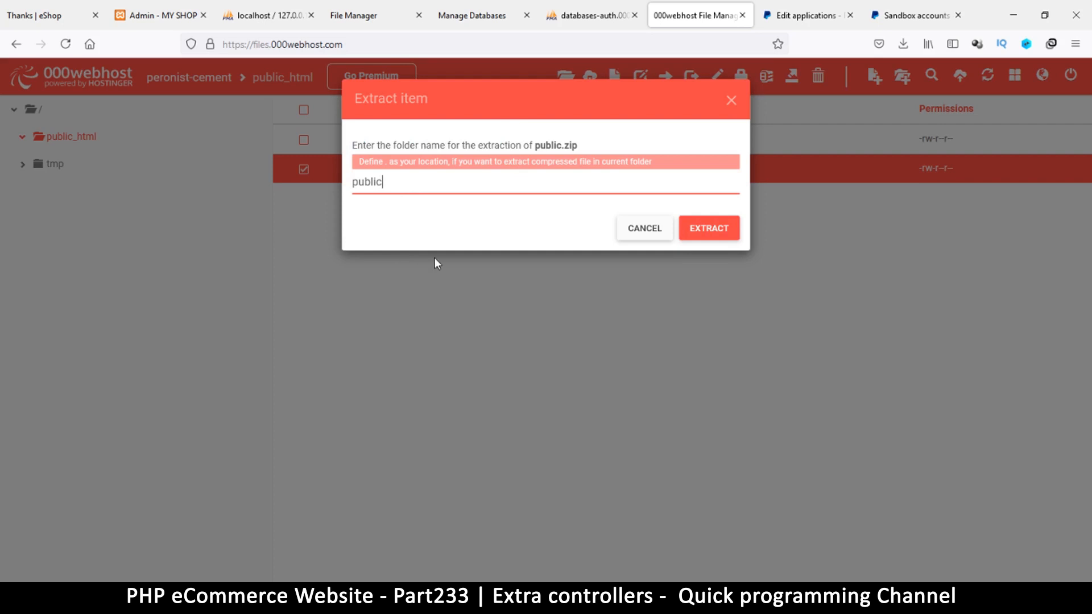
type("_")
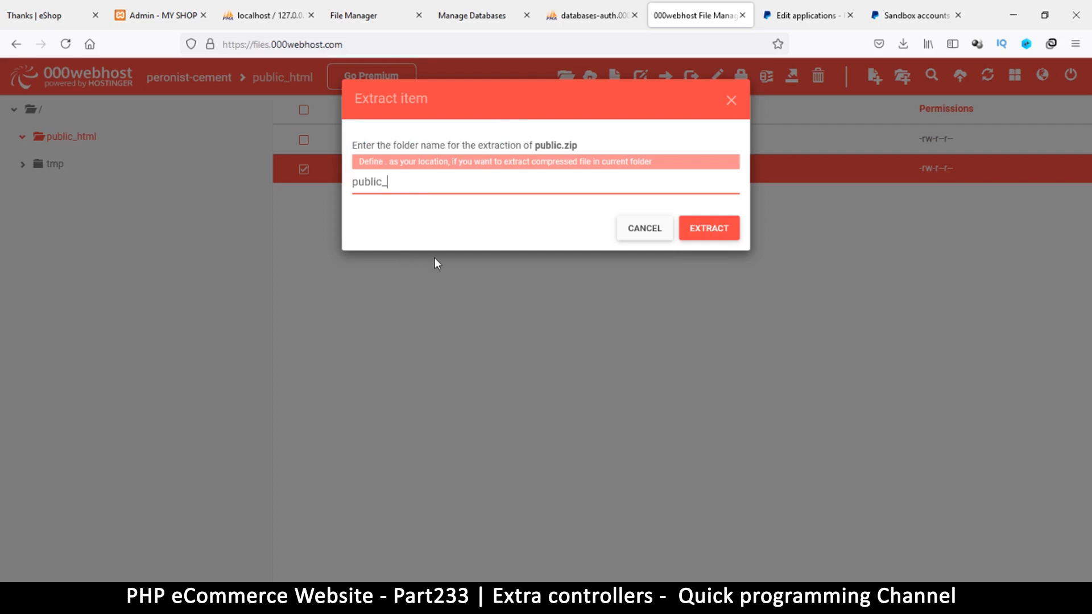
type("html")
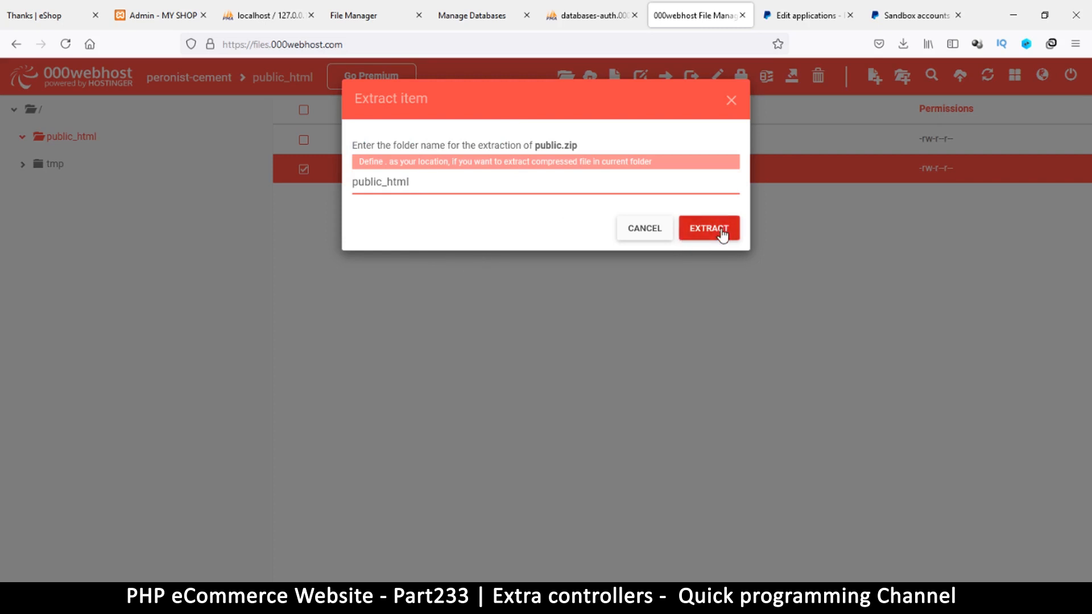
left_click(708, 229)
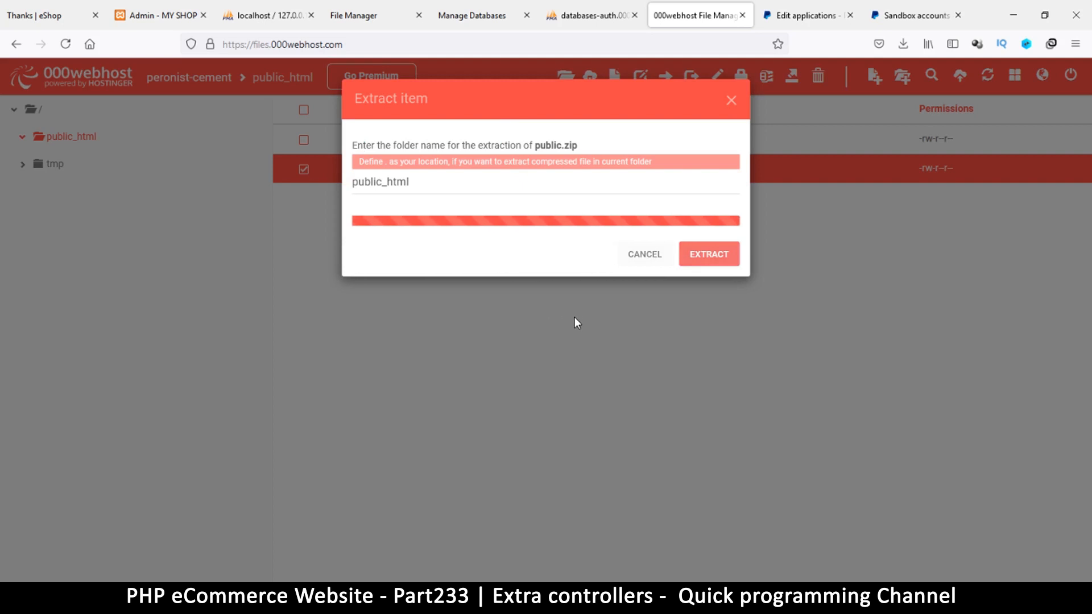
mouse_move(415, 206)
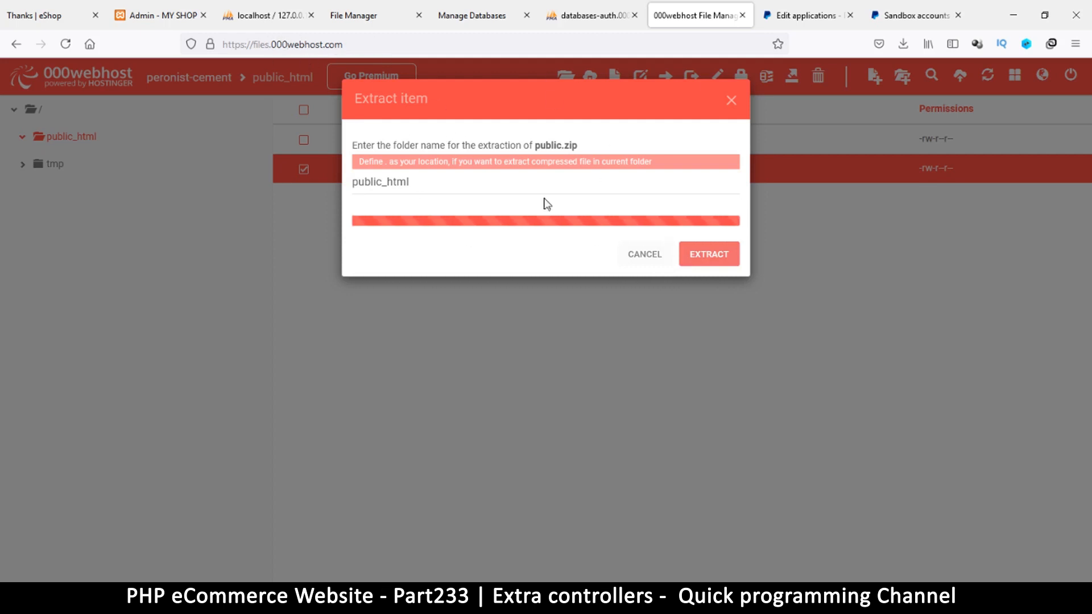
left_click(709, 254)
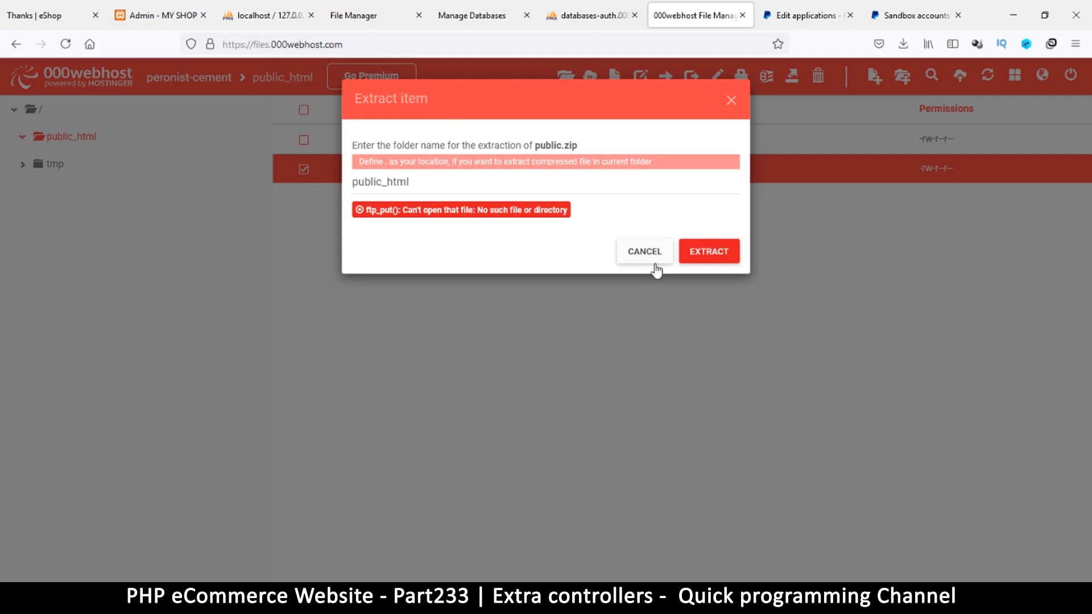
mouse_move(644, 252)
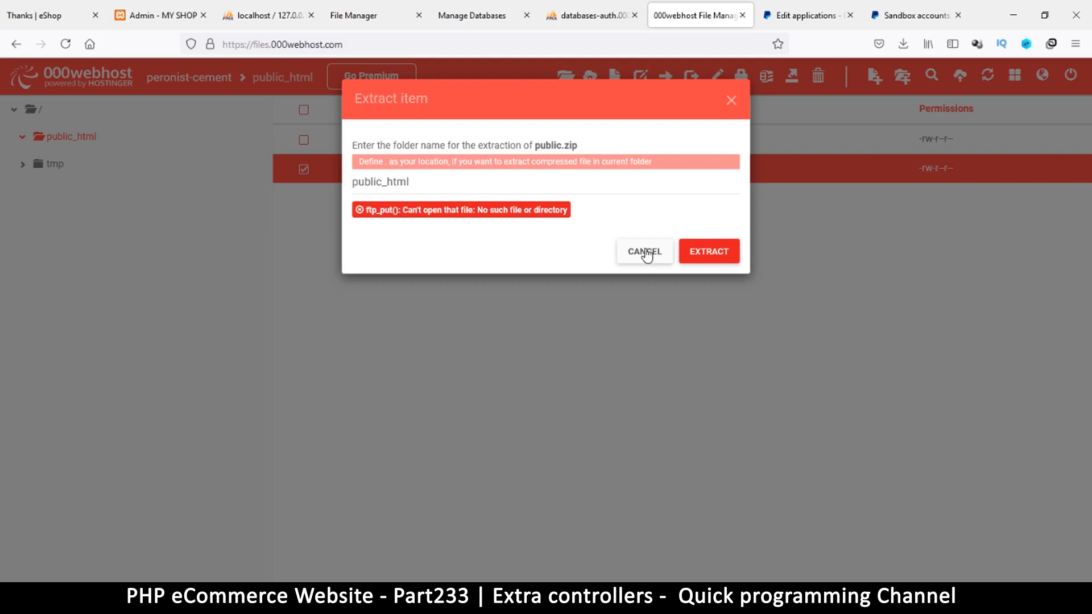
mouse_move(444, 272)
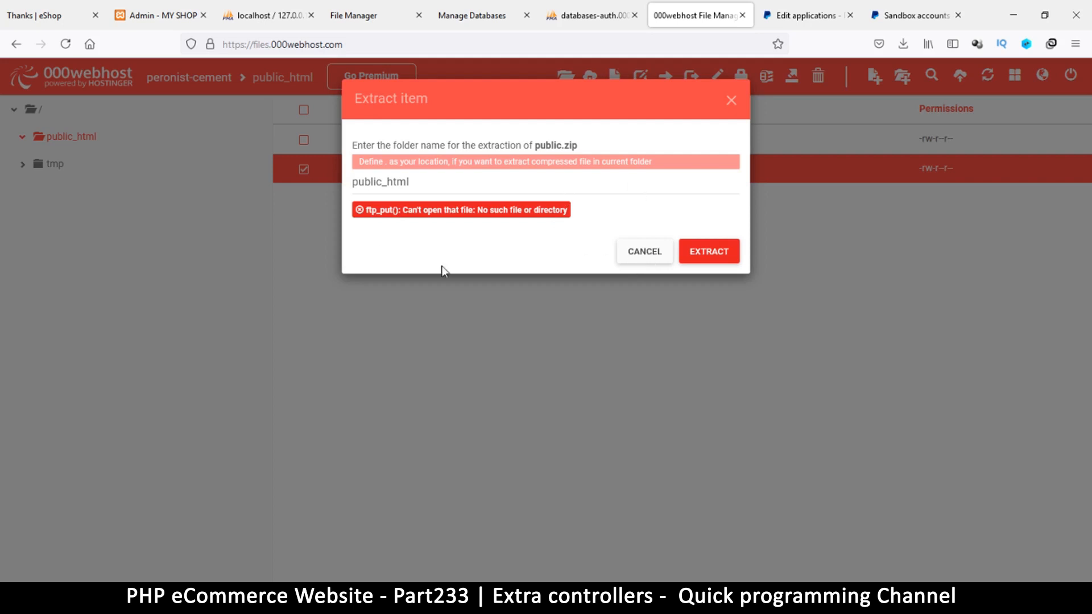